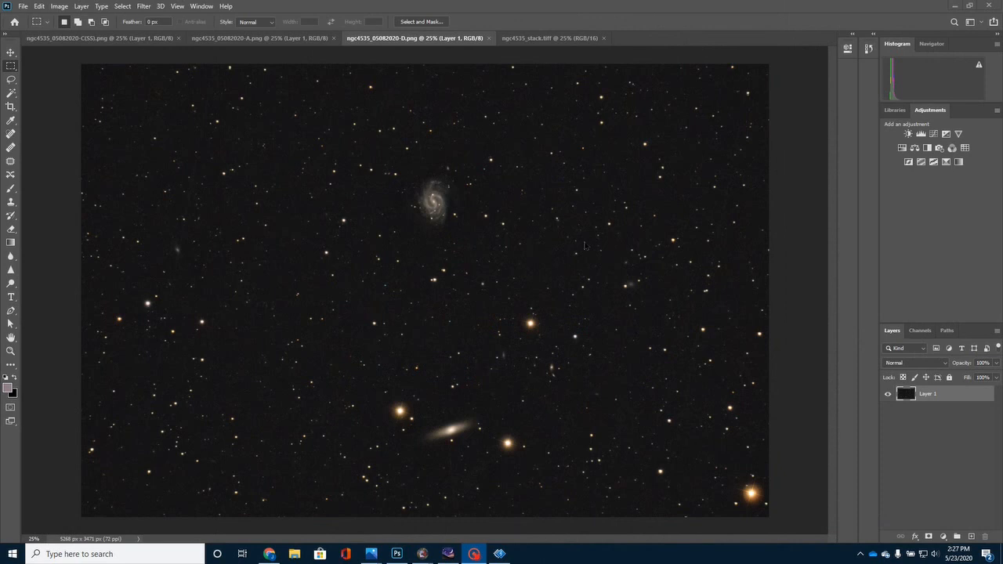
{"action": "mouse_move", "coordinate": [392, 162]}
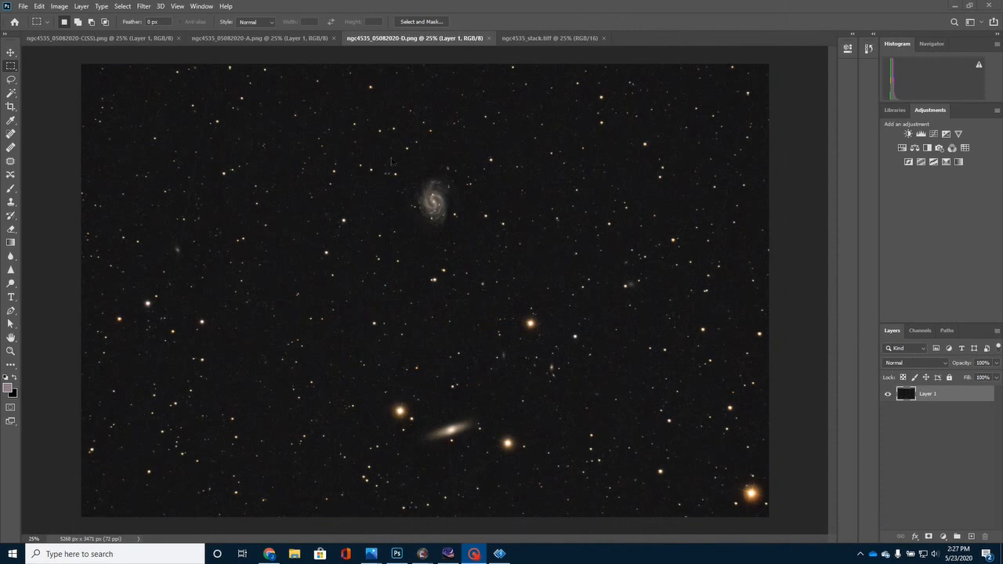
{"action": "mouse_move", "coordinate": [464, 130]}
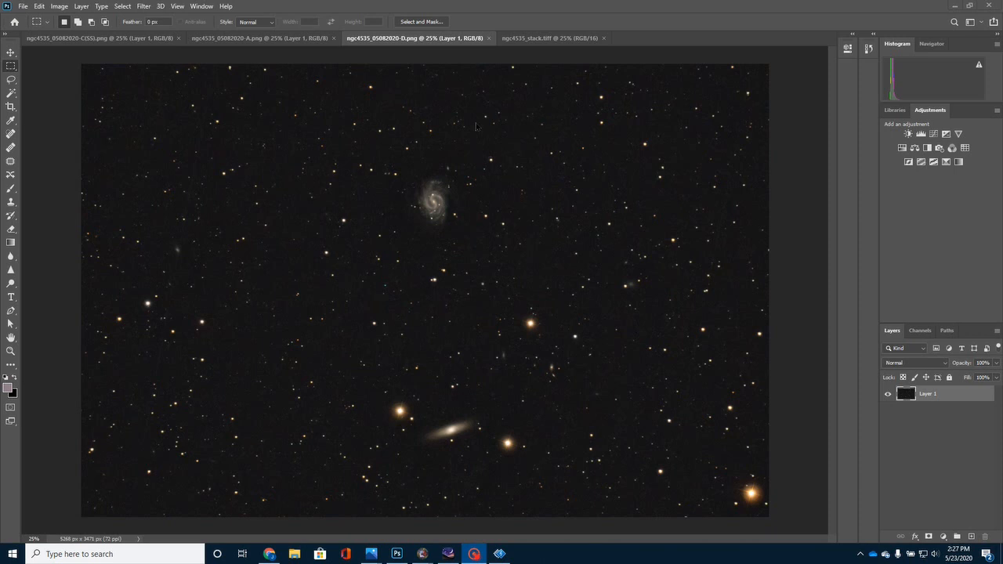
{"action": "mouse_move", "coordinate": [473, 297]}
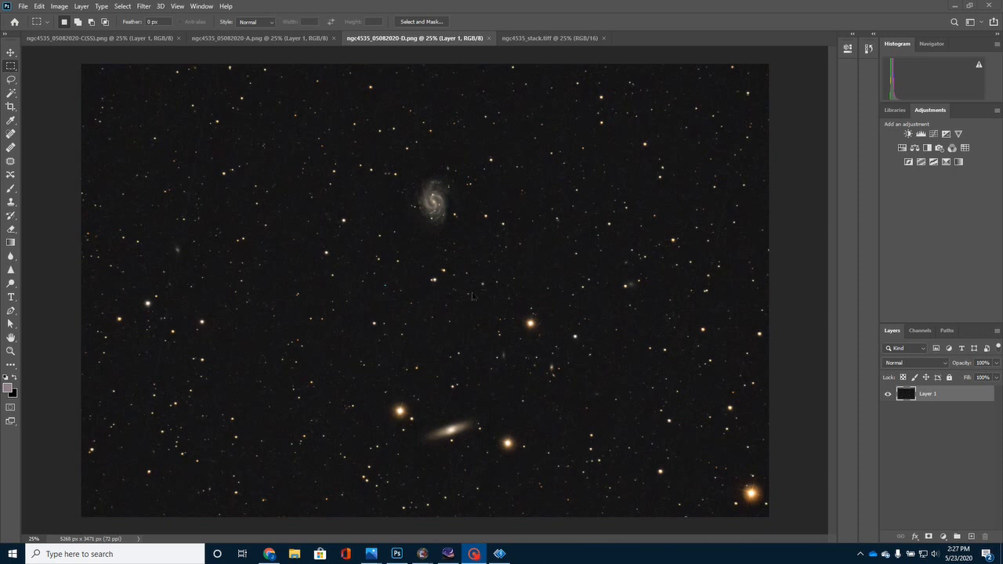
{"action": "mouse_move", "coordinate": [453, 270]}
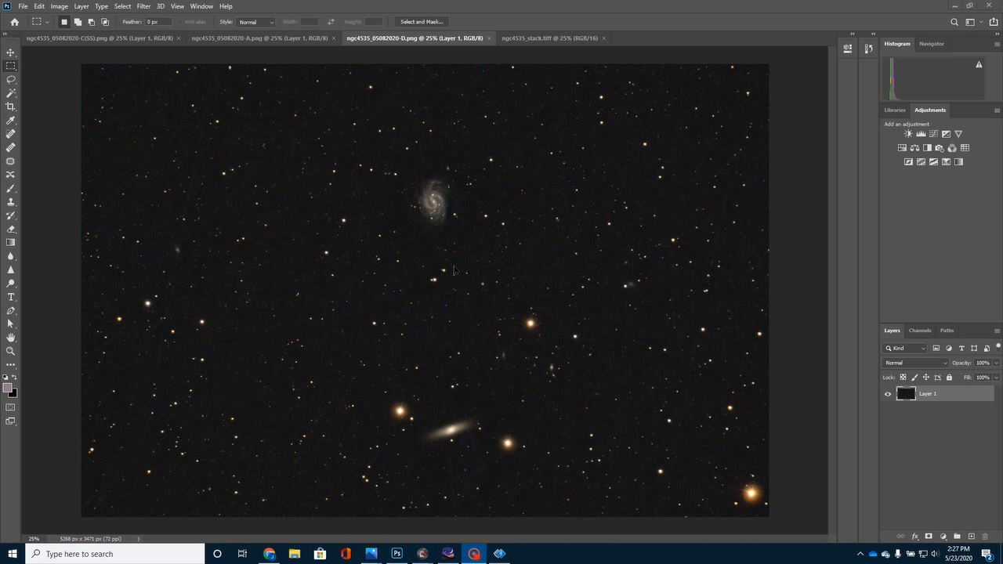
{"action": "mouse_move", "coordinate": [473, 253]}
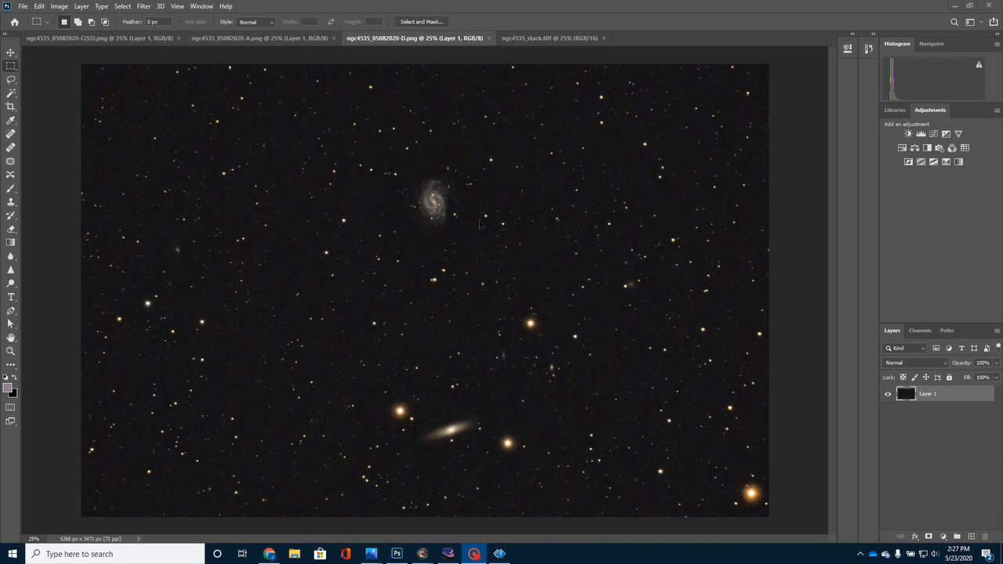
{"action": "mouse_move", "coordinate": [429, 213]}
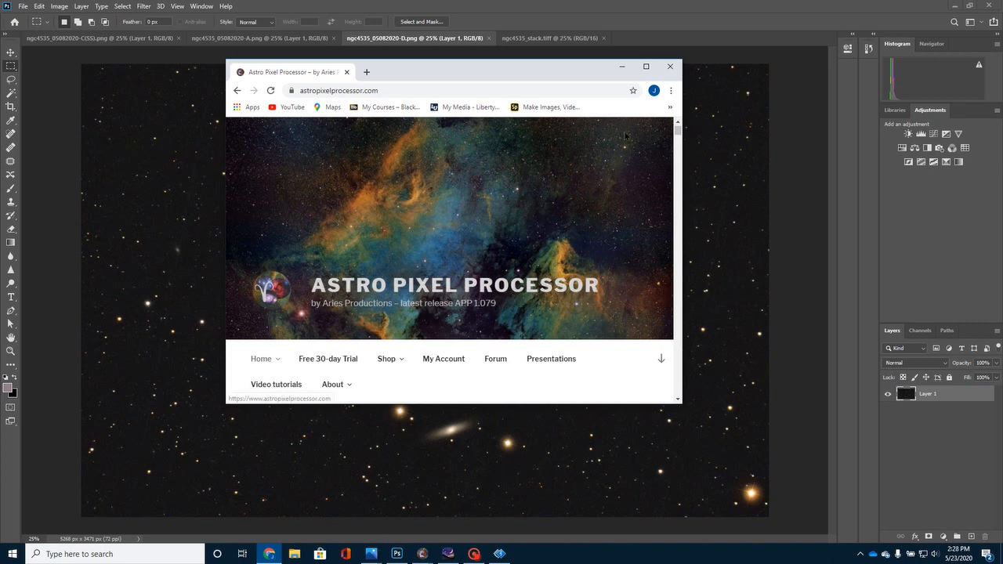
{"action": "left_click", "coordinate": [646, 66]}
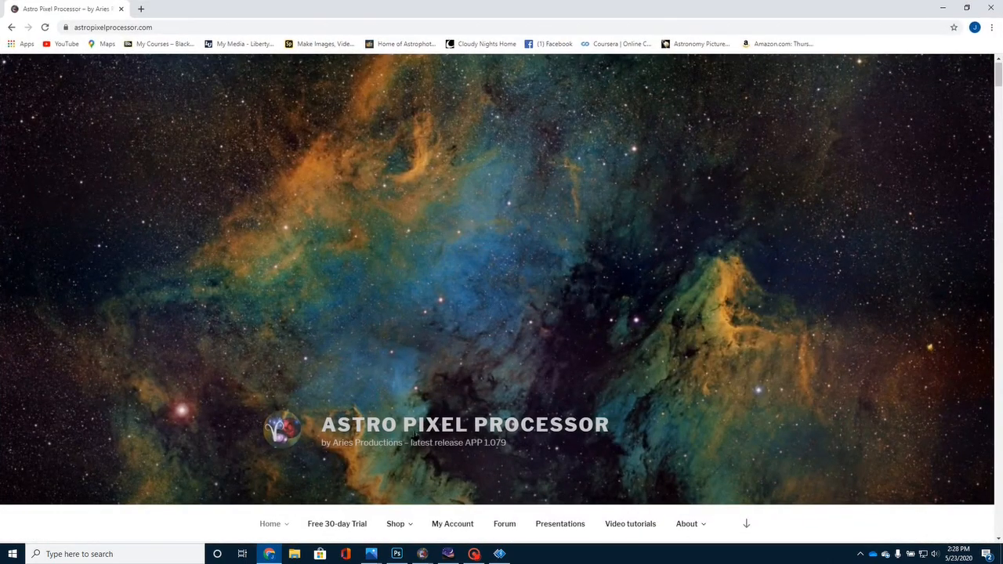
{"action": "scroll", "scroll_direction": "down", "scroll_amount": 3}
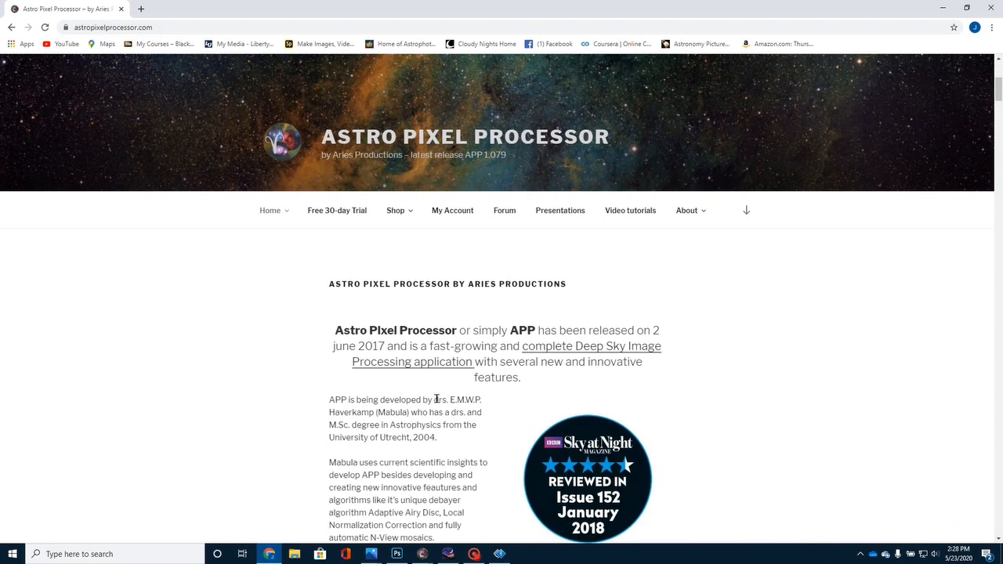
{"action": "mouse_move", "coordinate": [776, 5]}
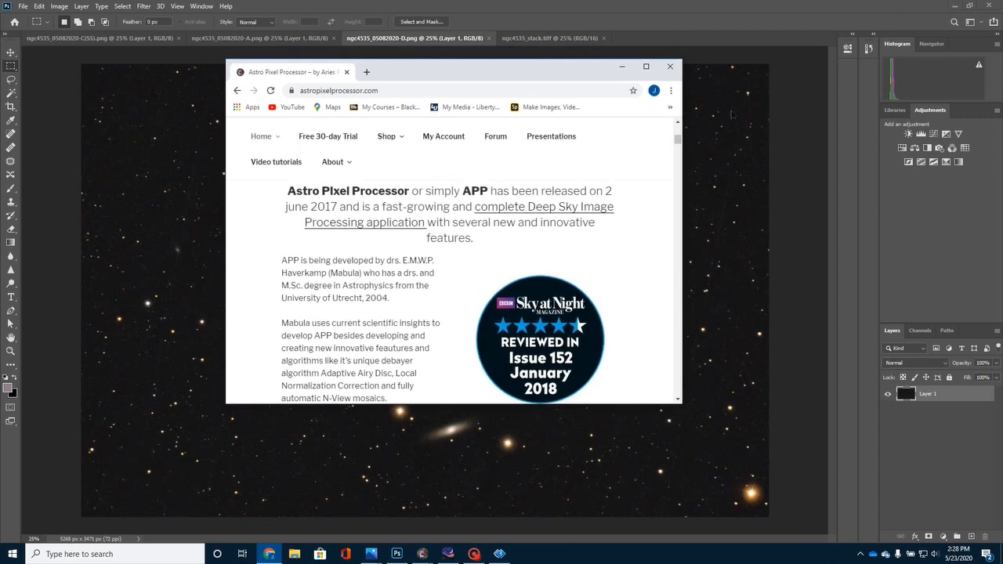
{"action": "left_click", "coordinate": [670, 66]}
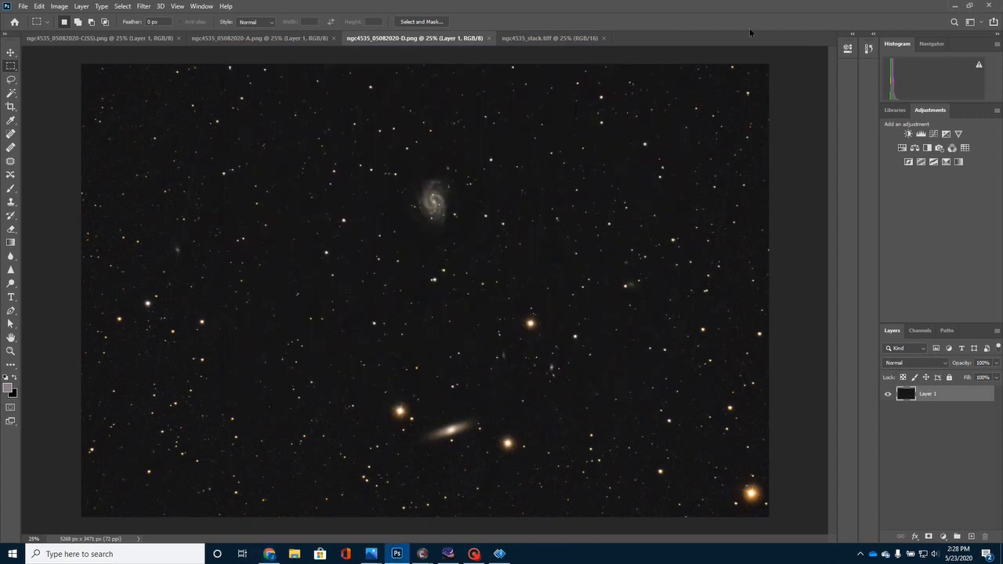
{"action": "mouse_move", "coordinate": [476, 147]}
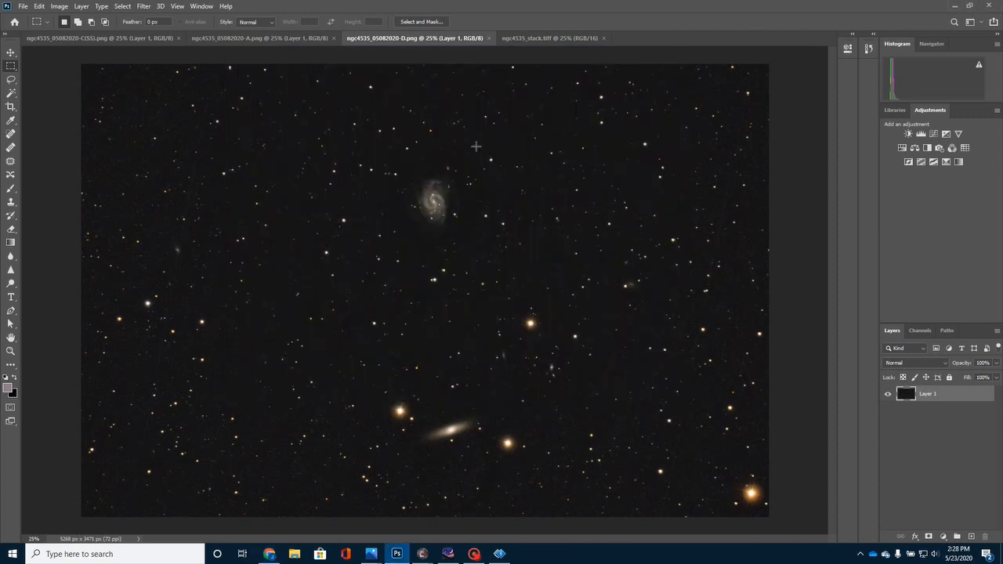
{"action": "mouse_move", "coordinate": [634, 202]}
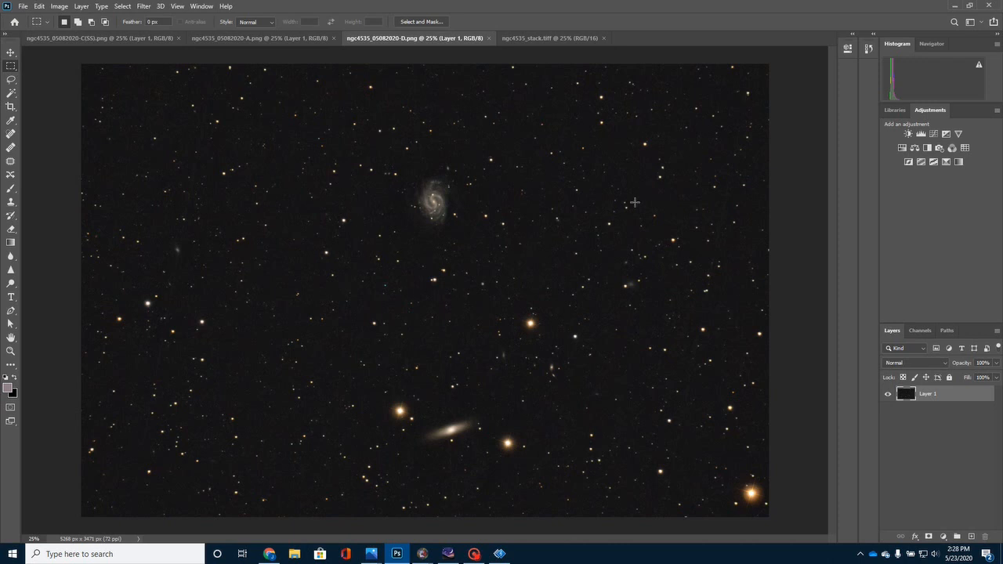
{"action": "mouse_move", "coordinate": [410, 108]}
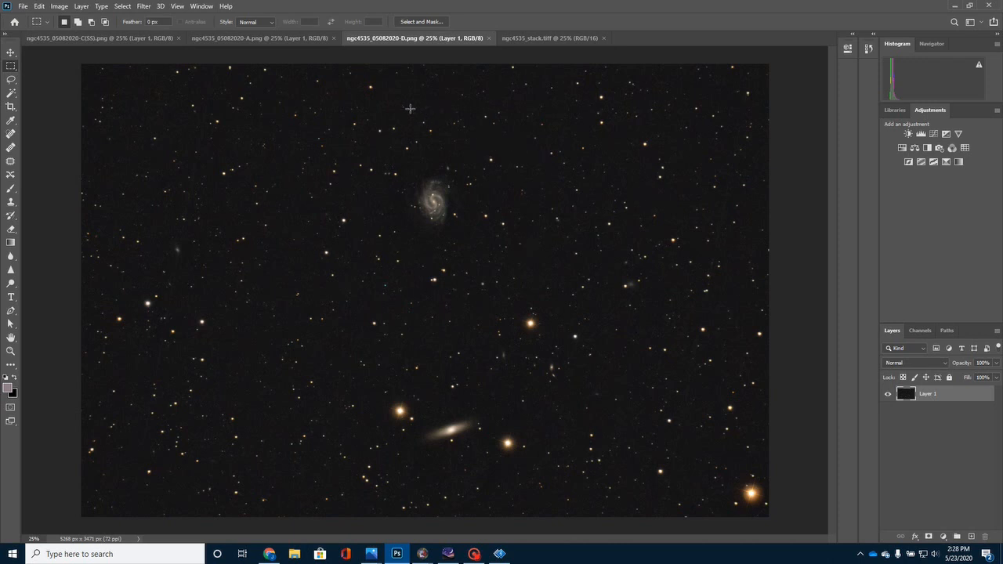
{"action": "mouse_move", "coordinate": [609, 159]}
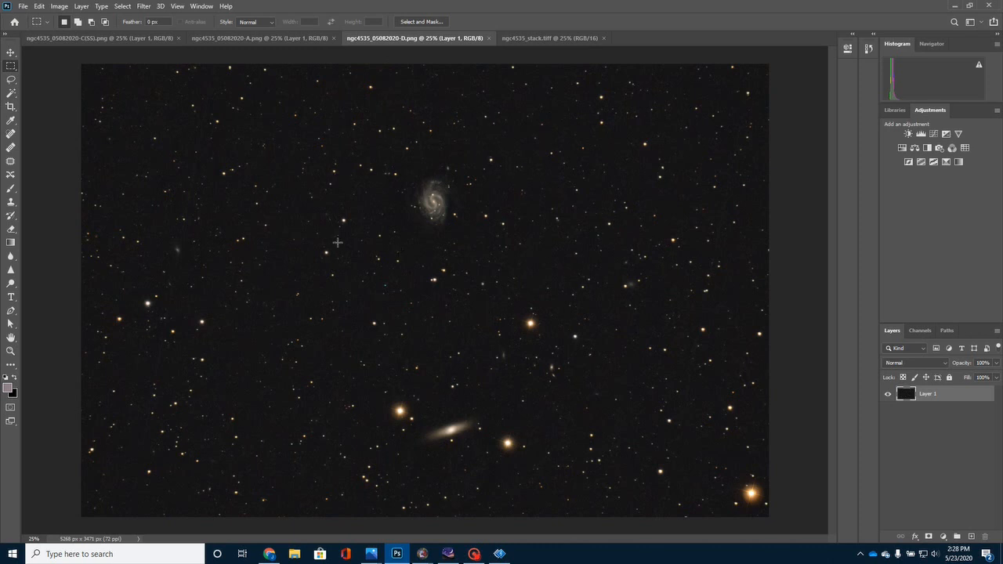
{"action": "mouse_move", "coordinate": [453, 262]}
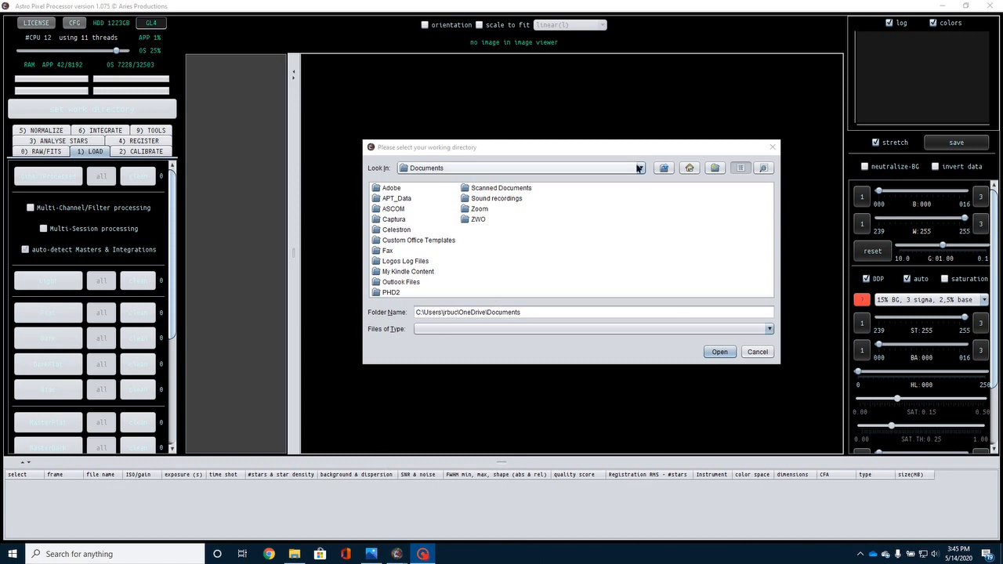
Step: Set the working directory to C:\APT_Images\CameraCCD_1
{"action": "left_click", "coordinate": [641, 168]}
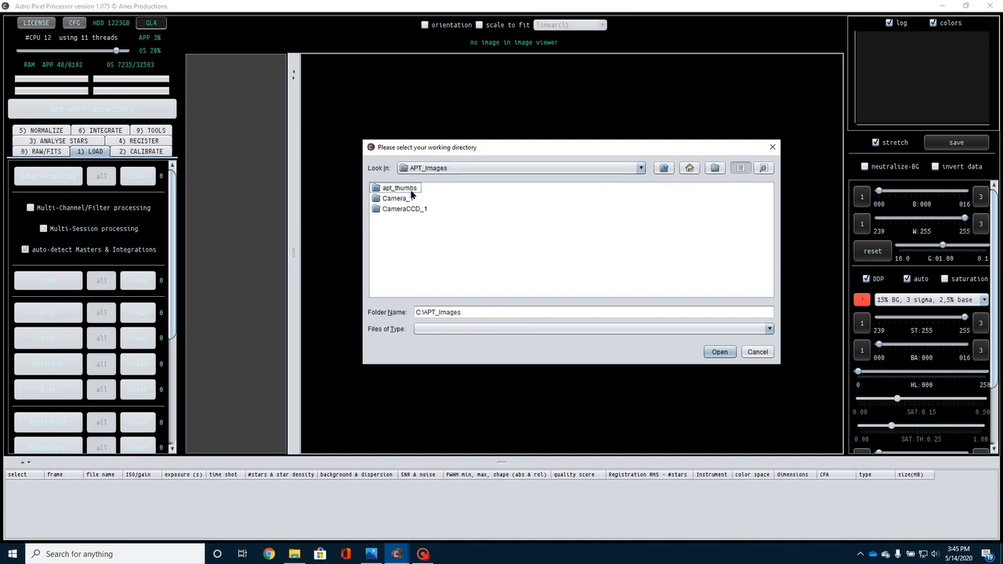
{"action": "double_click", "coordinate": [405, 209]}
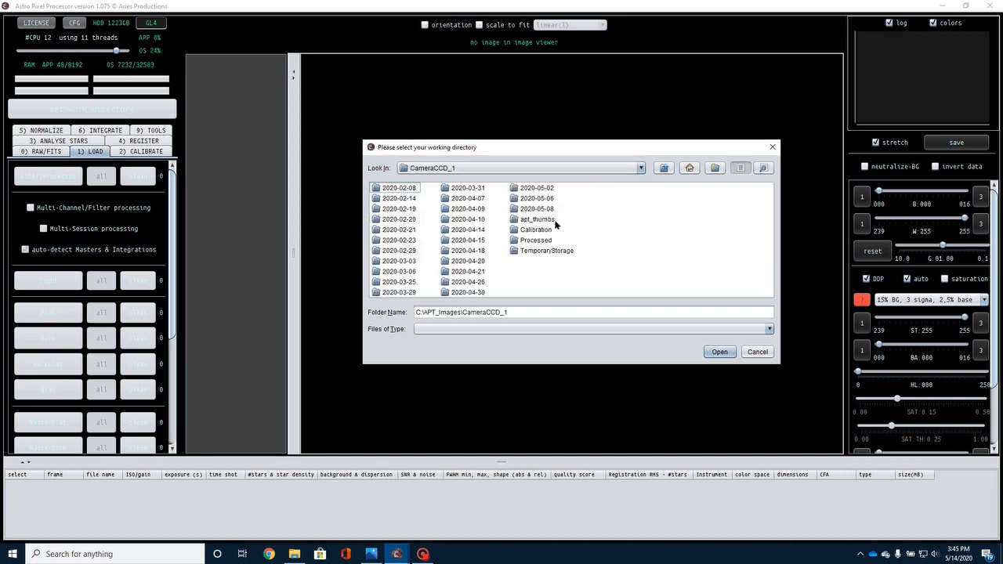
{"action": "mouse_move", "coordinate": [540, 273]}
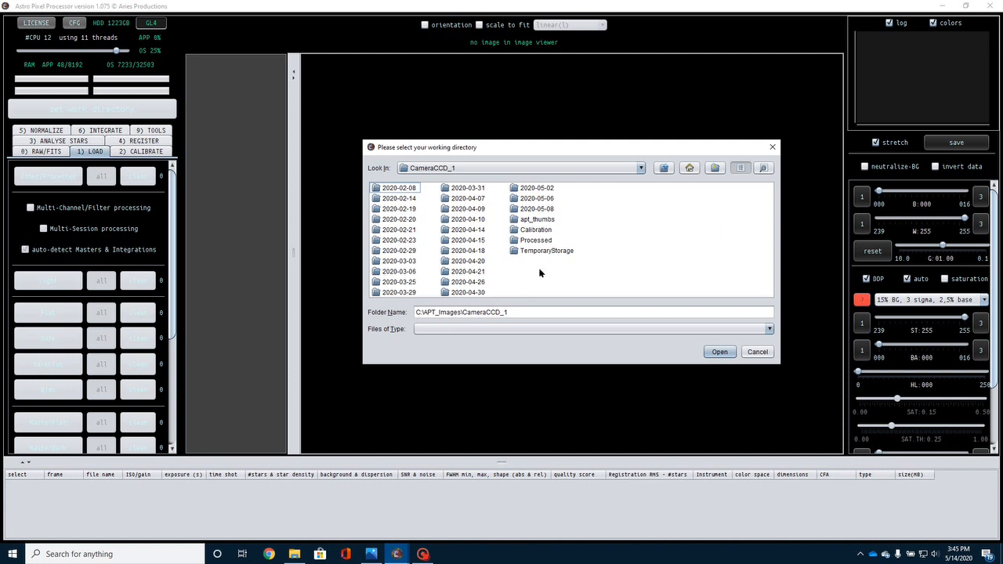
{"action": "mouse_move", "coordinate": [525, 152]}
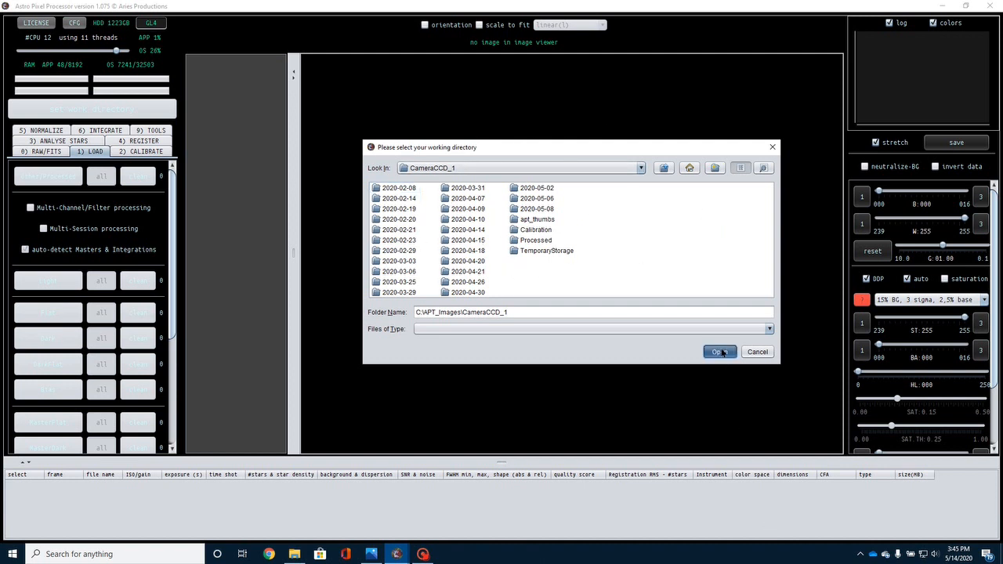
{"action": "left_click", "coordinate": [719, 351]}
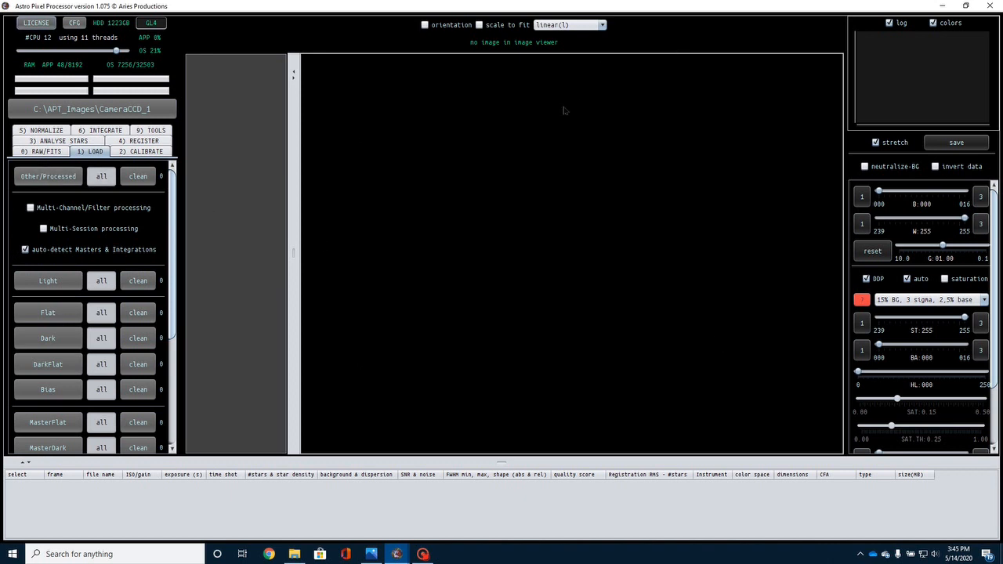
{"action": "mouse_move", "coordinate": [294, 167]}
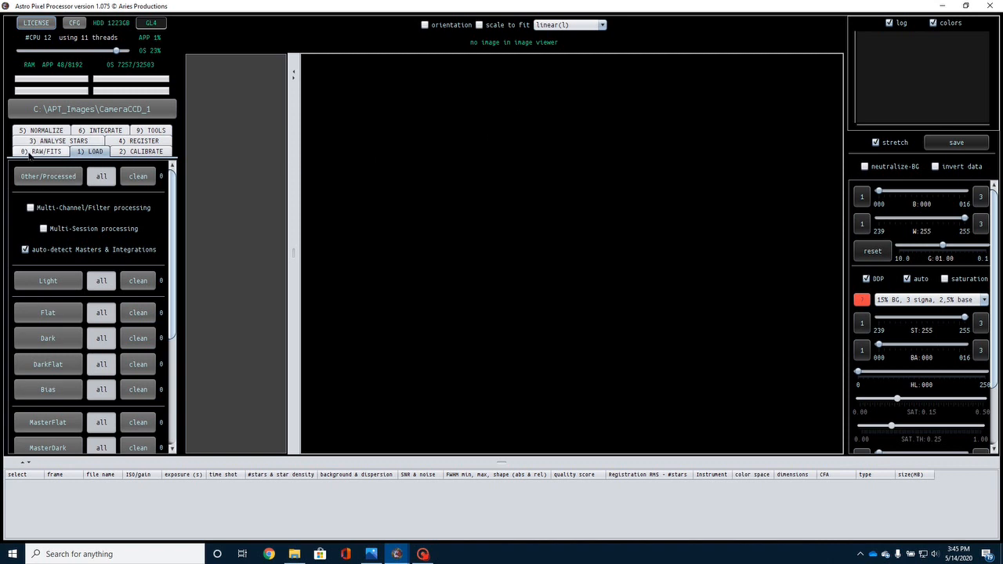
Step: Set the RAW/FITS Bayer pattern to RGGB and enable Force Bayer CFA
{"action": "left_click", "coordinate": [40, 152]}
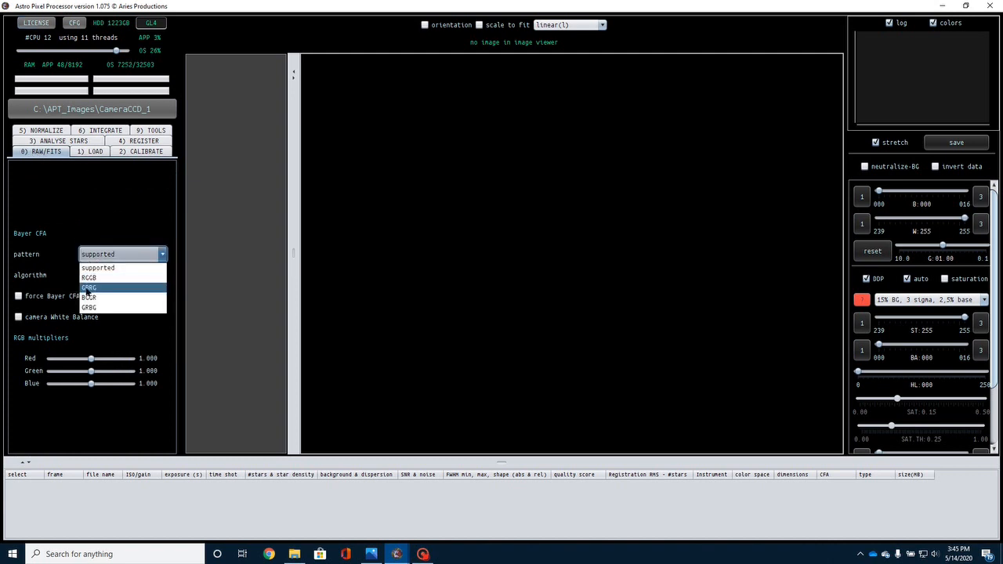
{"action": "left_click", "coordinate": [89, 278]}
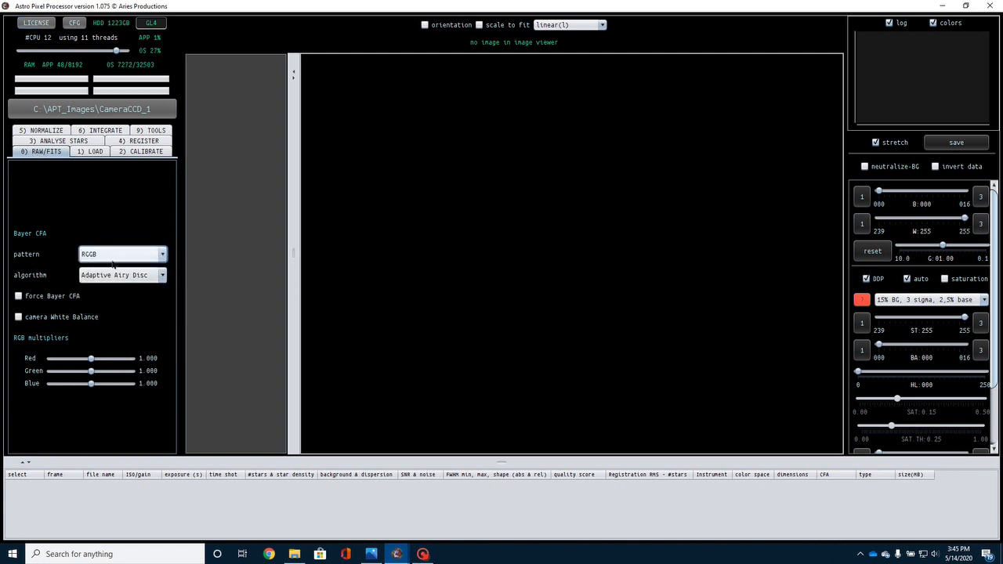
{"action": "left_click", "coordinate": [18, 295]}
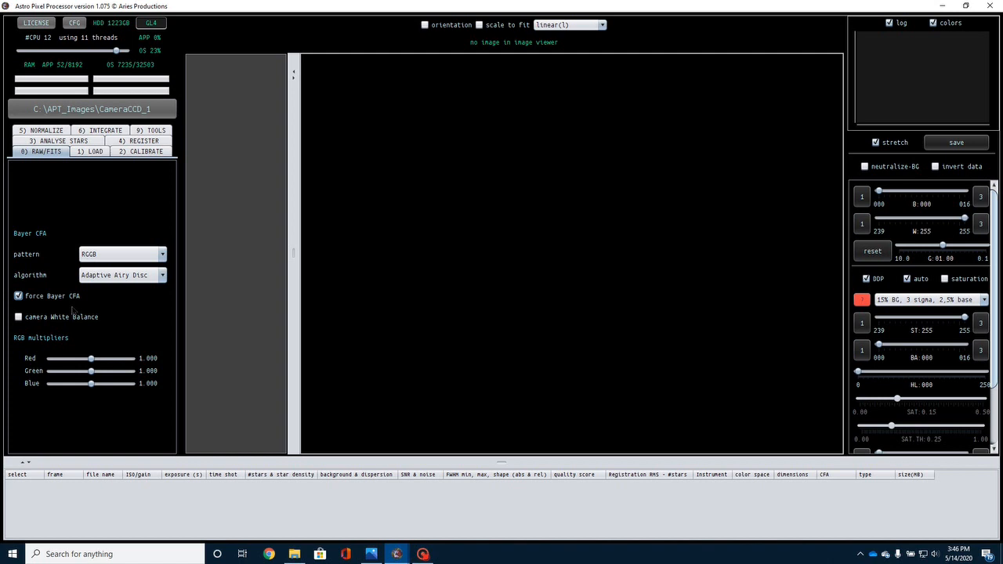
{"action": "mouse_move", "coordinate": [587, 169]}
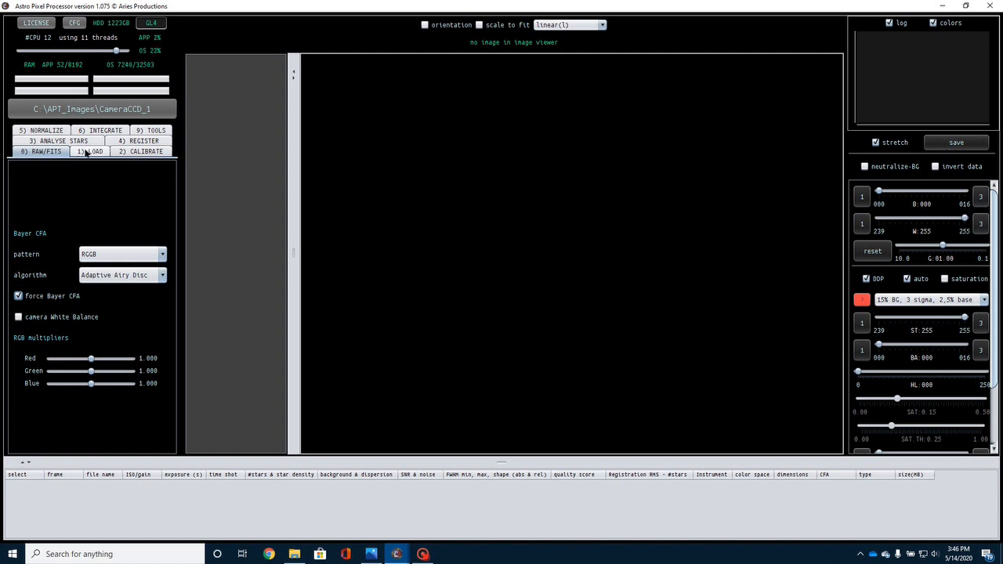
Step: Load the 48 light frames from the 2020-05-08 NGC 4535 folder, declining multi-channel mode
{"action": "left_click", "coordinate": [91, 152]}
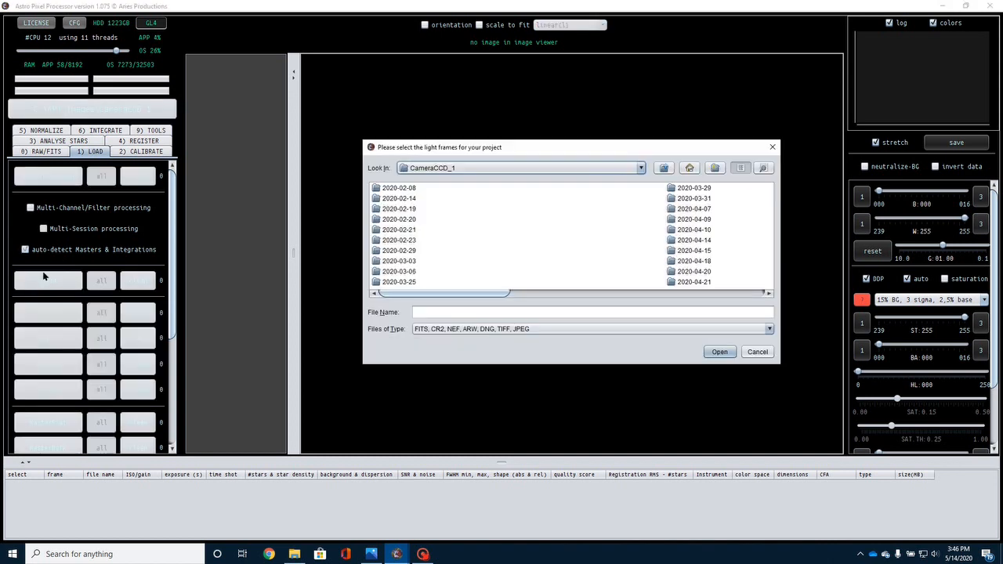
{"action": "scroll", "scroll_direction": "down", "scroll_amount": 3}
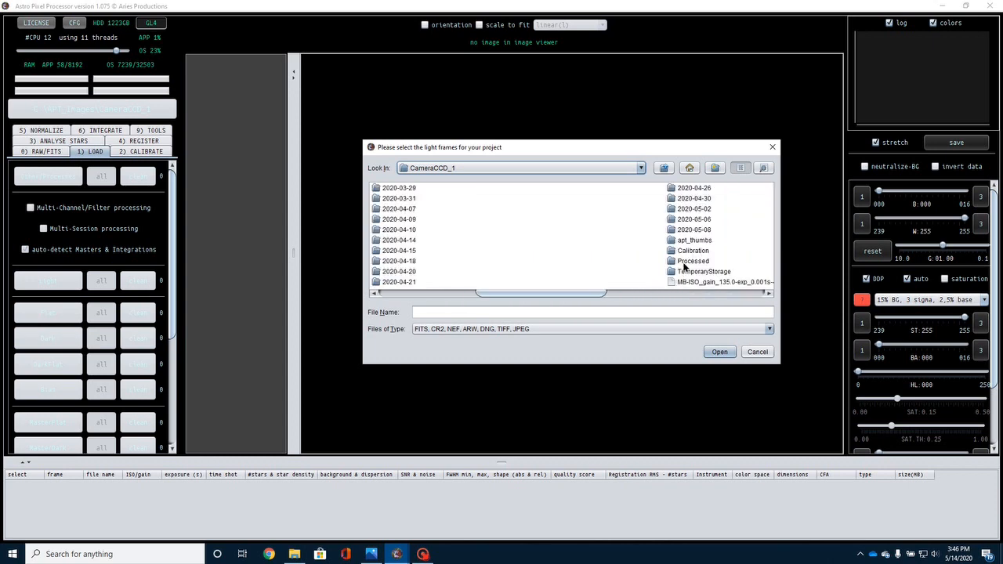
{"action": "double_click", "coordinate": [694, 229]}
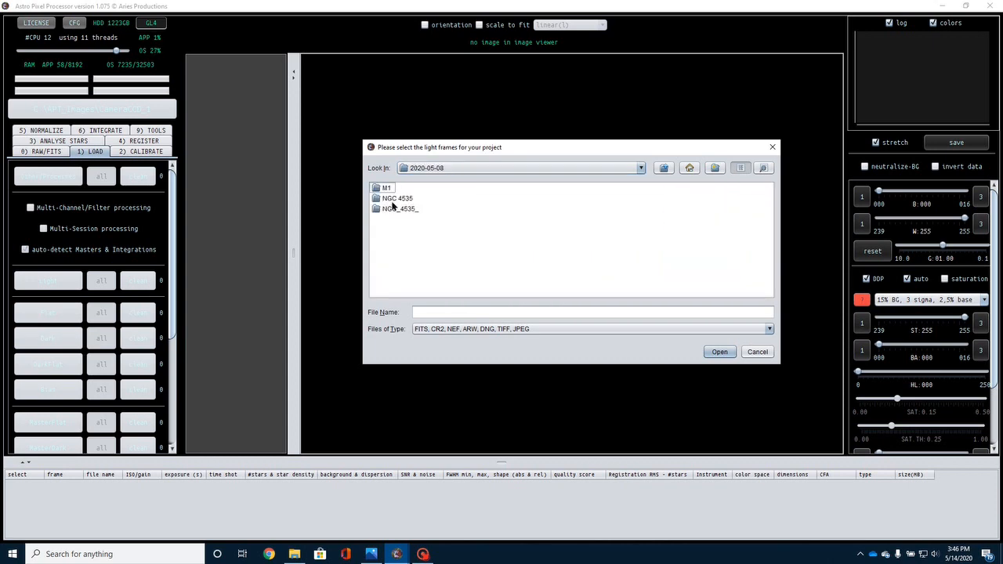
{"action": "double_click", "coordinate": [398, 198]}
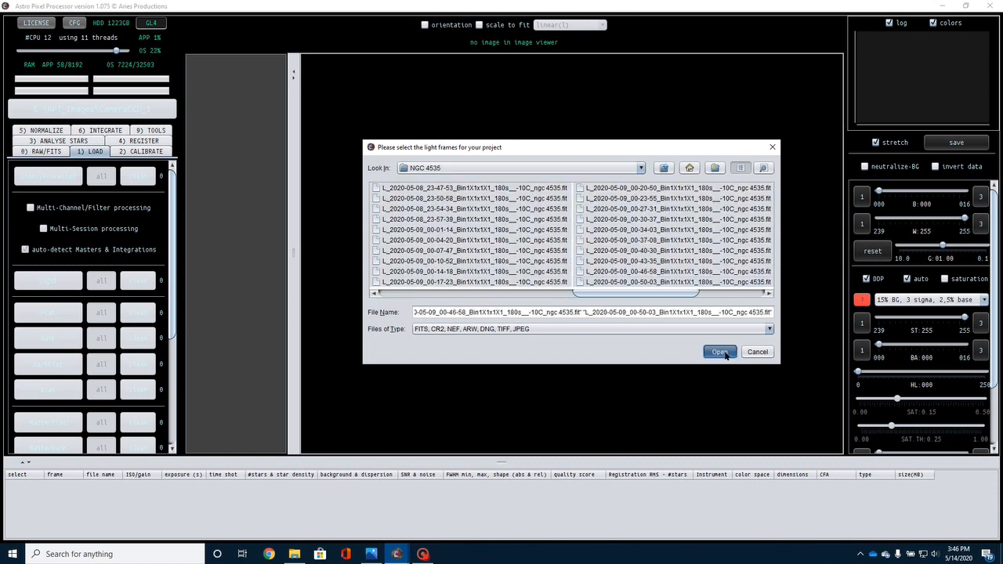
{"action": "left_click", "coordinate": [719, 351]}
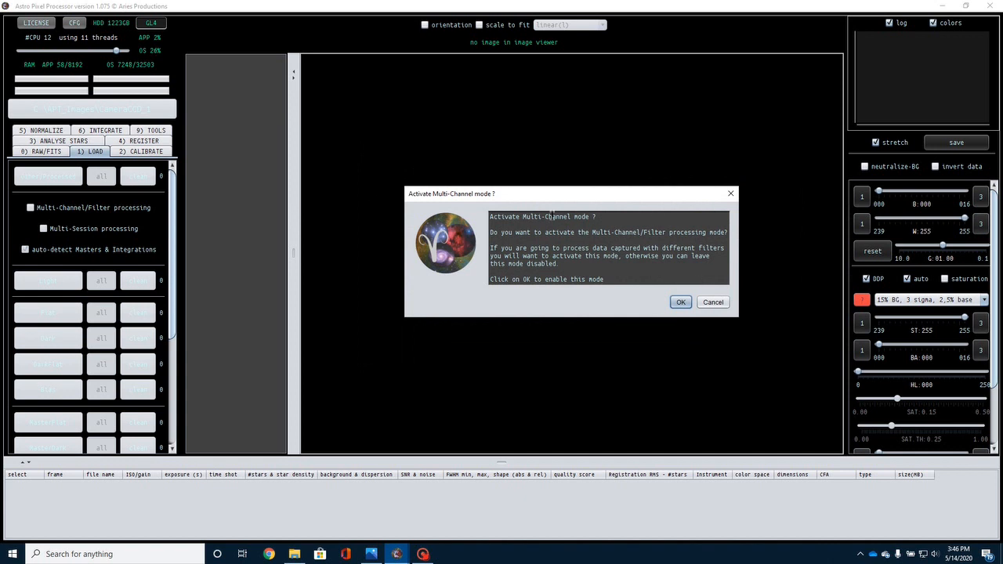
{"action": "mouse_move", "coordinate": [696, 198]}
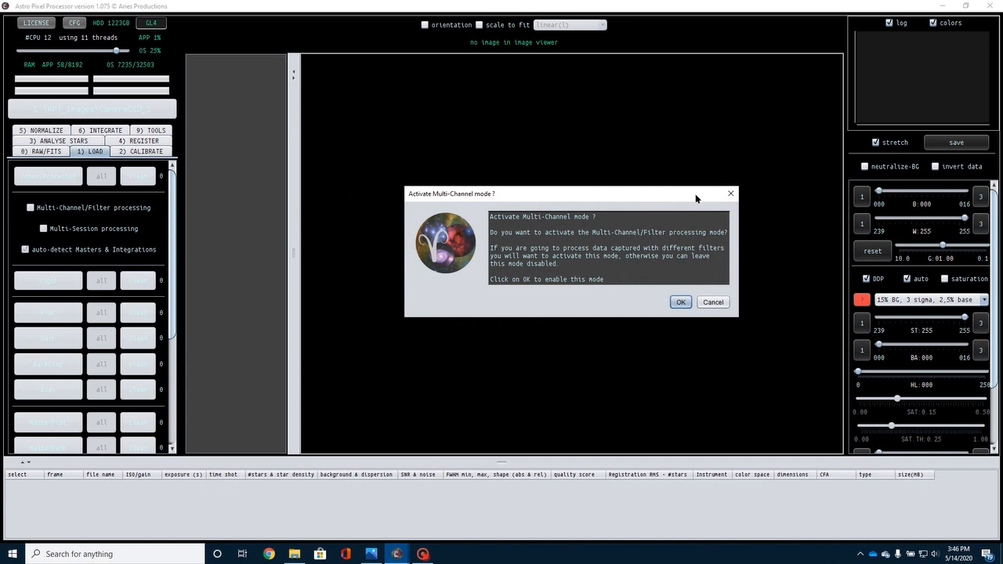
{"action": "left_click", "coordinate": [712, 301]}
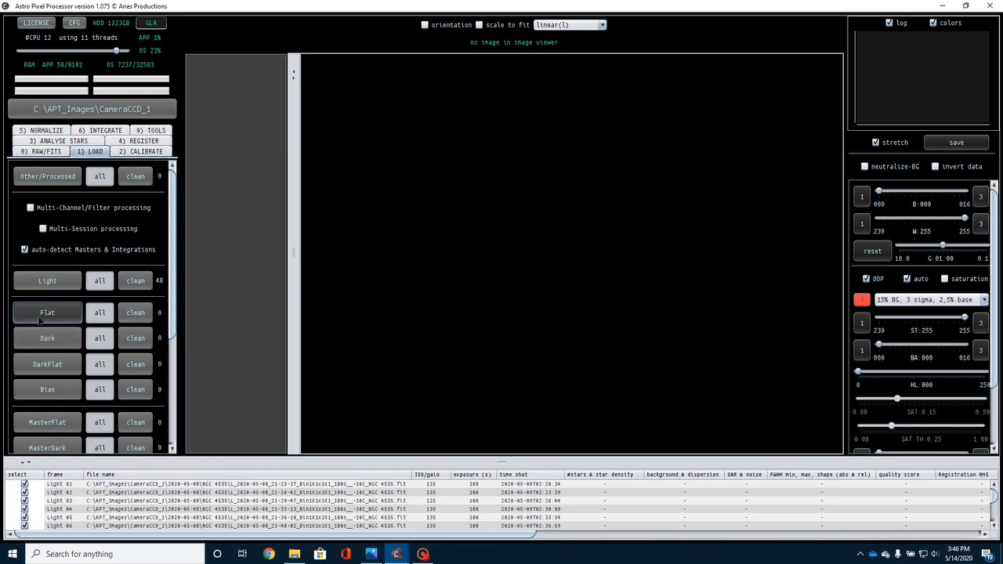
Step: Add the 30 flat frames from the calibration Flats folder
{"action": "left_click", "coordinate": [47, 312]}
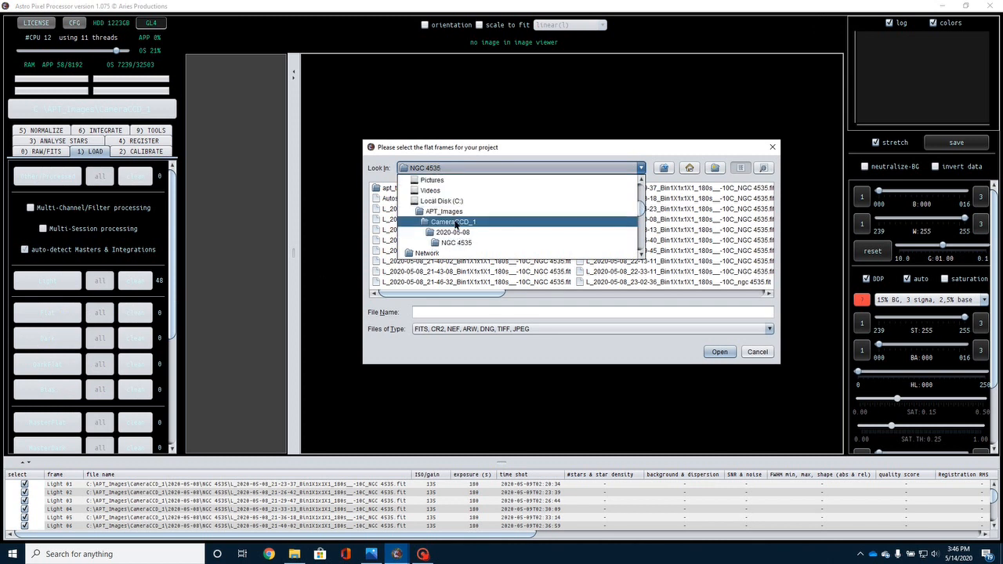
{"action": "left_click", "coordinate": [452, 222]}
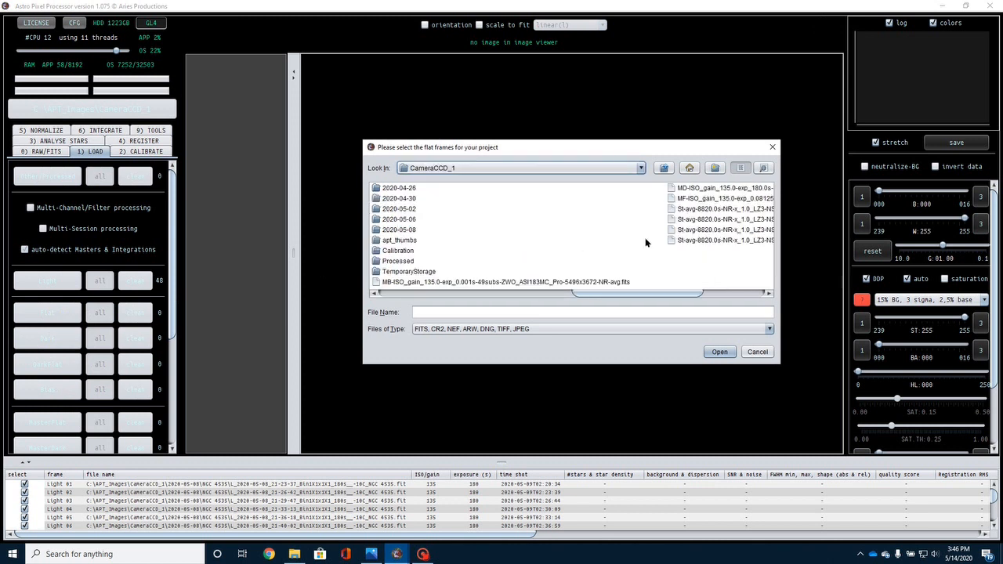
{"action": "left_click", "coordinate": [398, 251]}
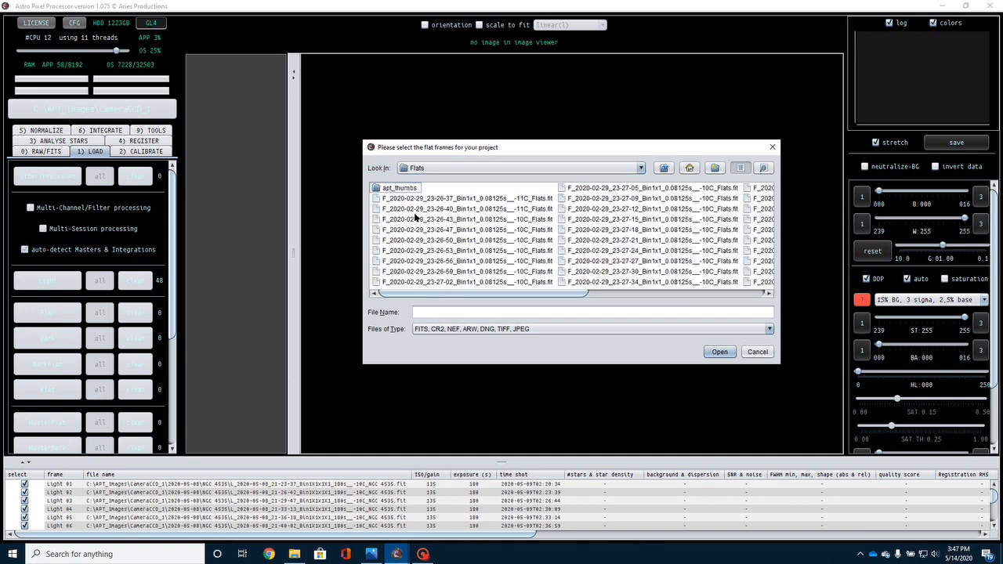
{"action": "left_click", "coordinate": [466, 198]}
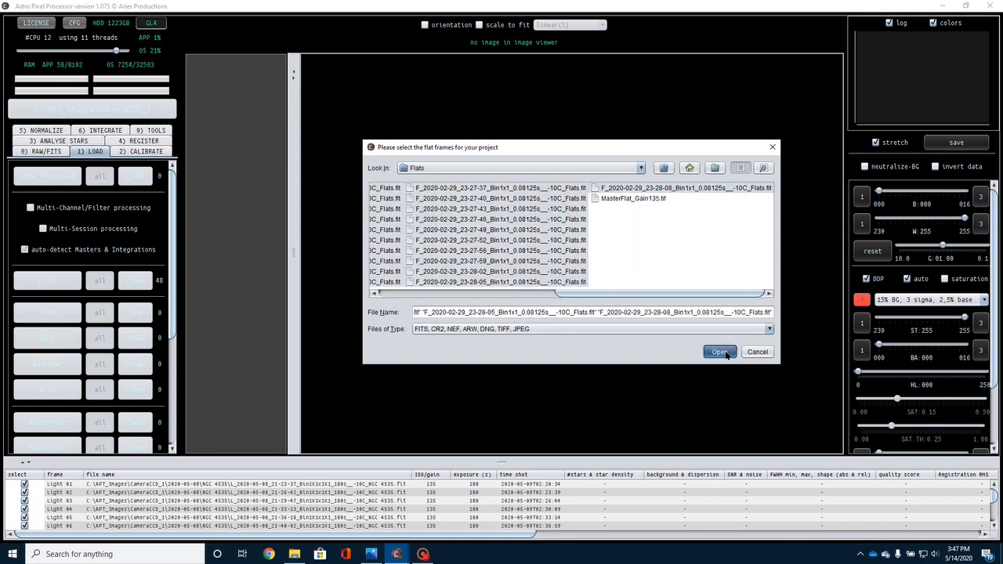
{"action": "left_click", "coordinate": [719, 352]}
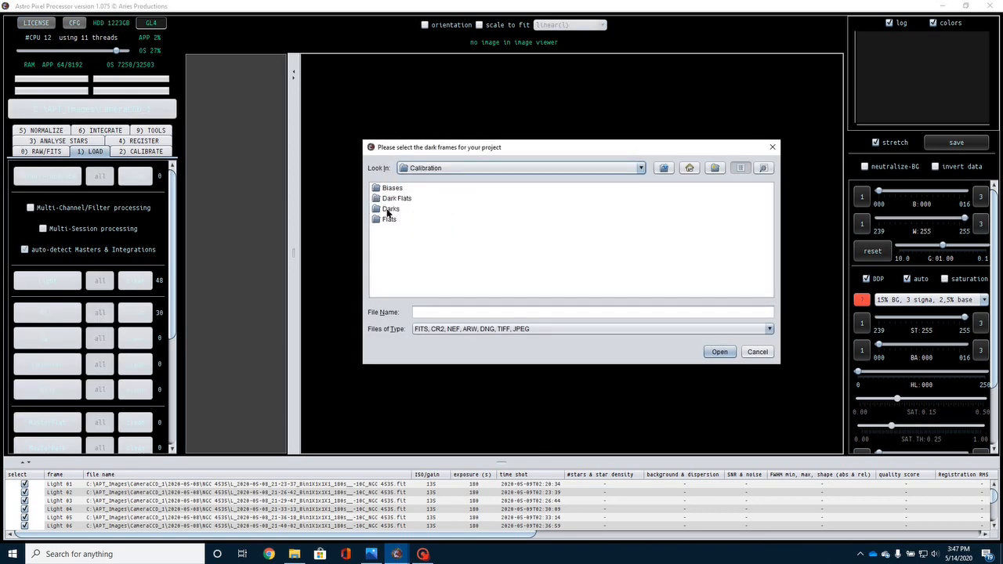
Step: Add the 82 dark frames, then browse to the Biases folder for the 49 bias frames
{"action": "double_click", "coordinate": [389, 209]}
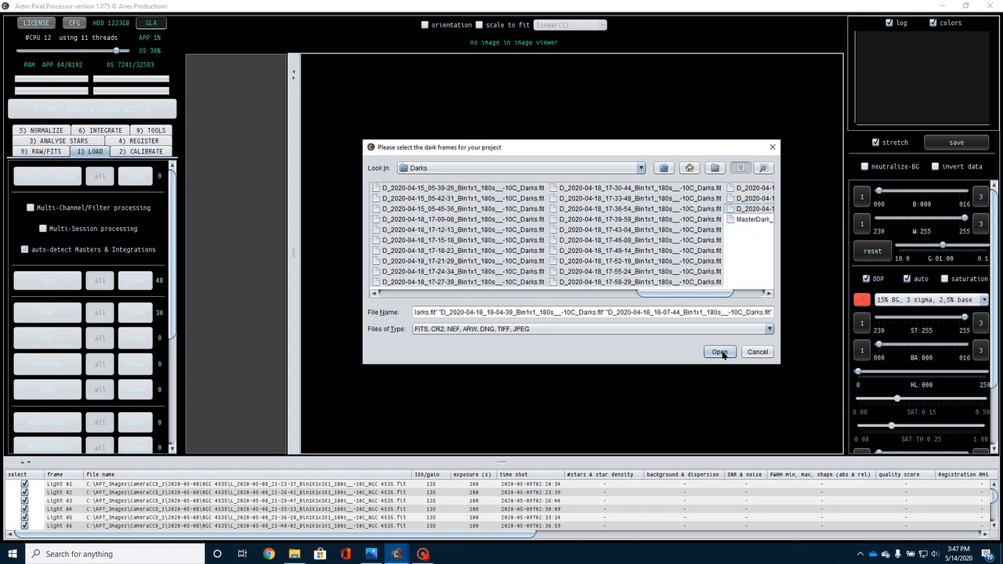
{"action": "left_click", "coordinate": [719, 352]}
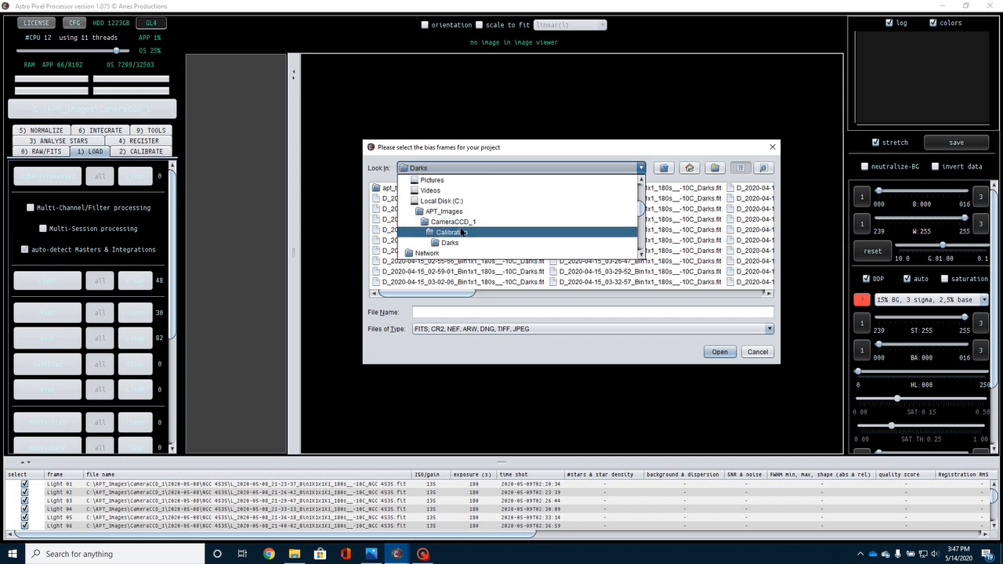
{"action": "double_click", "coordinate": [449, 232]}
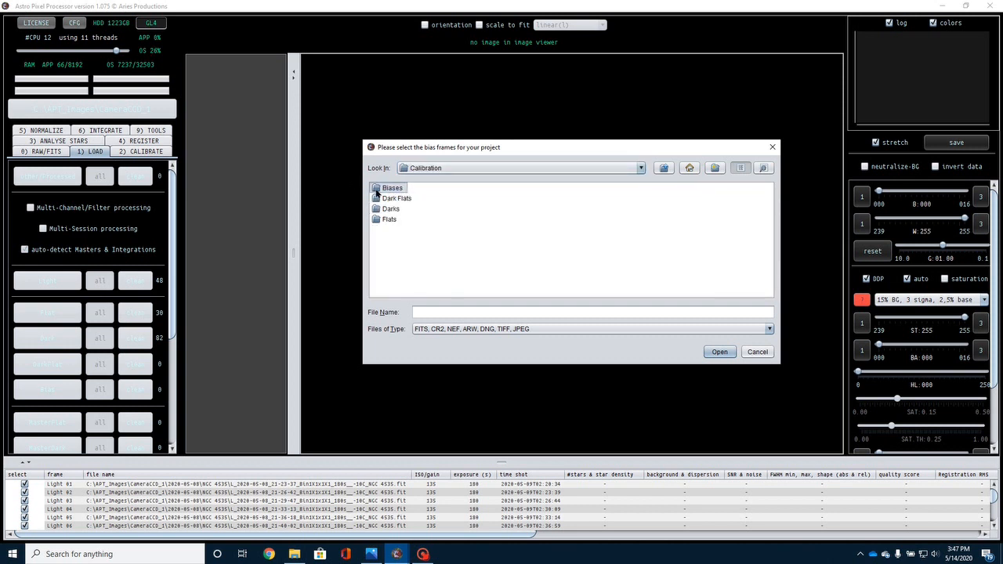
{"action": "left_click", "coordinate": [392, 188]}
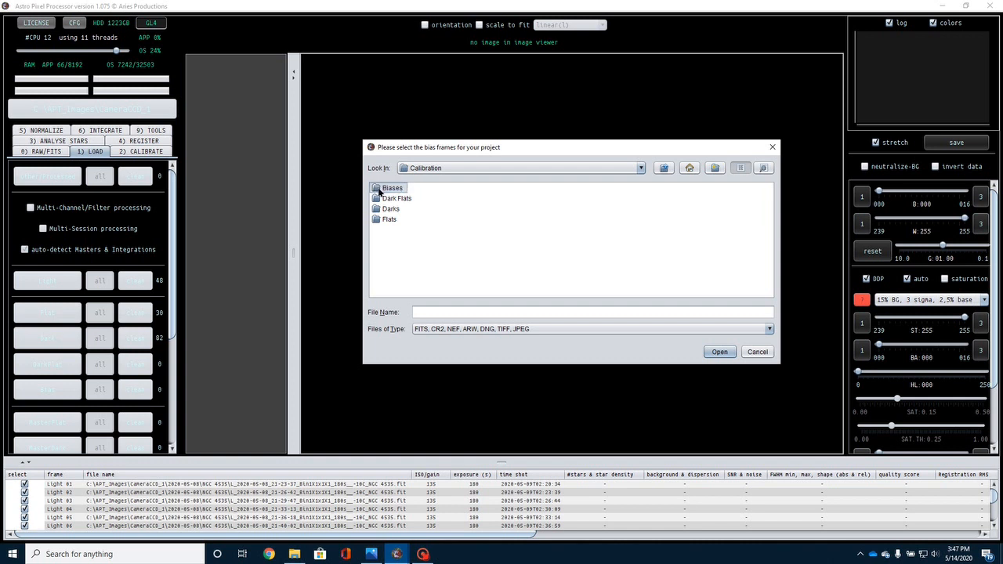
{"action": "double_click", "coordinate": [392, 188]}
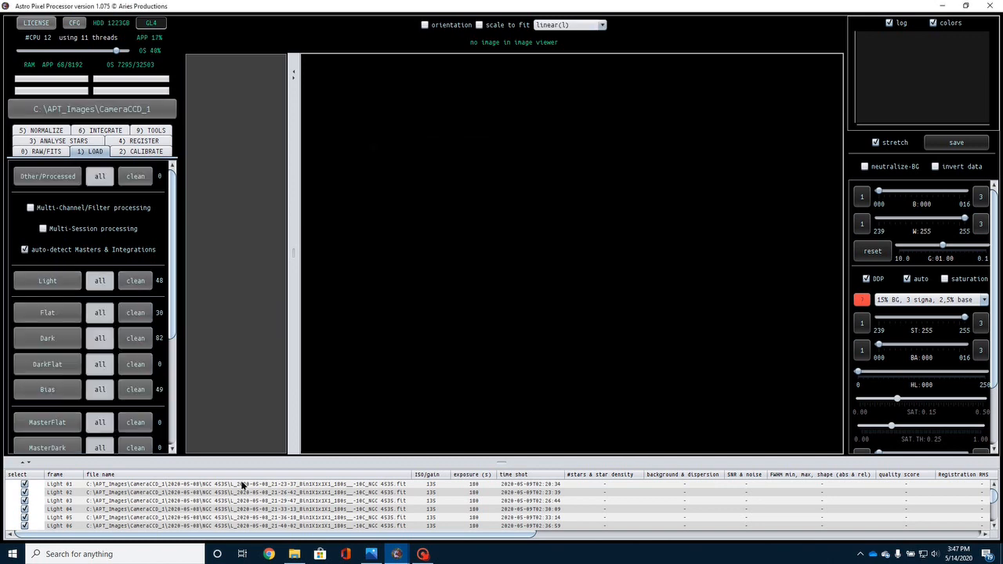
{"action": "scroll", "scroll_direction": "down", "scroll_amount": 3}
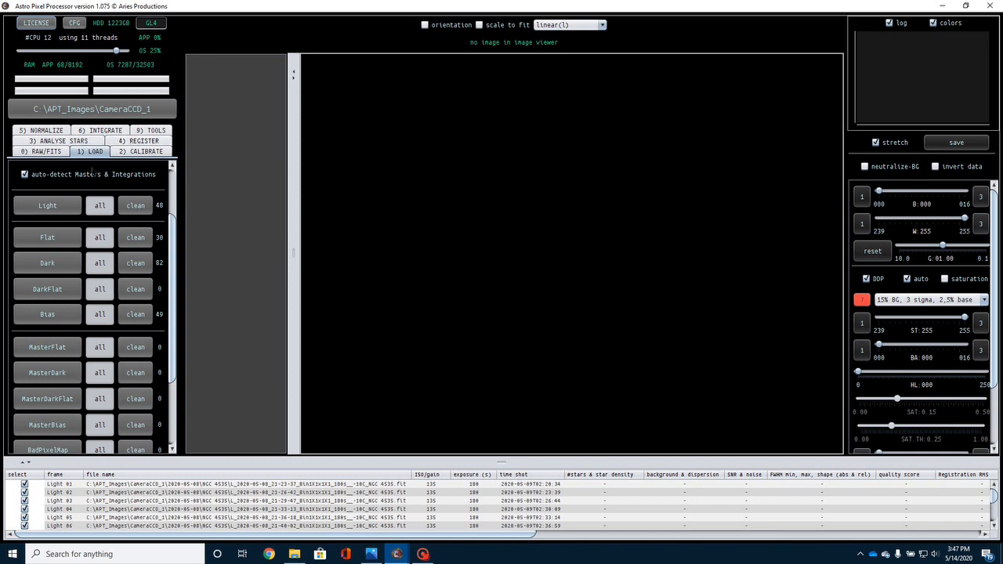
Step: Run integration of all 48 lights with the default INTEGRATE settings
{"action": "left_click", "coordinate": [100, 152]}
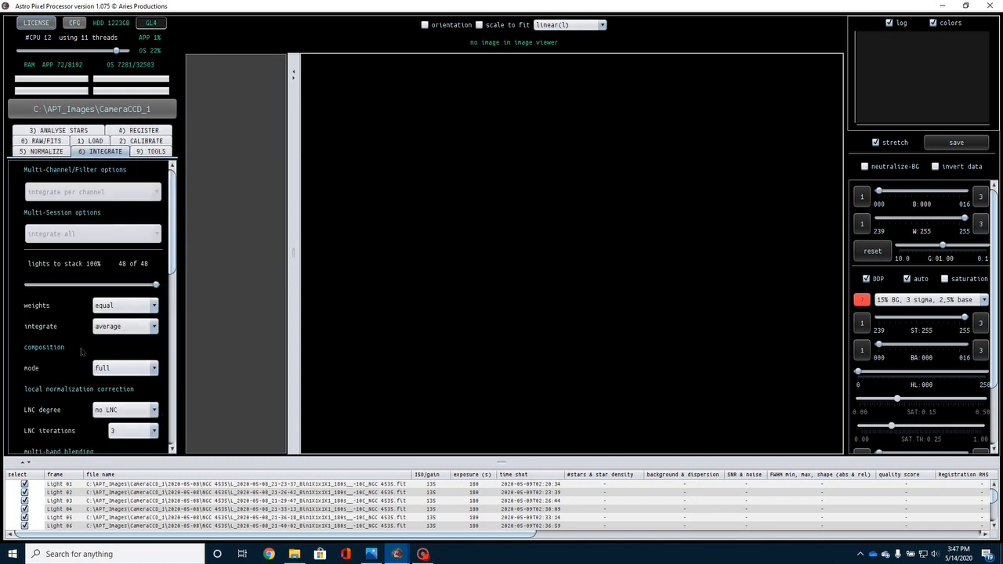
{"action": "scroll", "scroll_direction": "down", "scroll_amount": 3}
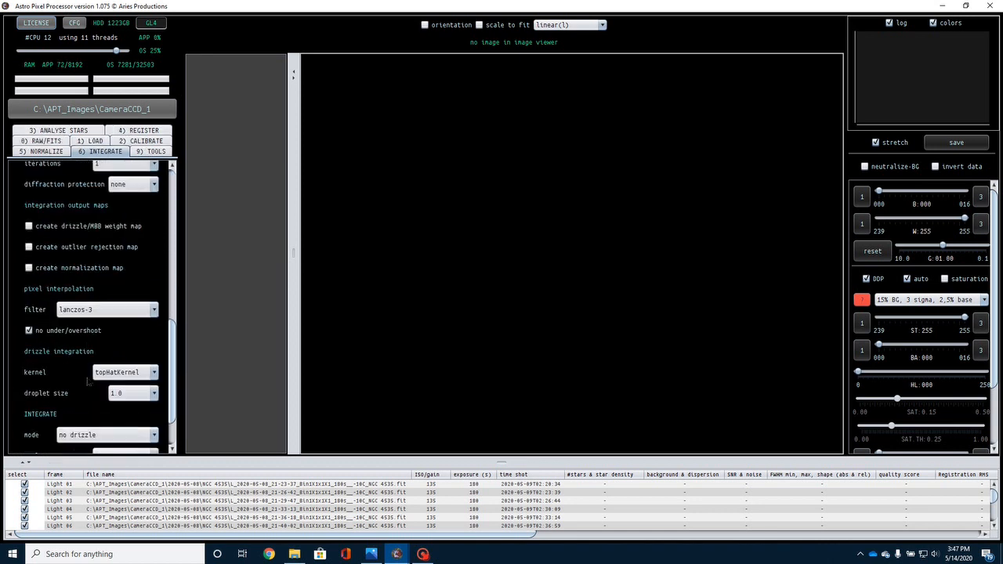
{"action": "scroll", "scroll_direction": "down", "scroll_amount": 3}
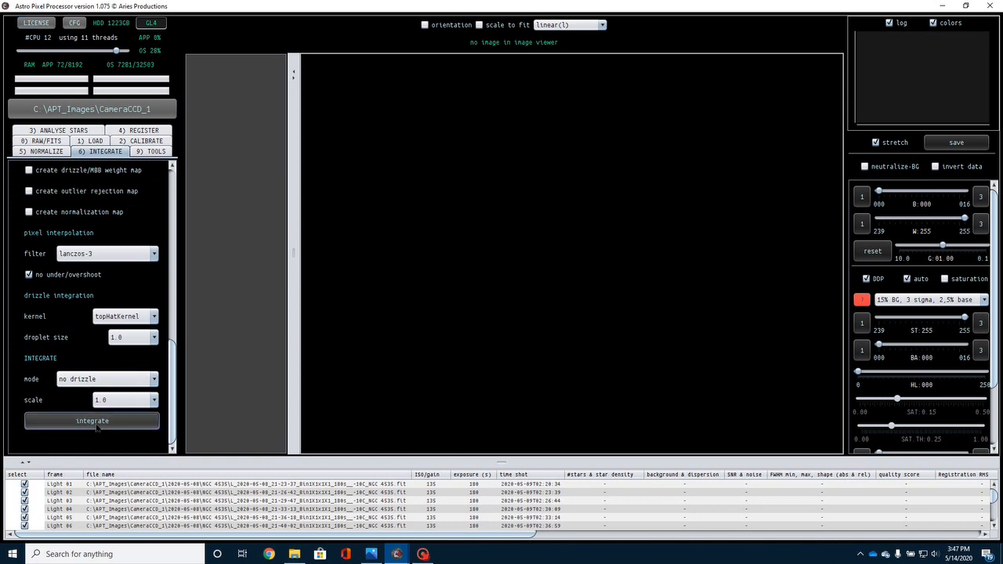
{"action": "left_click", "coordinate": [92, 421]}
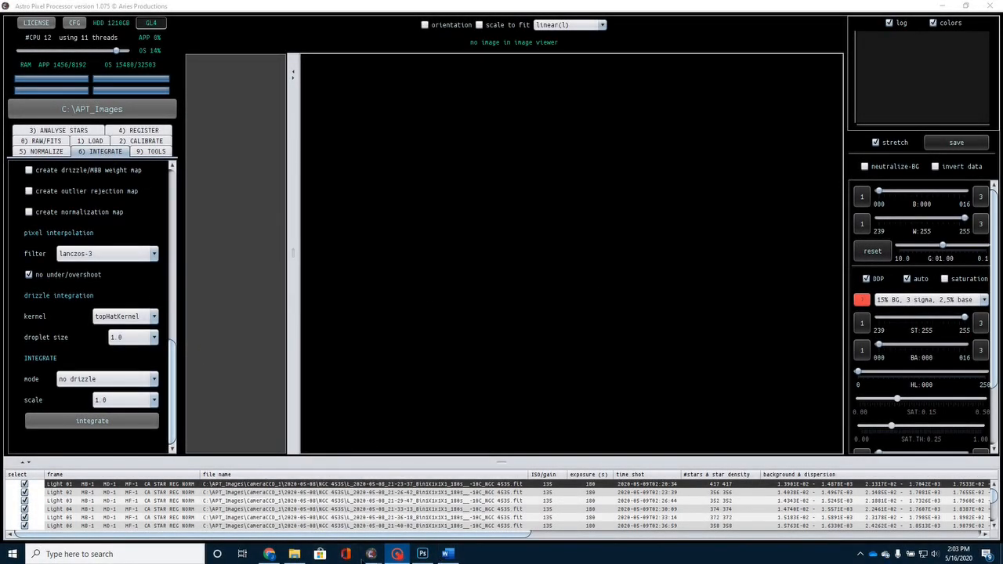
Step: Scroll past the master flat, dark and bias and display Integration 1
{"action": "scroll", "scroll_direction": "down", "scroll_amount": 3}
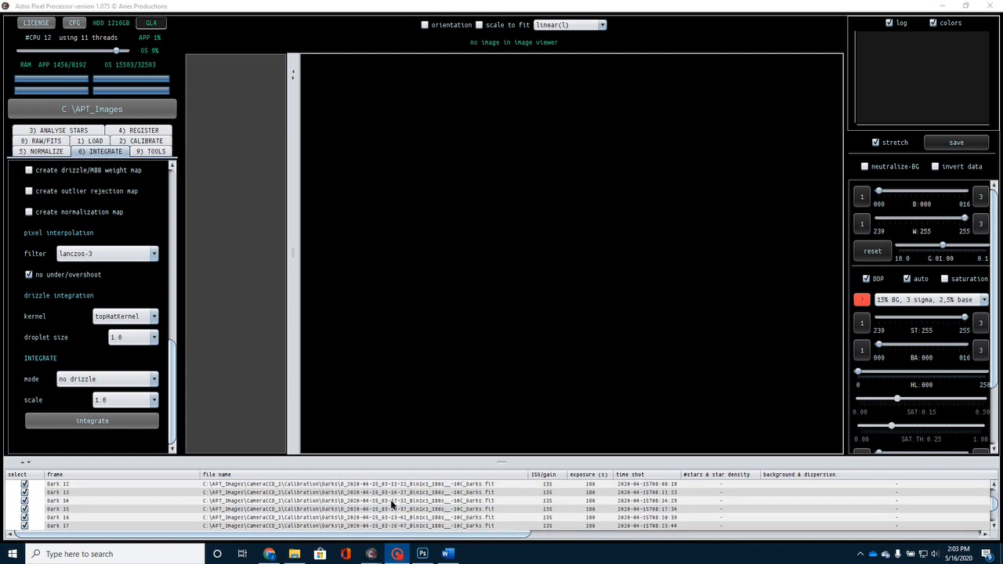
{"action": "scroll", "scroll_direction": "down", "scroll_amount": 3}
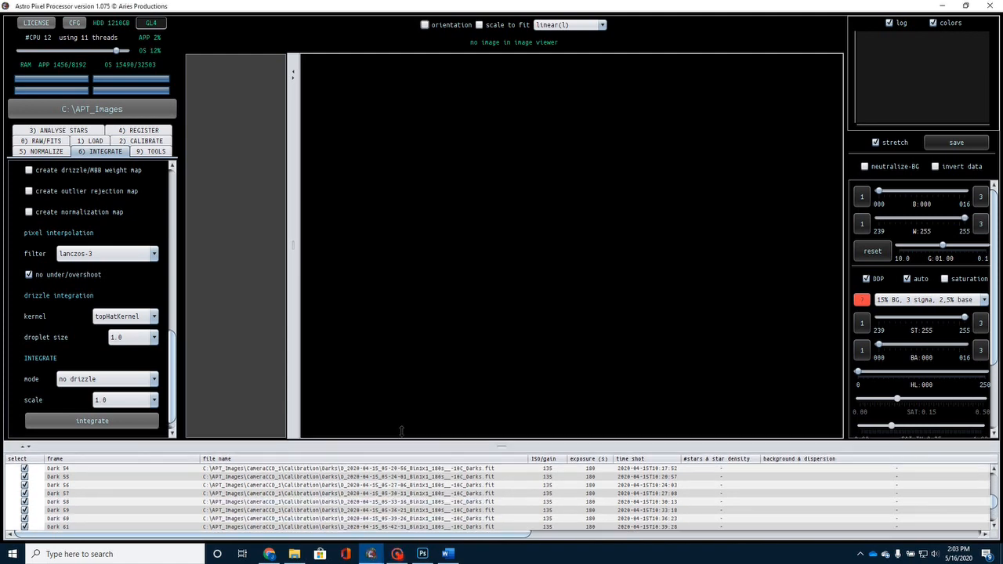
{"action": "scroll", "scroll_direction": "down", "scroll_amount": 3}
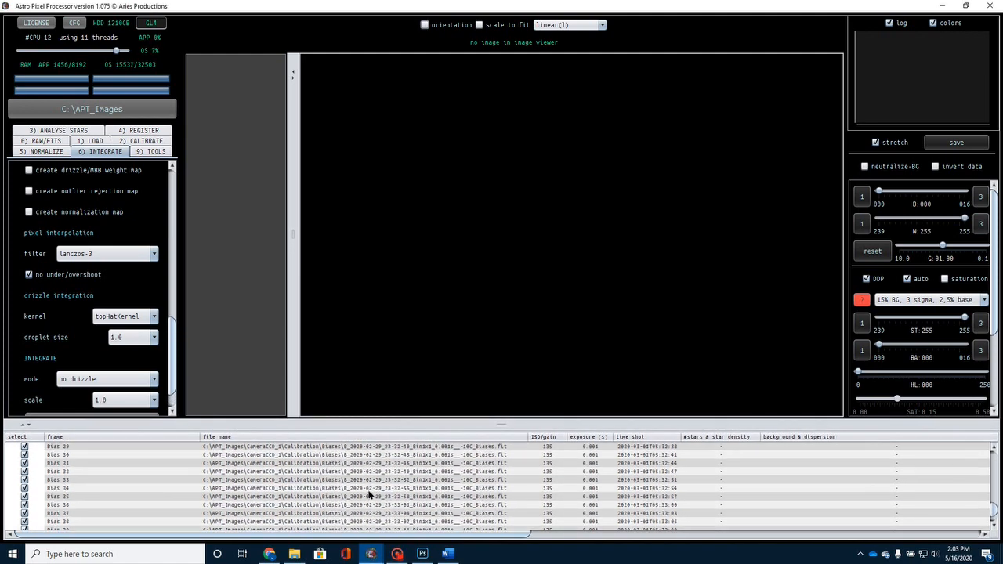
{"action": "scroll", "scroll_direction": "down", "scroll_amount": 3}
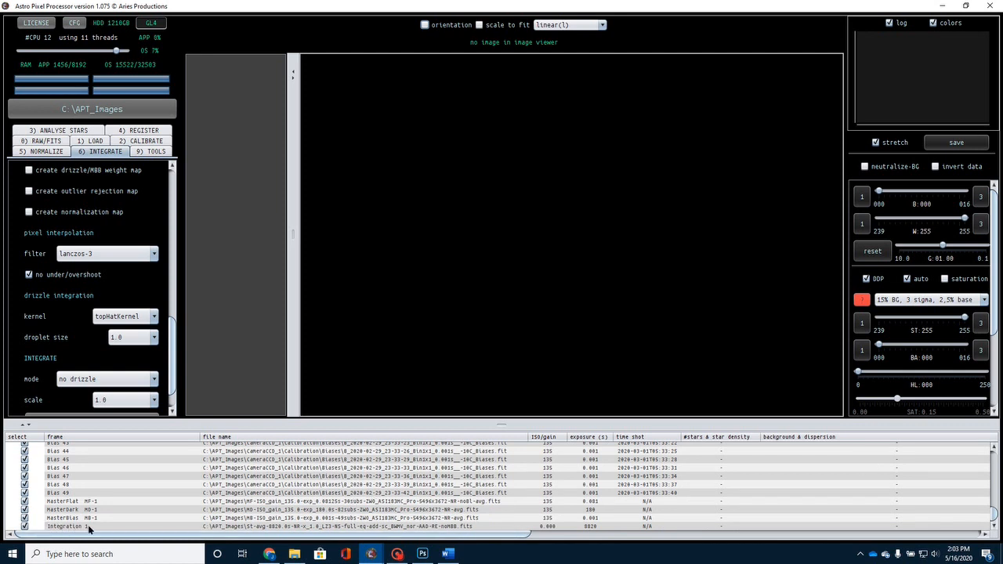
{"action": "left_click", "coordinate": [67, 526]}
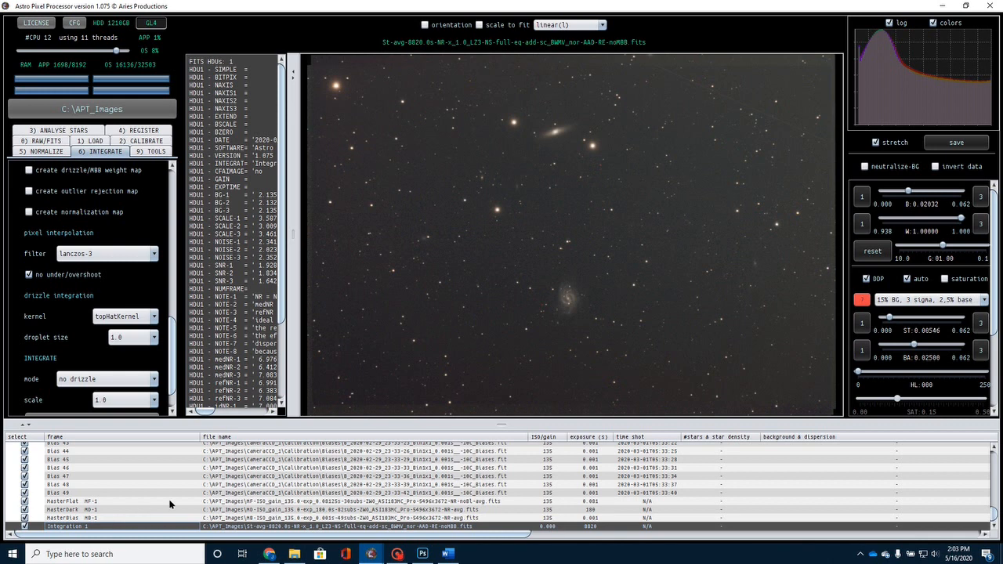
{"action": "mouse_move", "coordinate": [742, 372]}
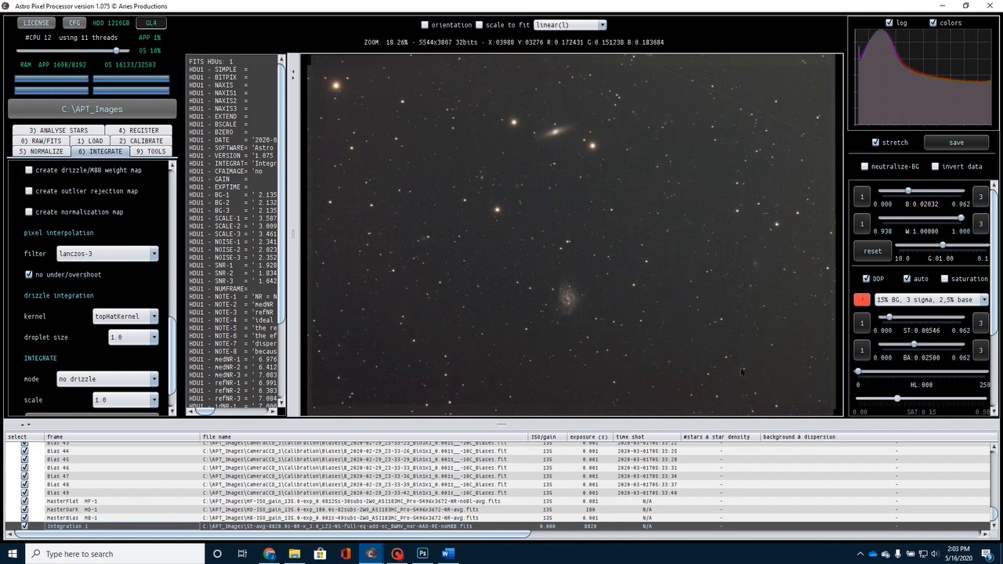
{"action": "mouse_move", "coordinate": [370, 78]}
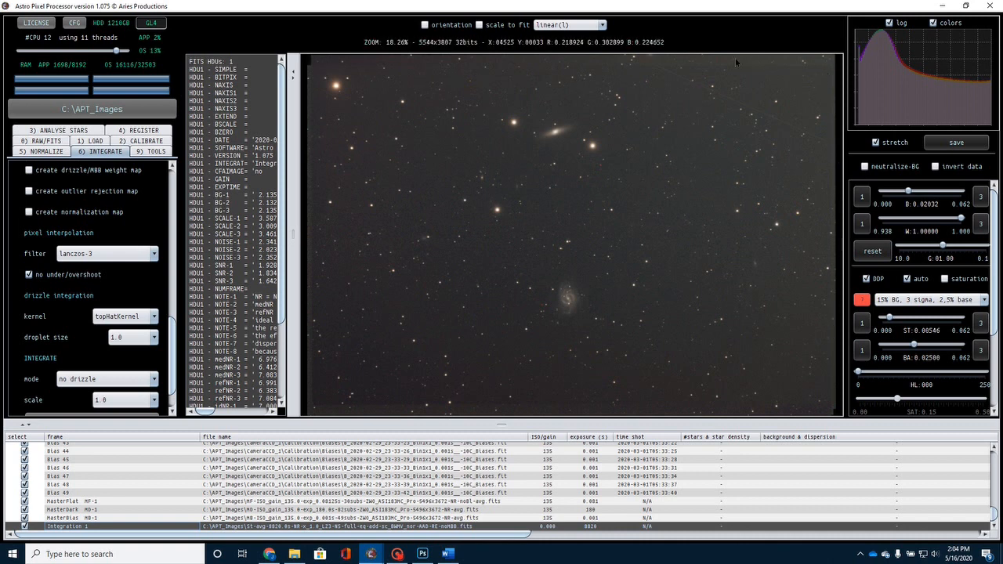
{"action": "mouse_move", "coordinate": [637, 73]}
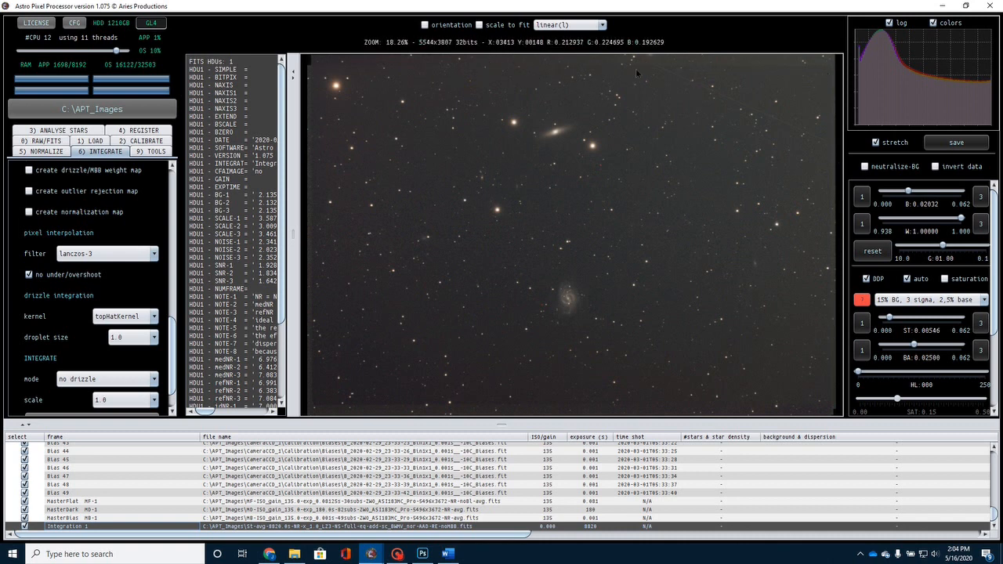
{"action": "mouse_move", "coordinate": [839, 219]}
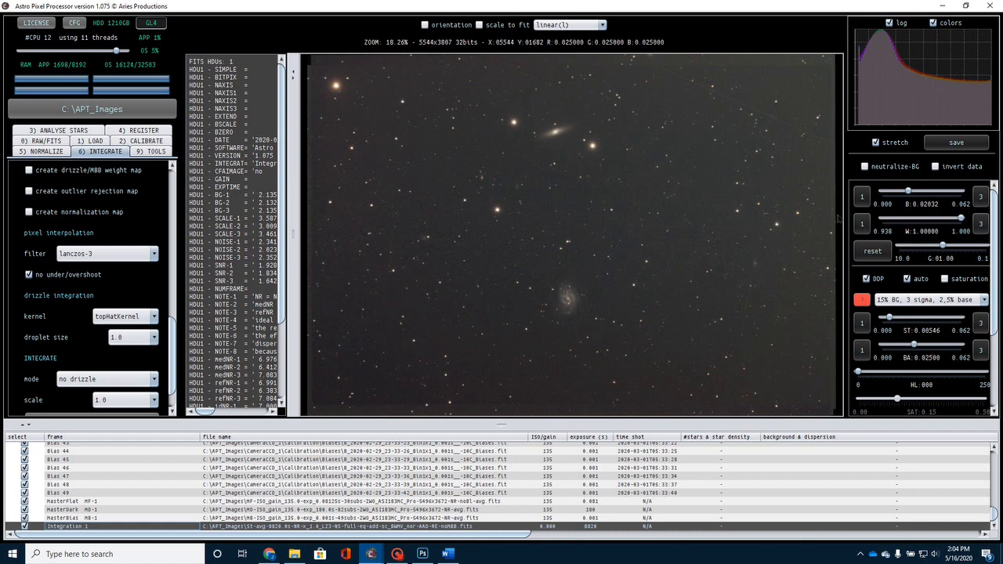
{"action": "mouse_move", "coordinate": [584, 235]}
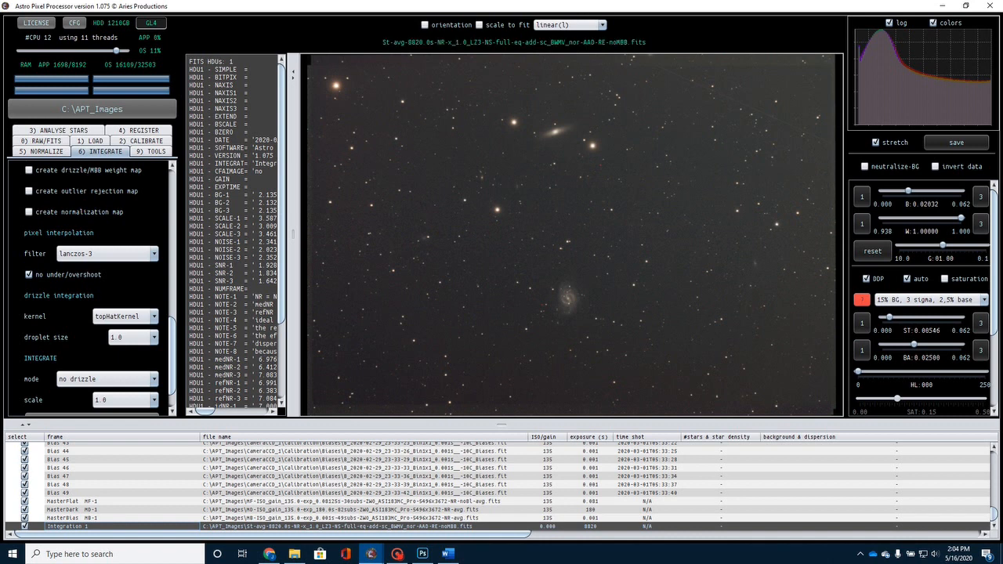
{"action": "mouse_move", "coordinate": [791, 188]}
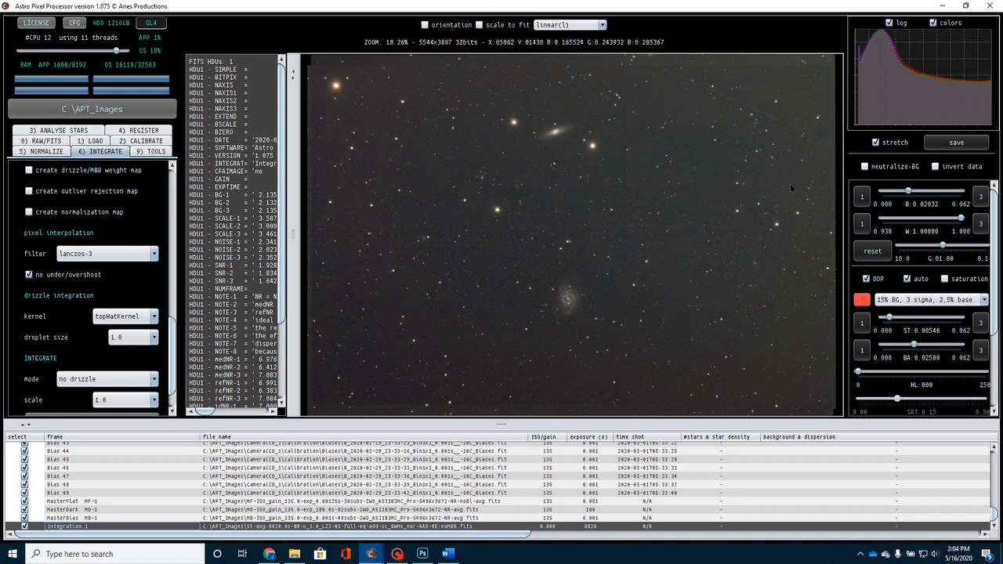
{"action": "mouse_move", "coordinate": [375, 292]}
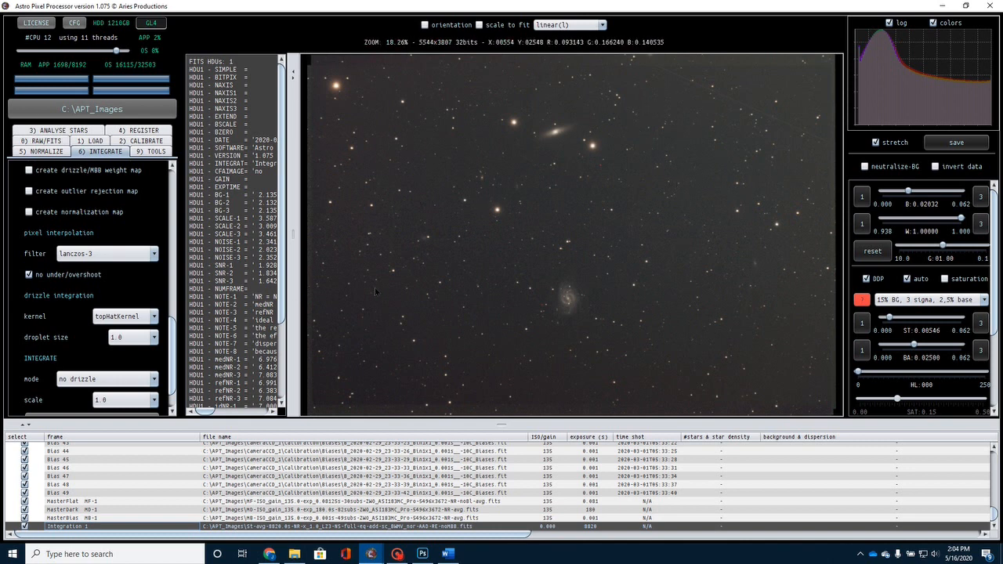
{"action": "mouse_move", "coordinate": [375, 296]}
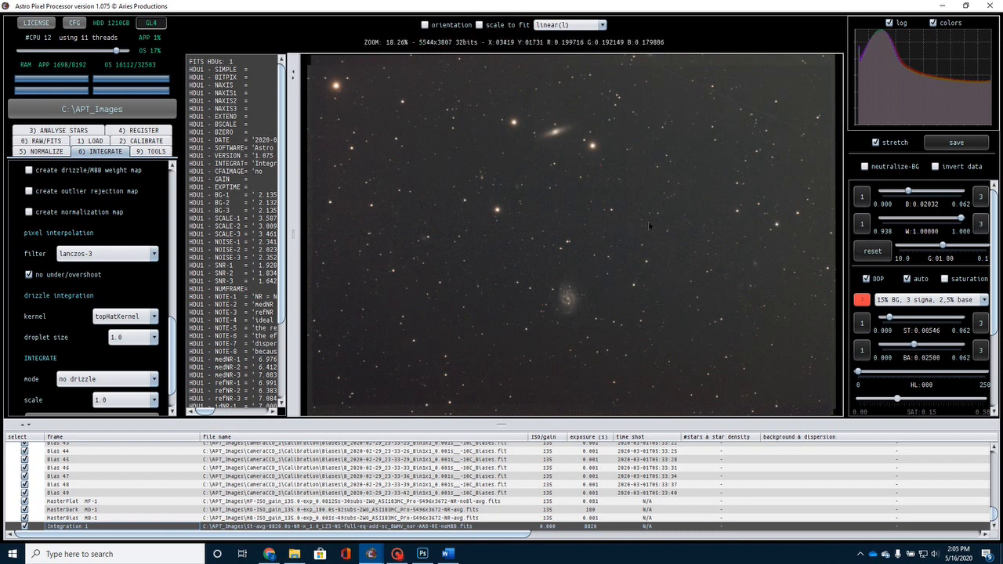
{"action": "mouse_move", "coordinate": [778, 209]}
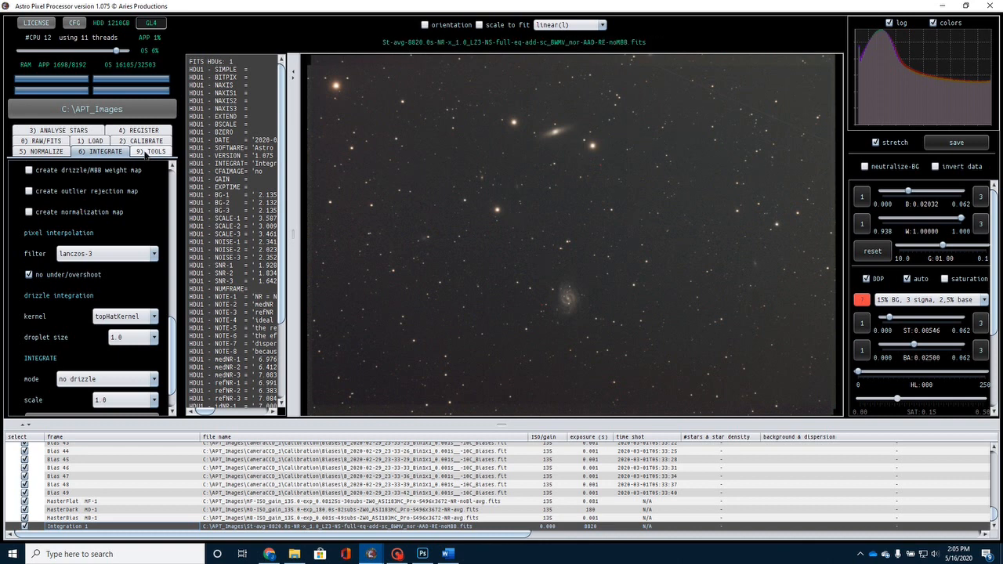
Step: Start 'remove light pollution' from the TOOLS tab and confirm with Yes
{"action": "left_click", "coordinate": [151, 150]}
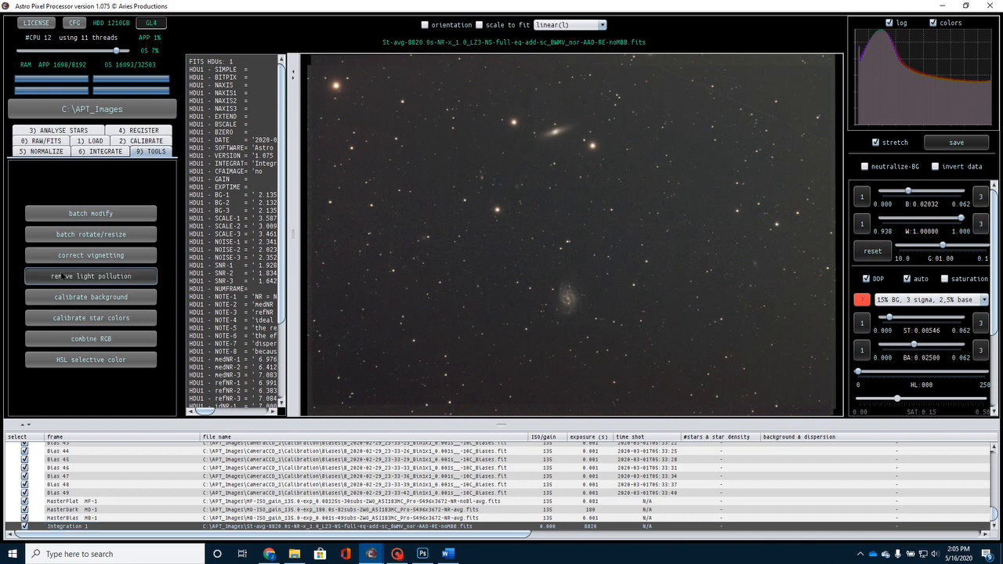
{"action": "left_click", "coordinate": [91, 276]}
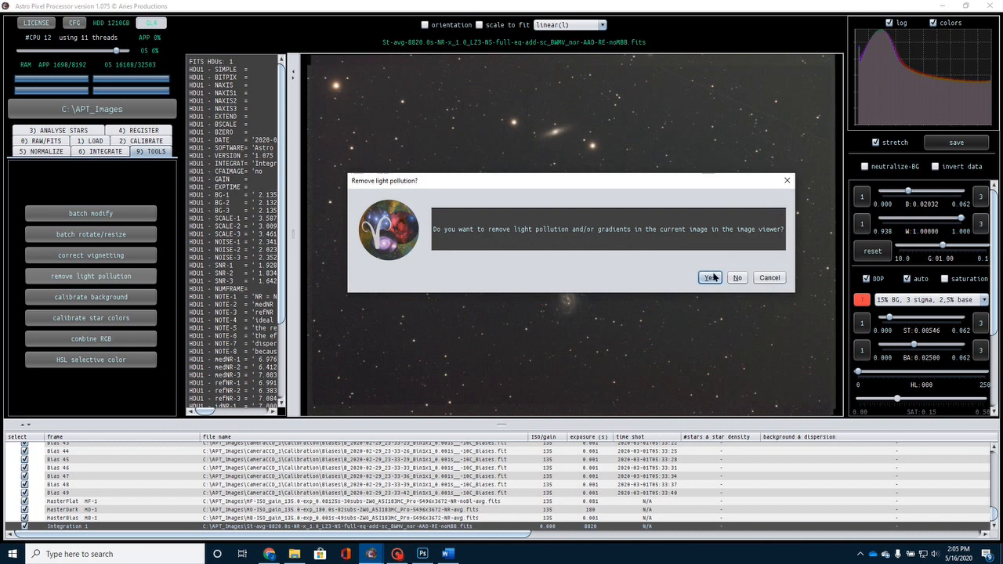
{"action": "left_click", "coordinate": [710, 277]}
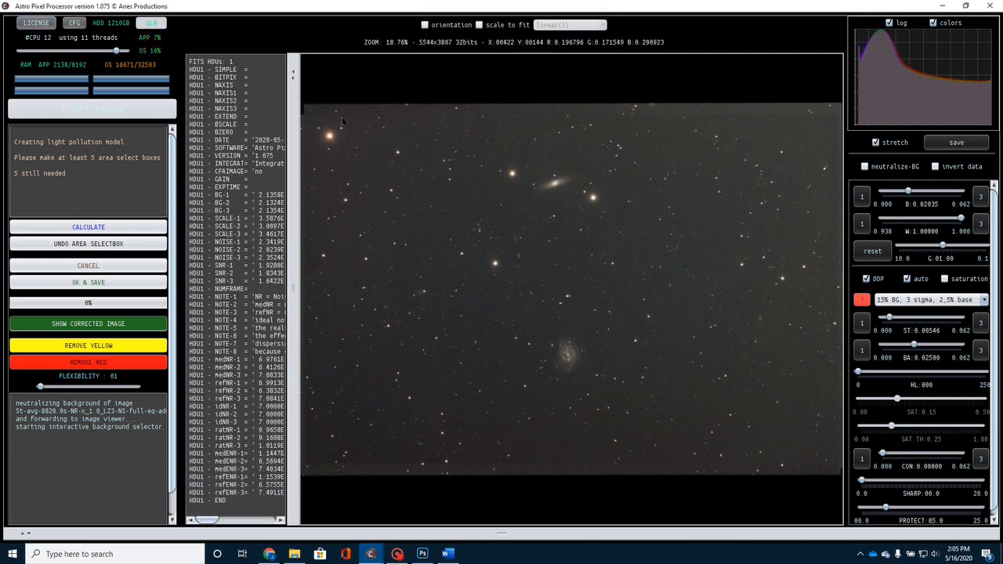
Step: Place background sample boxes on empty sky around the frame and calculate the model
{"action": "left_click_drag", "start_coordinate": [363, 134], "coordinate": [383, 155]}
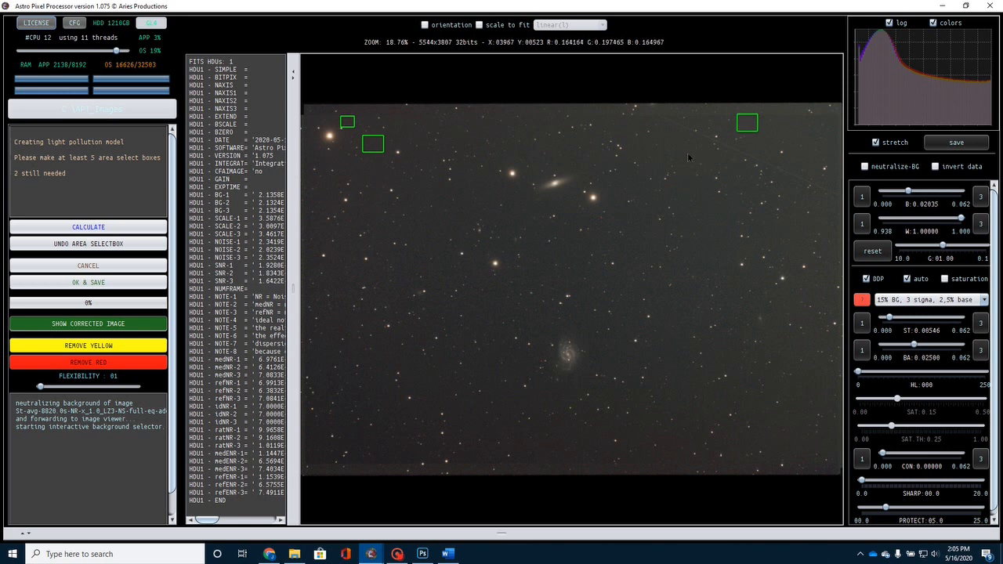
{"action": "left_click_drag", "start_coordinate": [653, 151], "coordinate": [672, 169]}
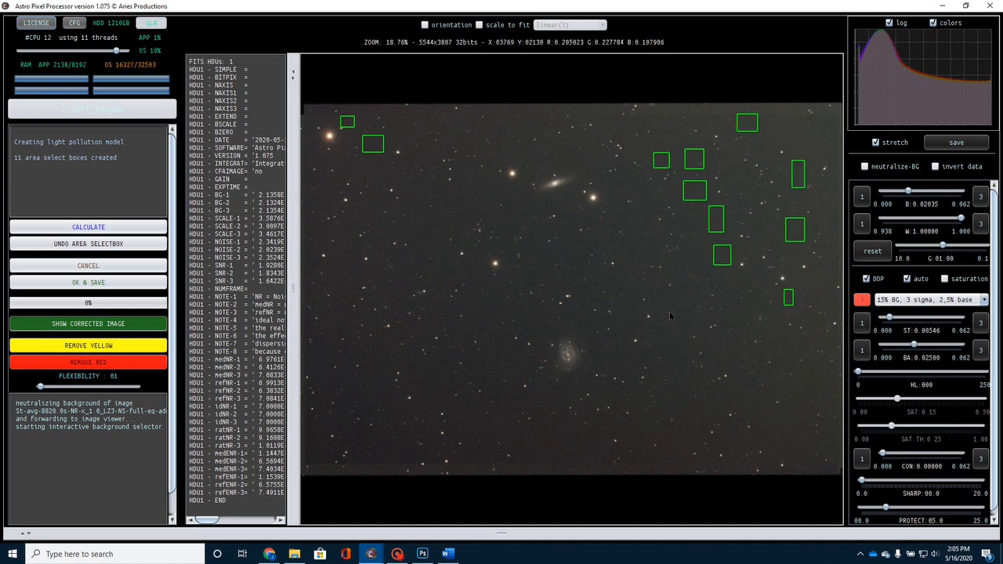
{"action": "left_click_drag", "start_coordinate": [667, 307], "coordinate": [691, 331]}
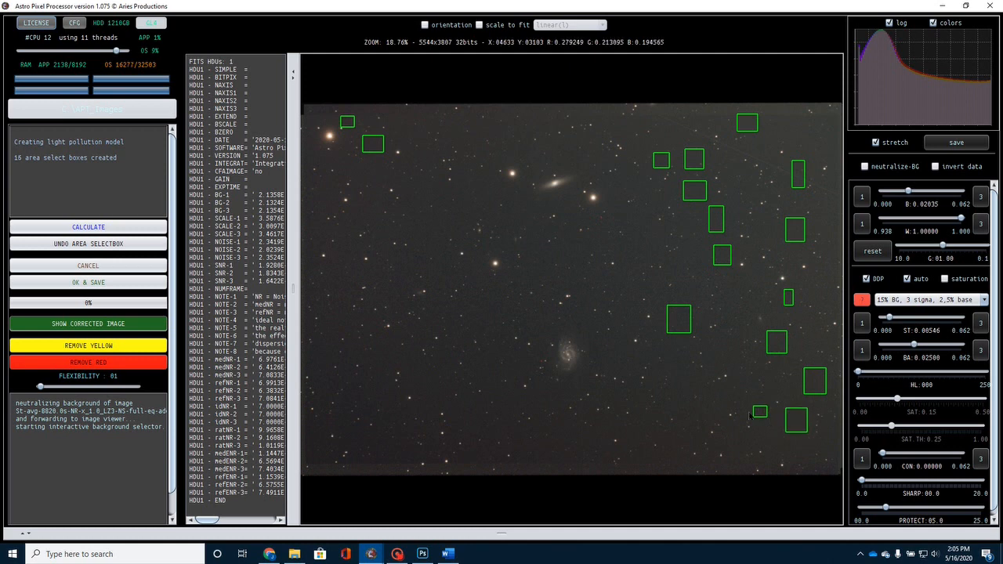
{"action": "left_click", "coordinate": [682, 383]}
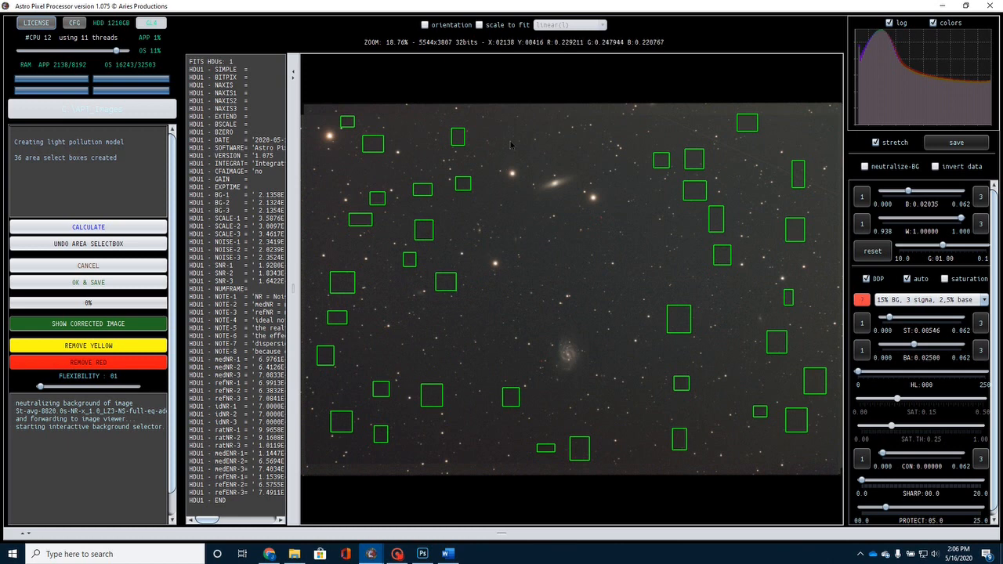
{"action": "left_click", "coordinate": [514, 133]}
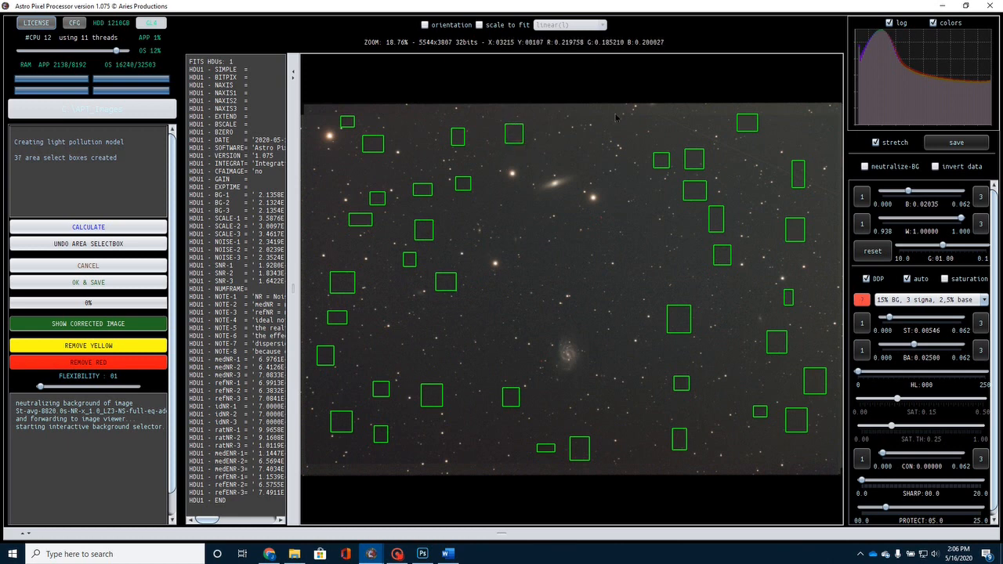
{"action": "left_click", "coordinate": [615, 127]}
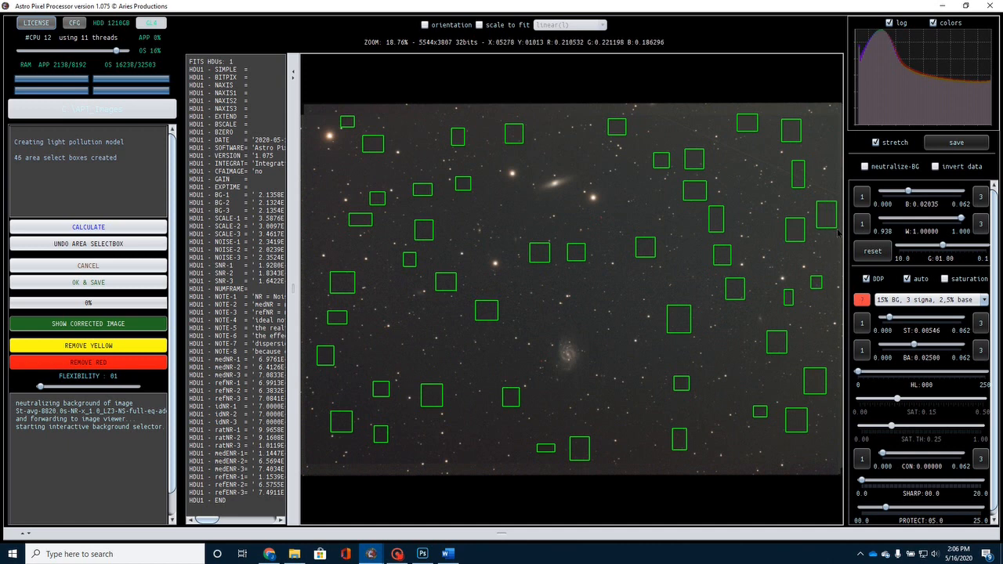
{"action": "left_click", "coordinate": [88, 227]}
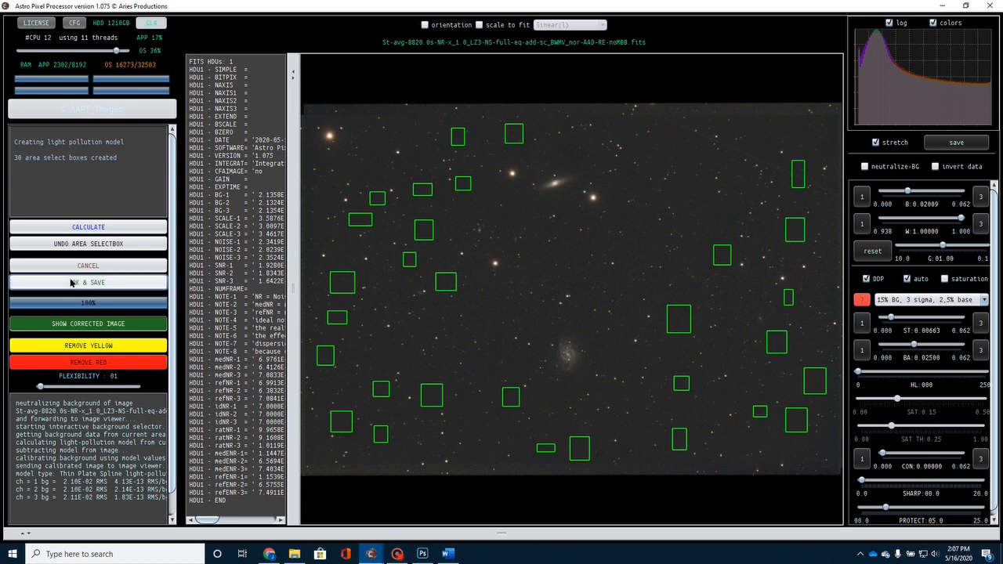
Step: Save the corrected image as FITS under the suggested name, then start 'calibrate background'
{"action": "left_click", "coordinate": [88, 282]}
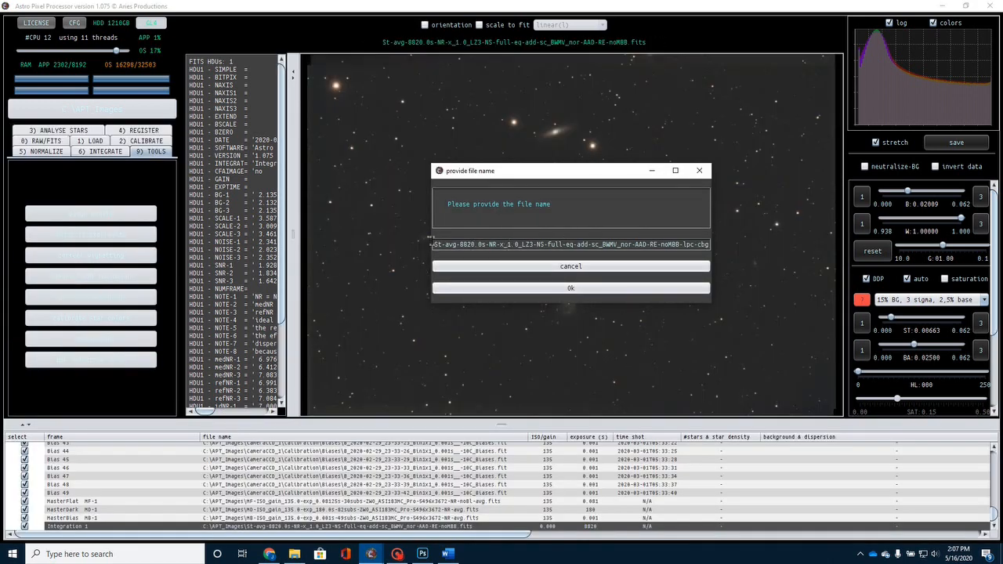
{"action": "left_click", "coordinate": [570, 288]}
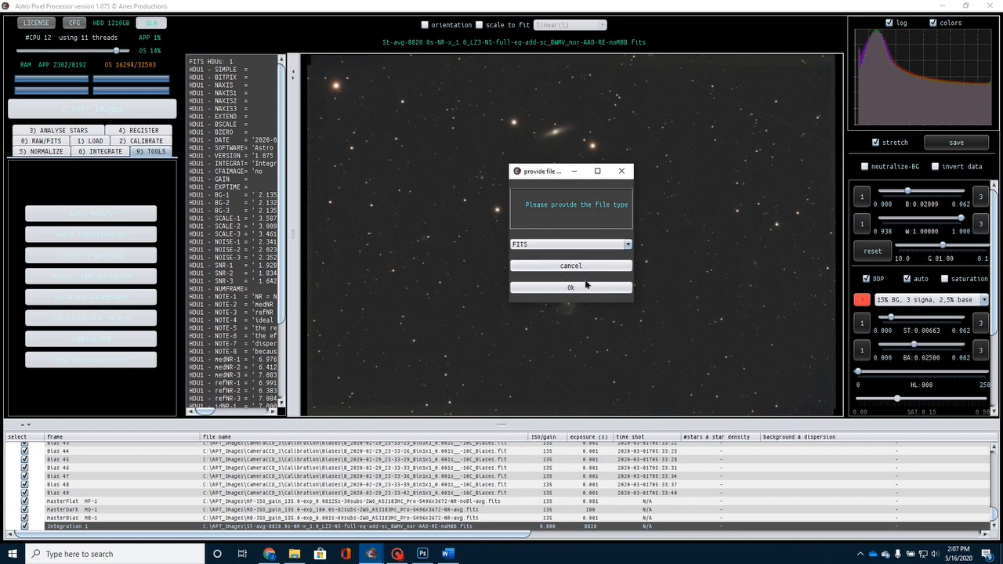
{"action": "left_click", "coordinate": [571, 287]}
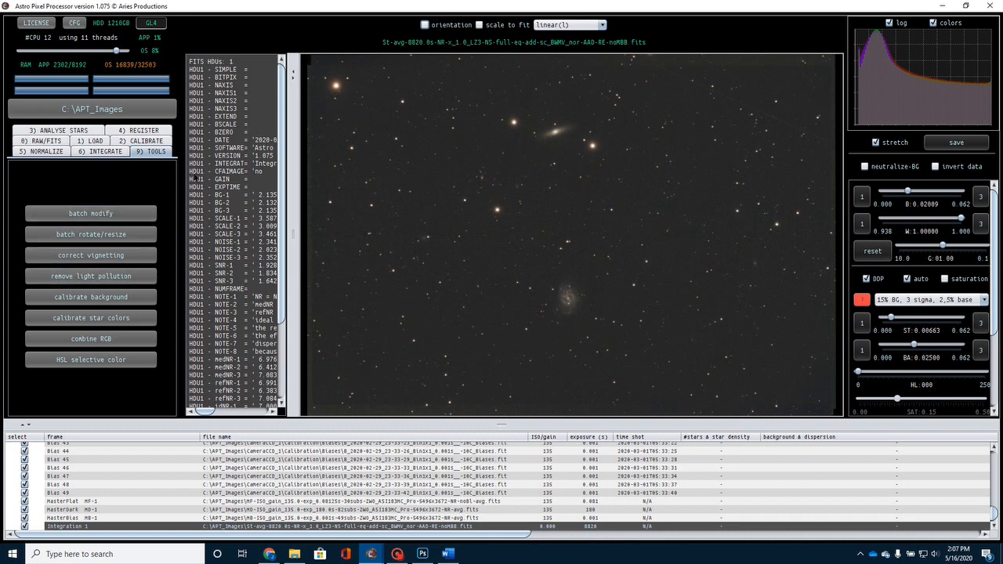
{"action": "left_click", "coordinate": [91, 296]}
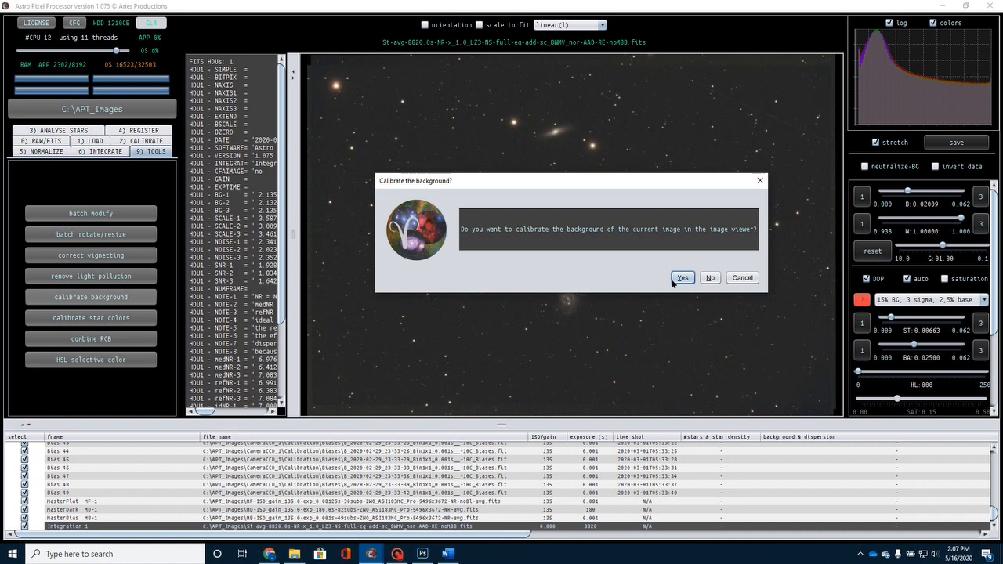
Step: Calibrate the background from 26 sky sample boxes and keep the result
{"action": "left_click", "coordinate": [682, 277]}
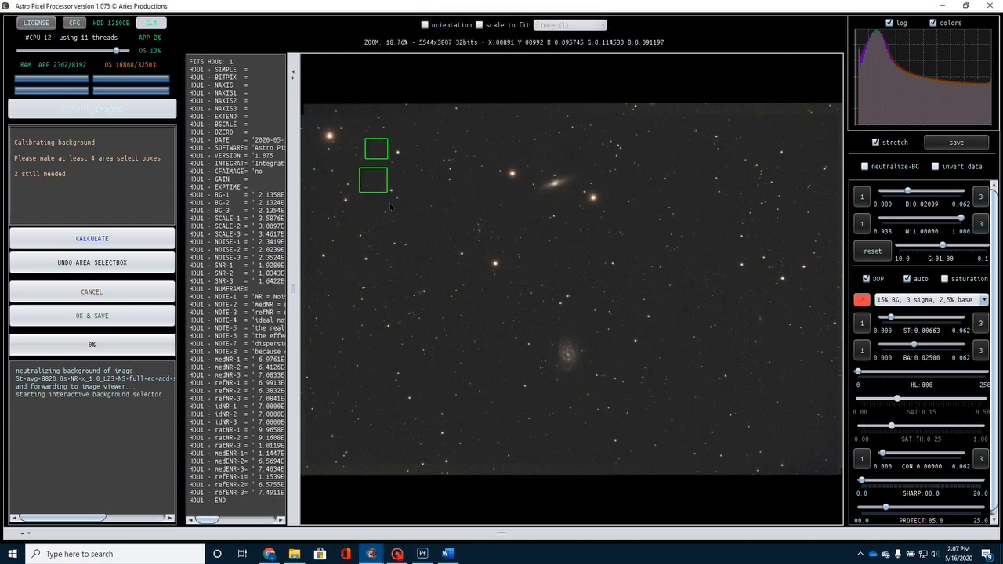
{"action": "left_click_drag", "start_coordinate": [415, 188], "coordinate": [435, 243]}
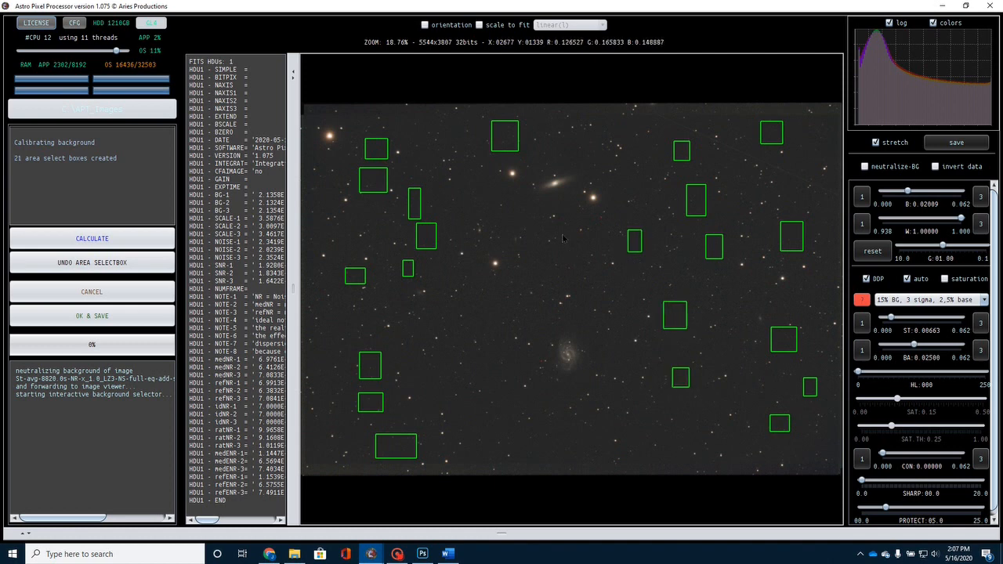
{"action": "left_click", "coordinate": [571, 246]}
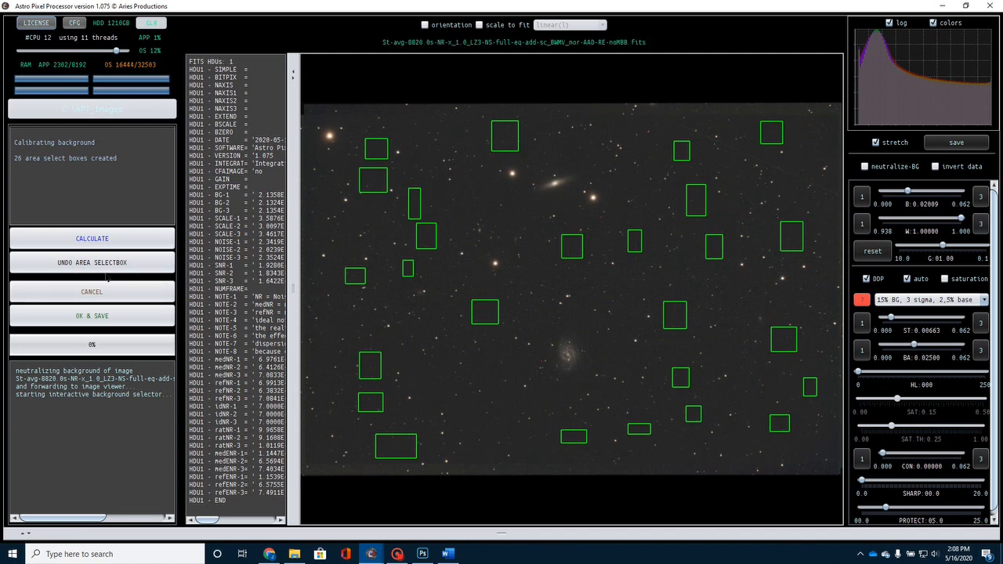
{"action": "left_click", "coordinate": [91, 239]}
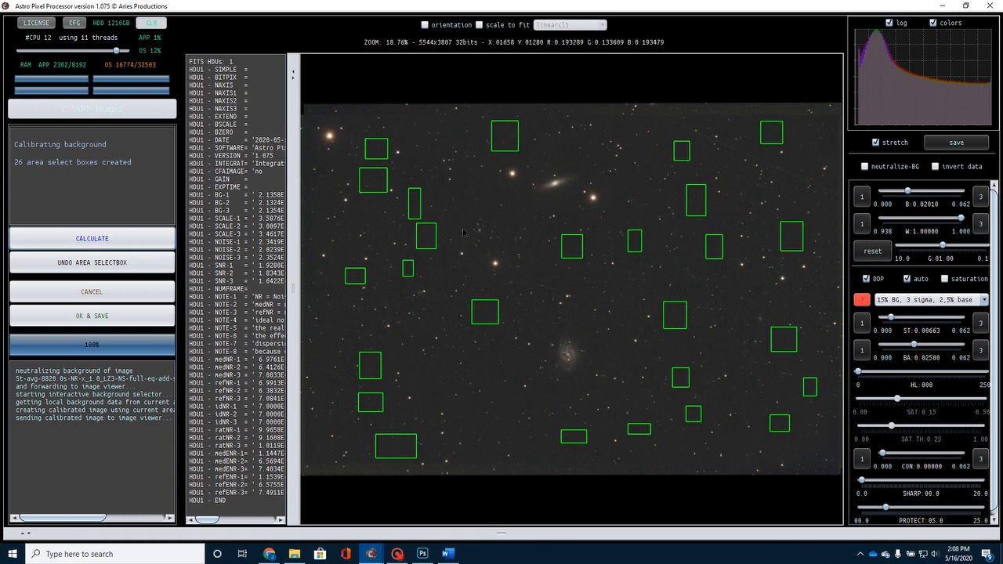
{"action": "left_click", "coordinate": [91, 315]}
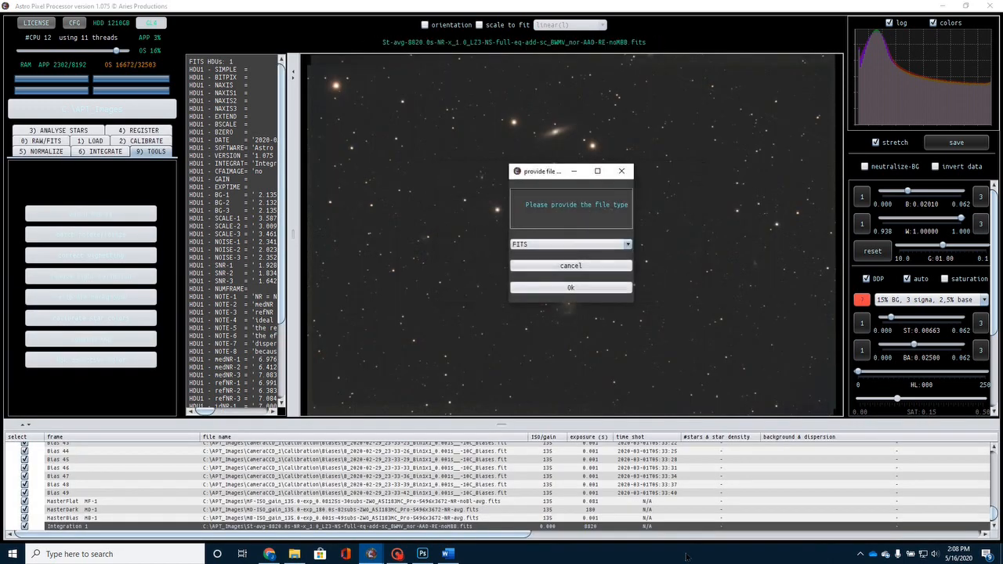
Step: Confirm FITS as the file type for the background-calibrated image
{"action": "left_click", "coordinate": [571, 287]}
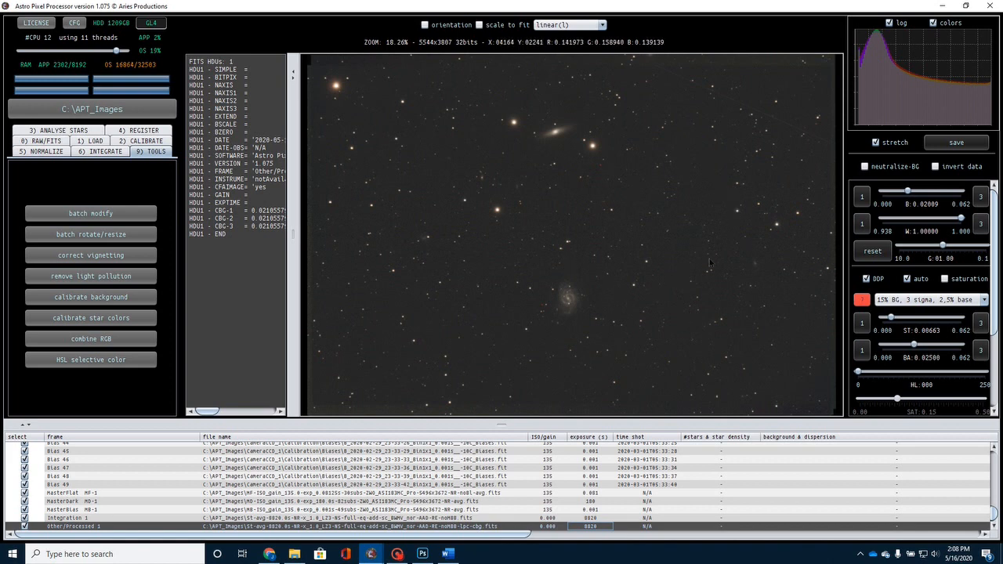
{"action": "mouse_move", "coordinate": [712, 248]}
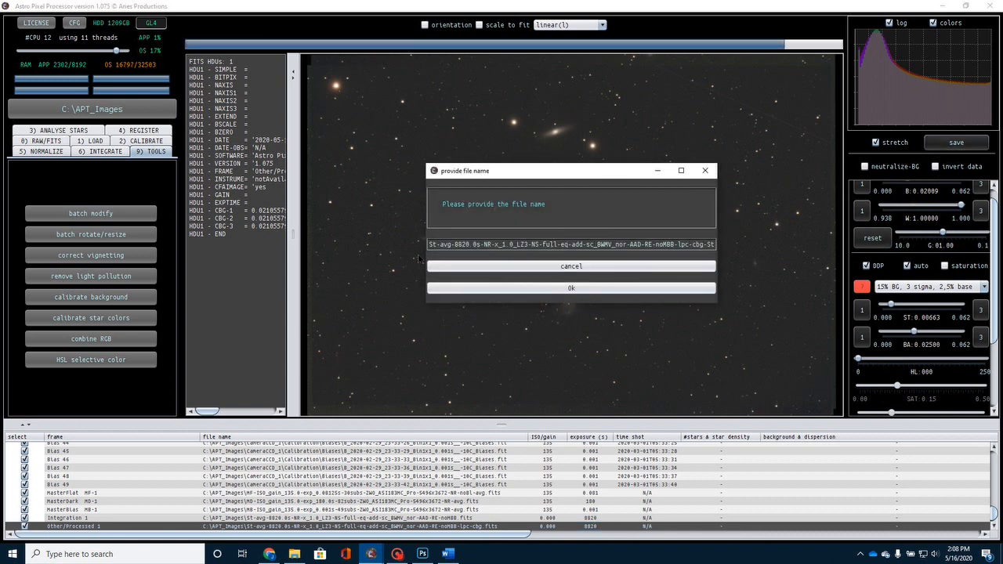
Step: Name the output file 'ngc-4535-stack2'
{"action": "triple_click", "coordinate": [571, 244]}
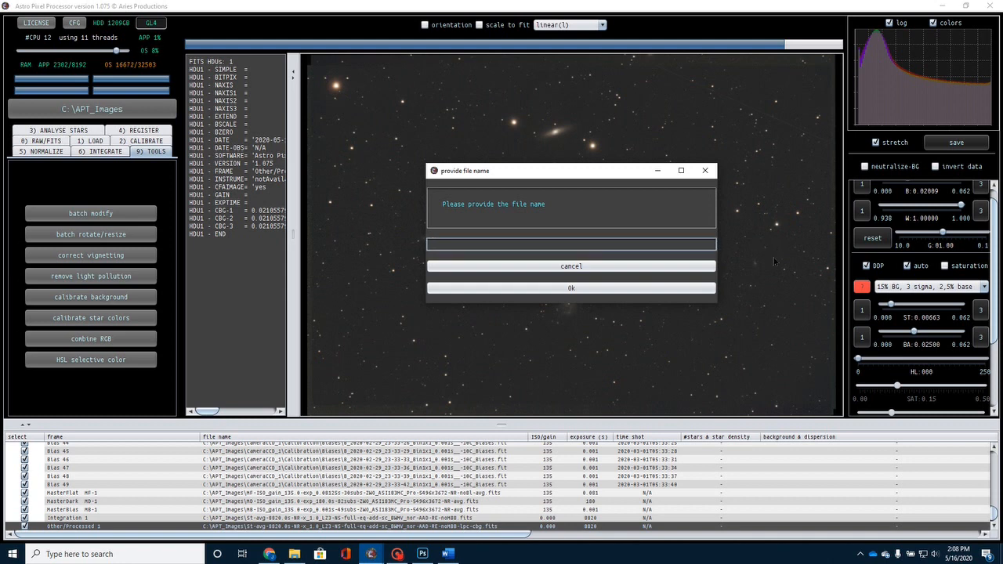
{"action": "type", "text": "ngc"}
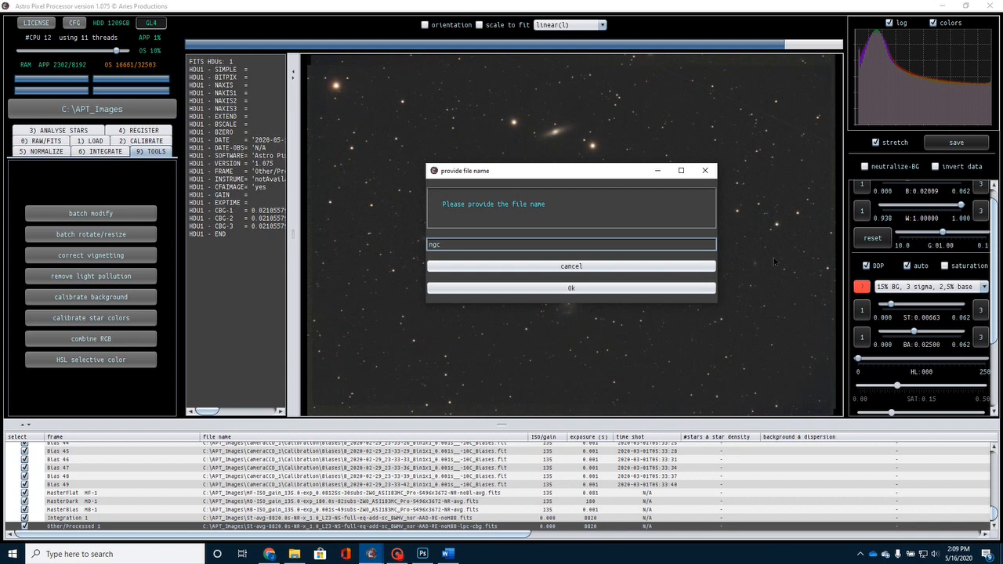
{"action": "type", "text": "-4535"}
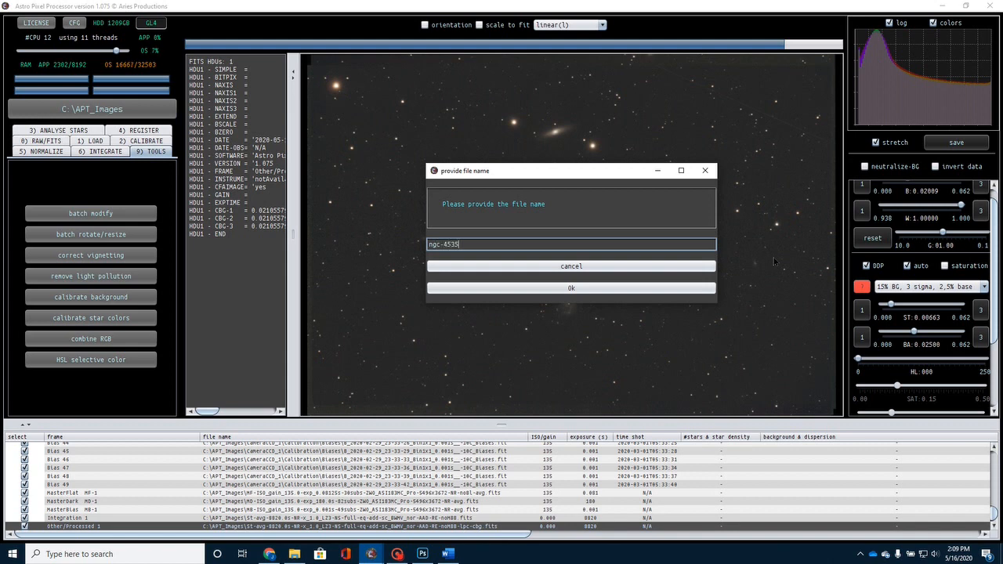
{"action": "type", "text": "-stack2"}
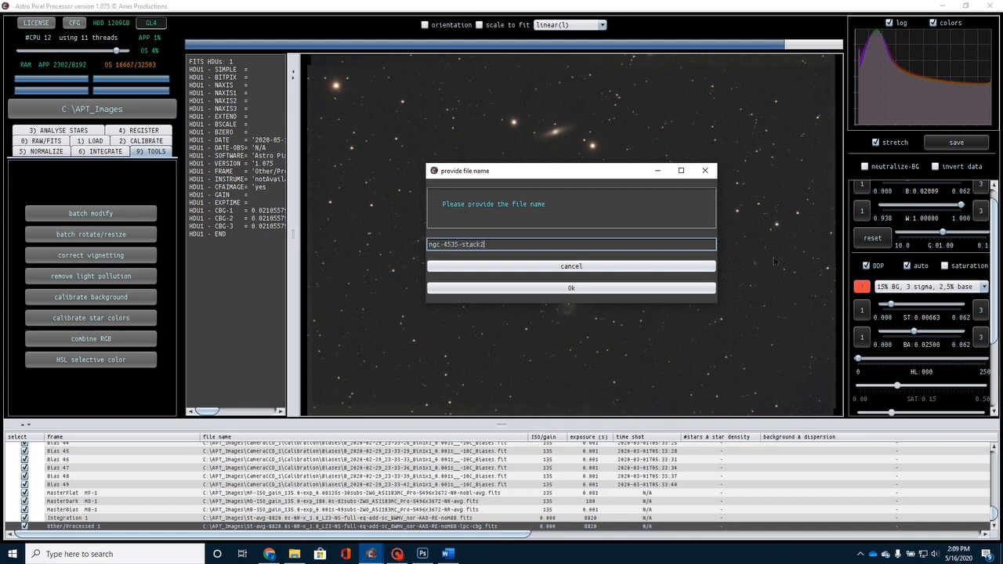
{"action": "left_click", "coordinate": [571, 288]}
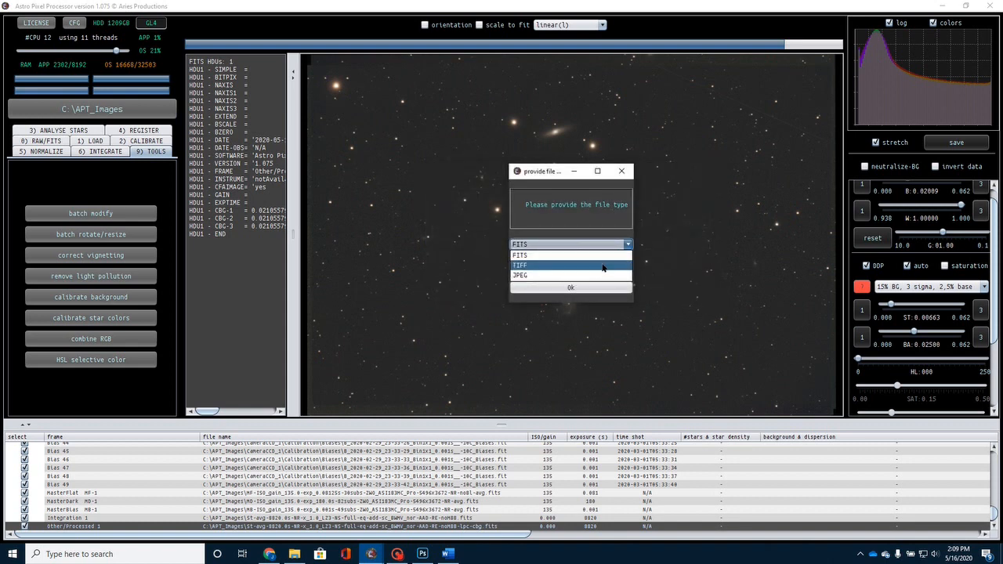
Step: Save it as TIFF with the sRGB v2.1 profile and 16-bit integer depth
{"action": "left_click", "coordinate": [520, 265]}
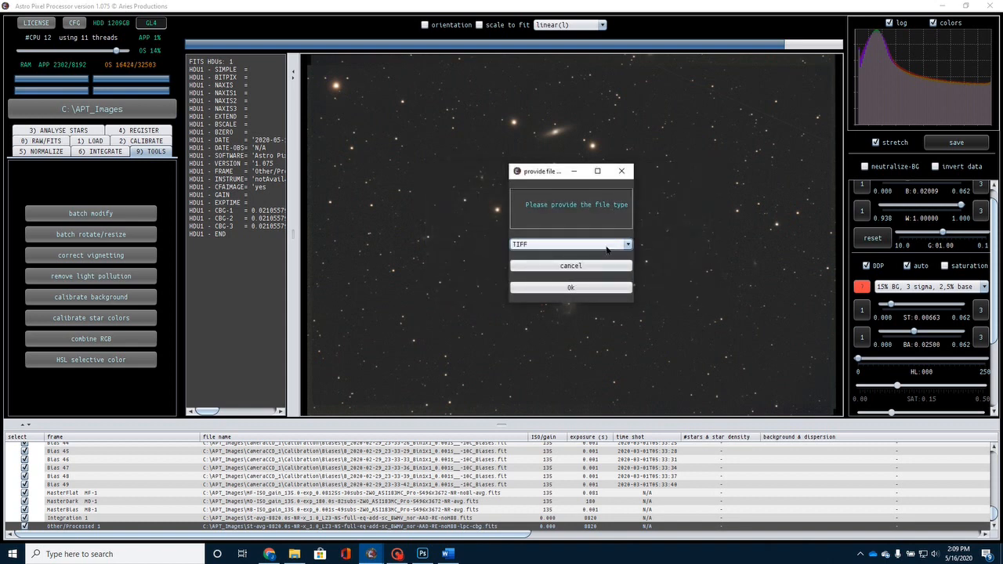
{"action": "left_click", "coordinate": [571, 287]}
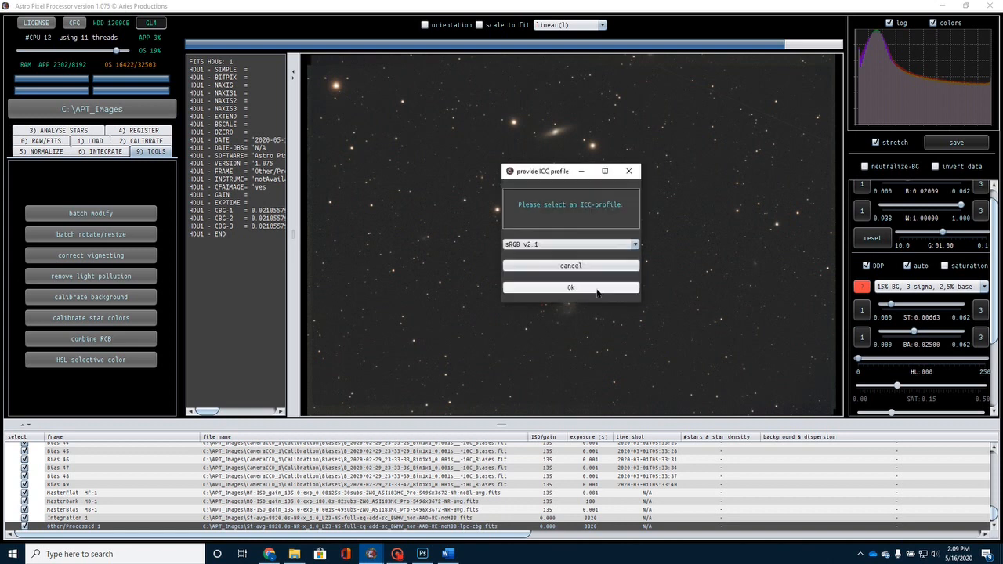
{"action": "left_click", "coordinate": [570, 287]}
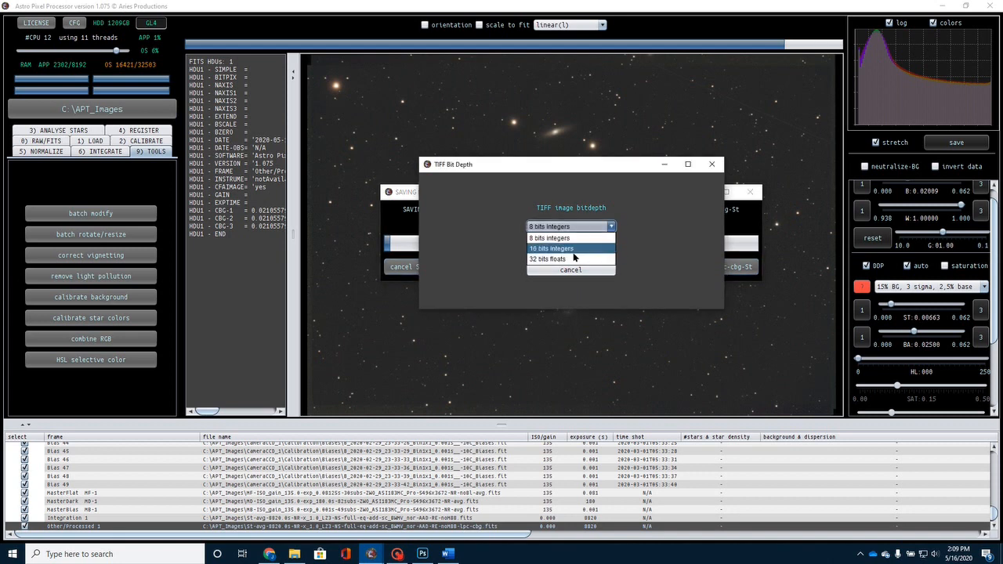
{"action": "left_click", "coordinate": [551, 248]}
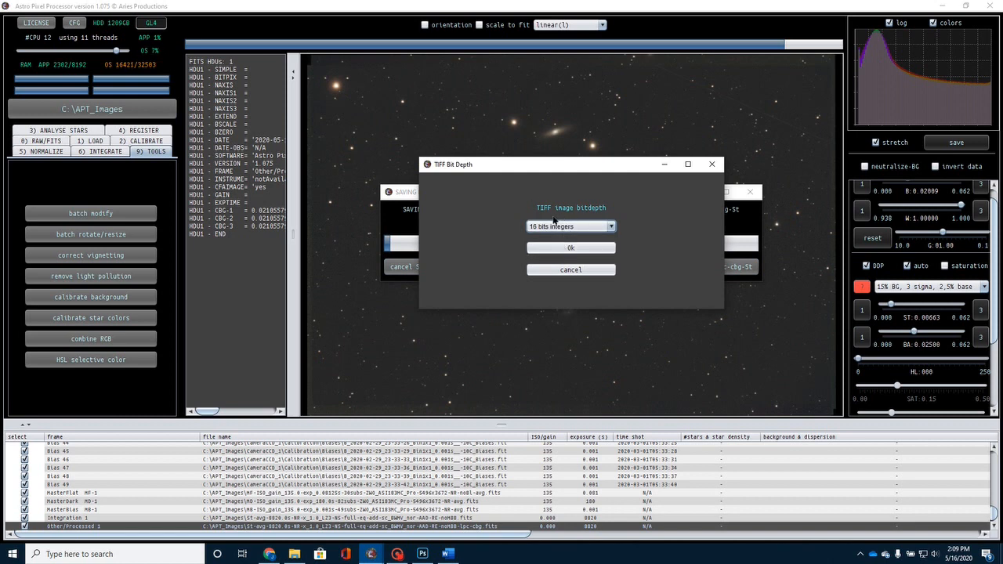
{"action": "left_click", "coordinate": [571, 247]}
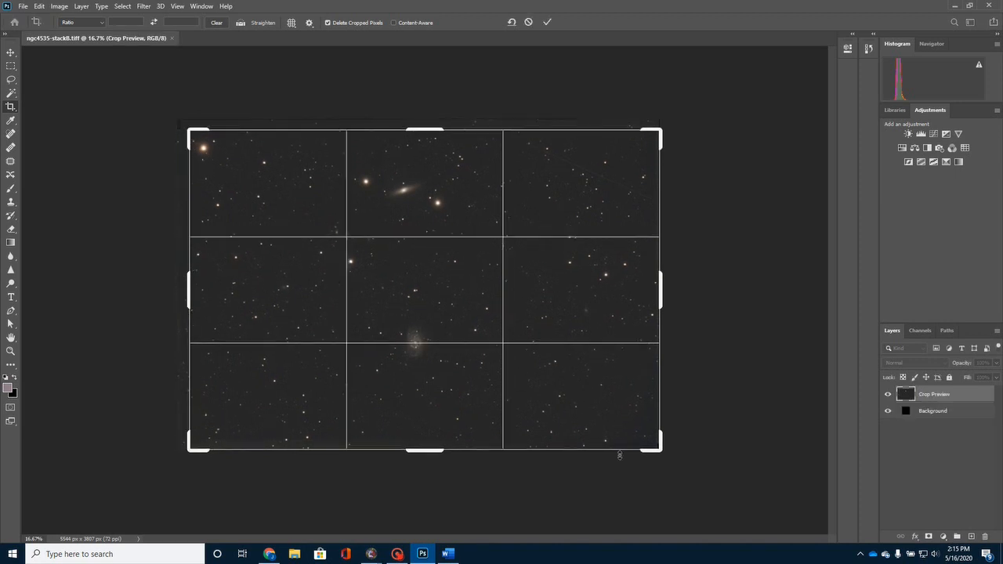
Step: Pull the crop edges in past the ragged borders and apply Image > Crop
{"action": "left_click_drag", "start_coordinate": [659, 444], "coordinate": [651, 443]}
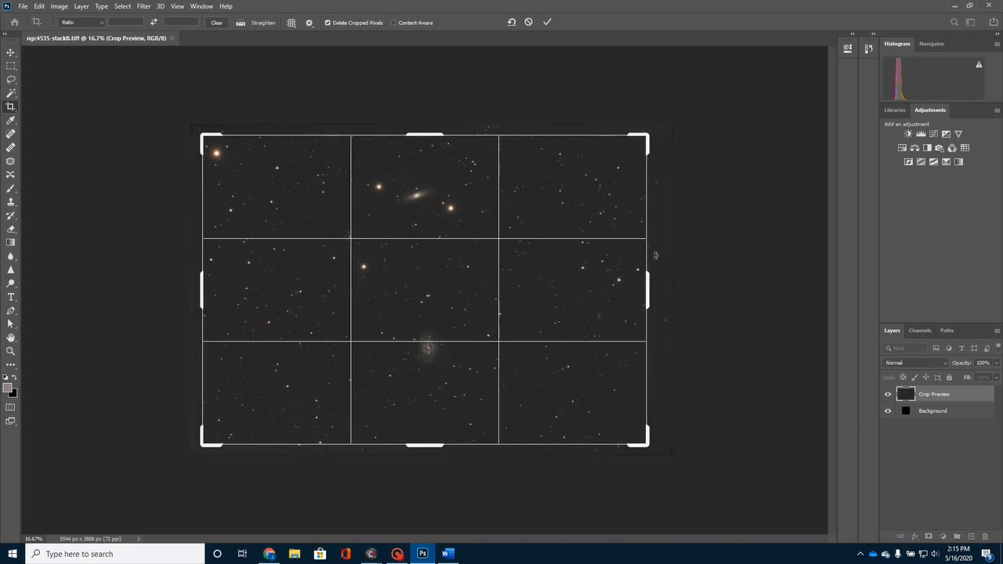
{"action": "left_click_drag", "start_coordinate": [649, 290], "coordinate": [652, 285]}
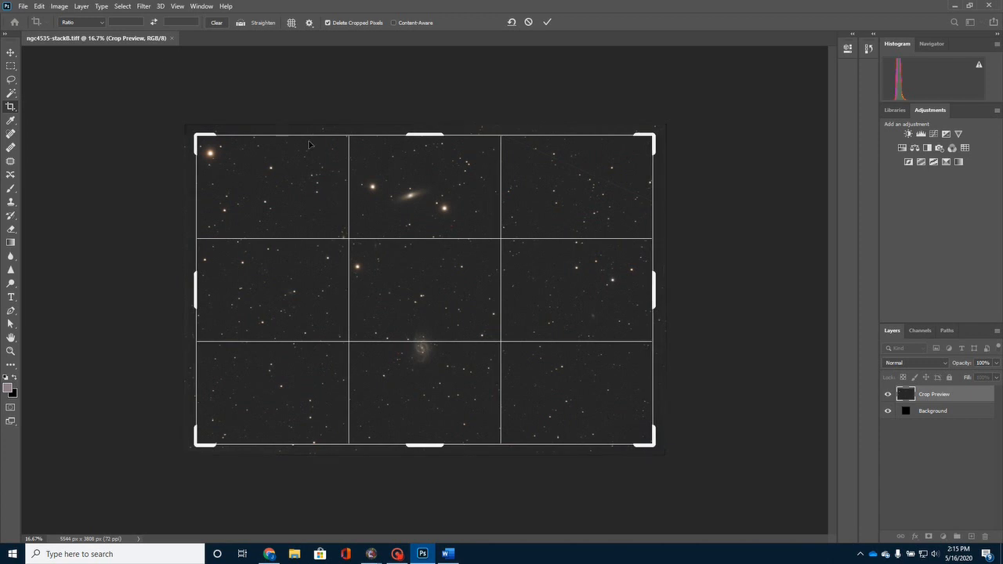
{"action": "left_click", "coordinate": [58, 6]}
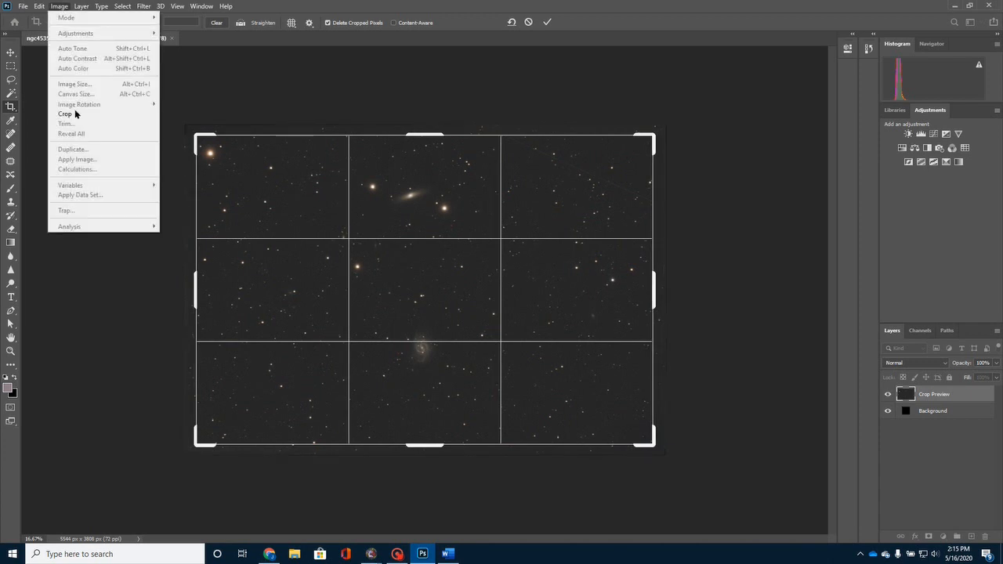
{"action": "left_click", "coordinate": [66, 114]}
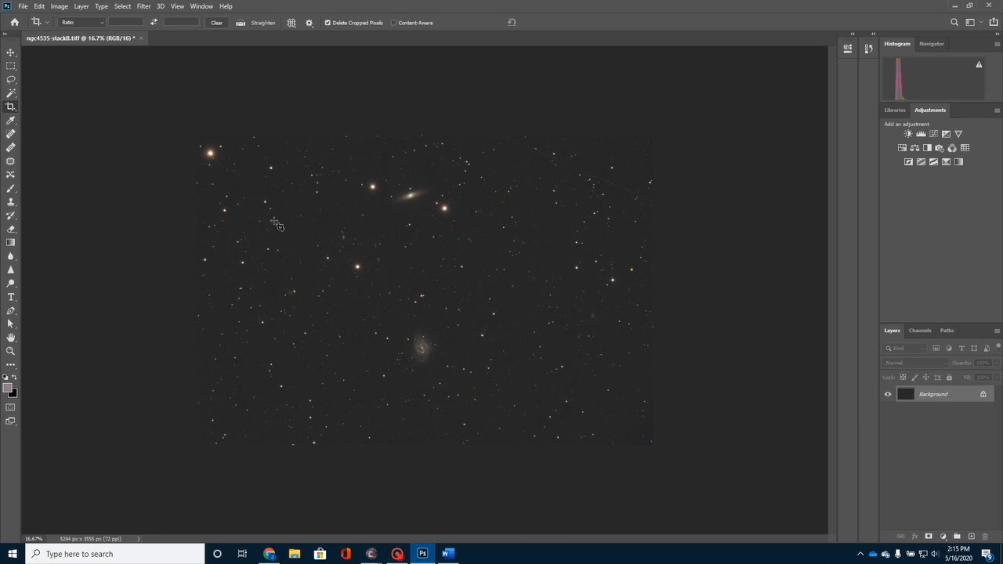
{"action": "mouse_move", "coordinate": [284, 232]}
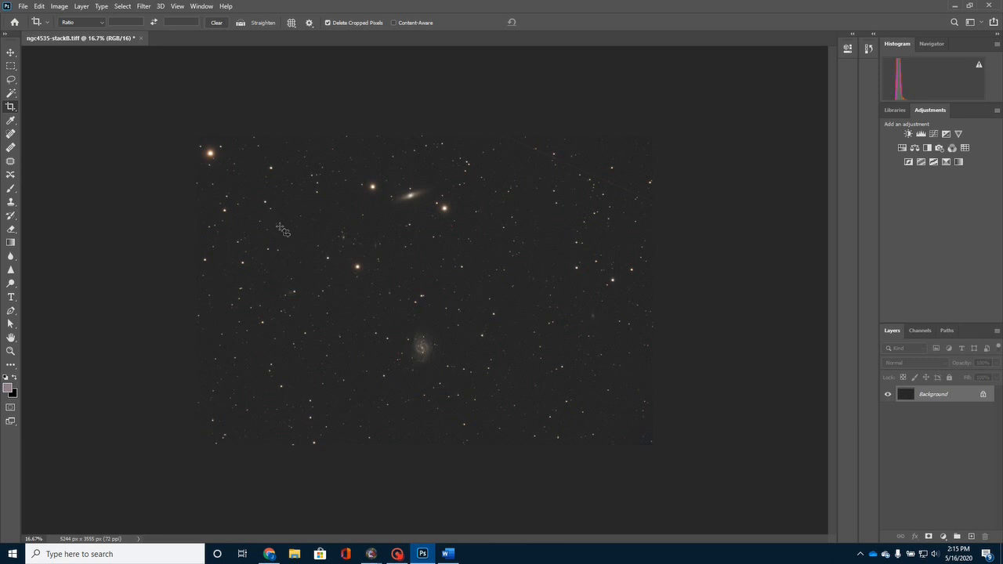
{"action": "mouse_move", "coordinate": [228, 73]}
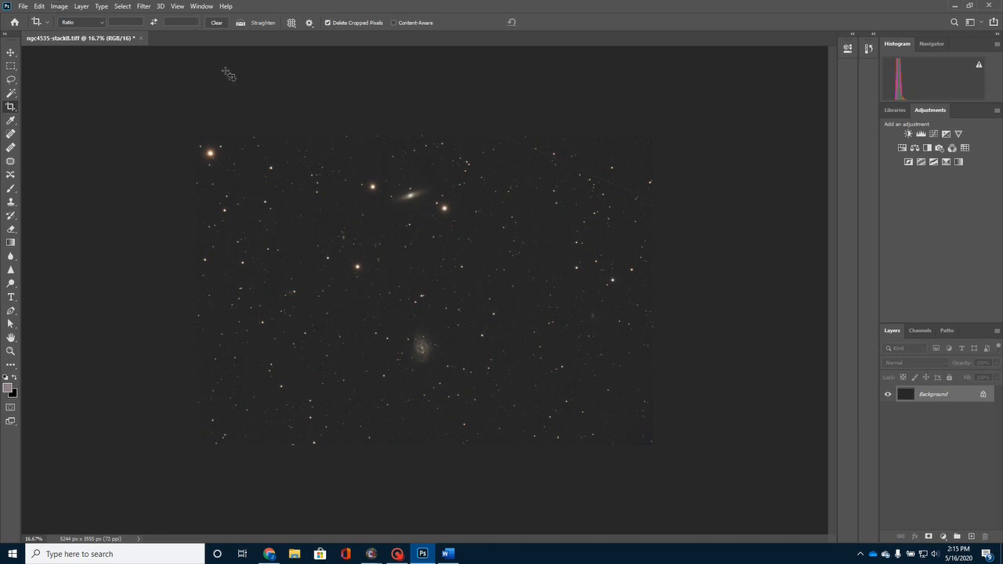
{"action": "mouse_move", "coordinate": [431, 341]}
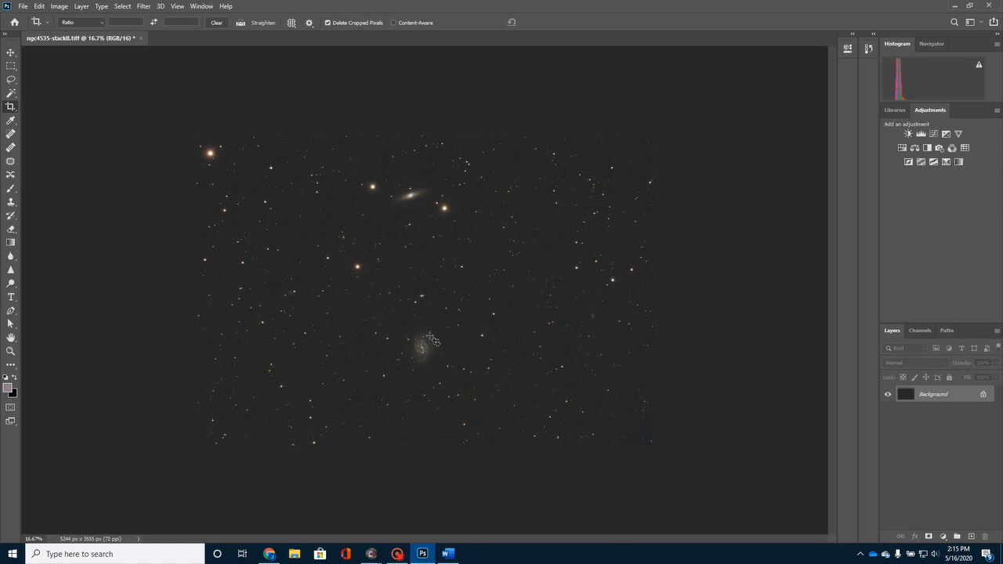
{"action": "mouse_move", "coordinate": [430, 357]}
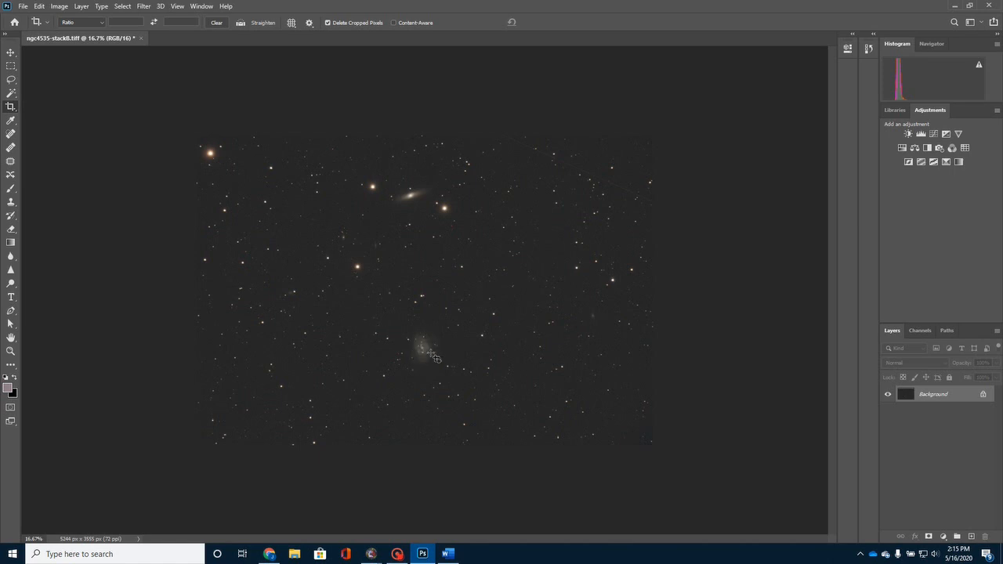
{"action": "mouse_move", "coordinate": [418, 365]}
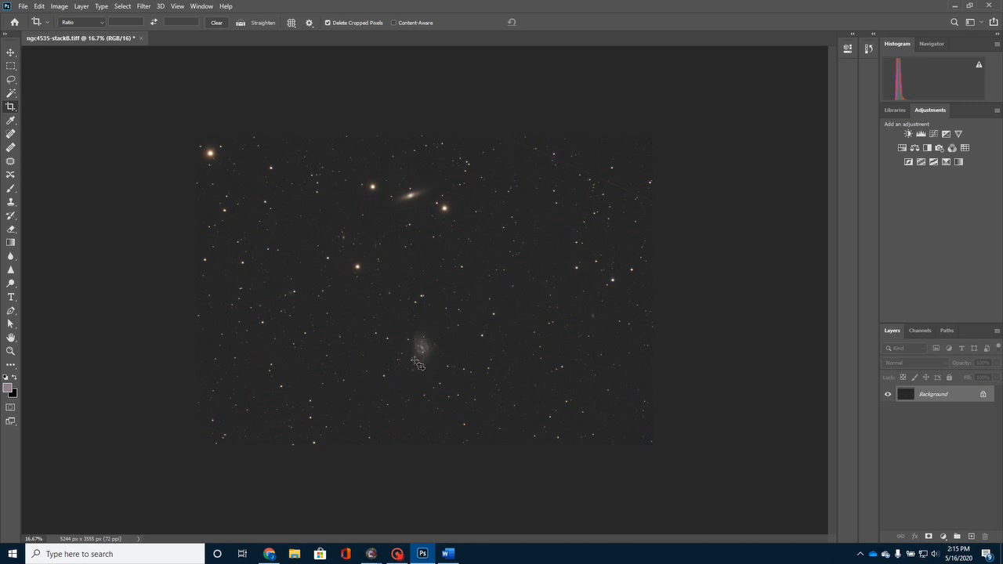
{"action": "mouse_move", "coordinate": [431, 328]}
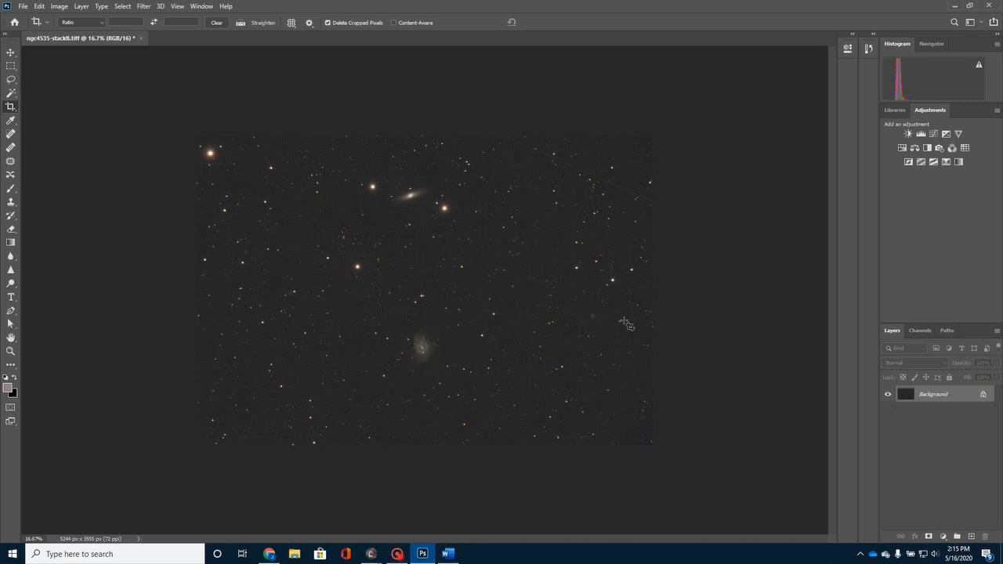
Step: Add a Curves adjustment layer and lift the curve to brighten the sky and midtones
{"action": "left_click", "coordinate": [933, 133]}
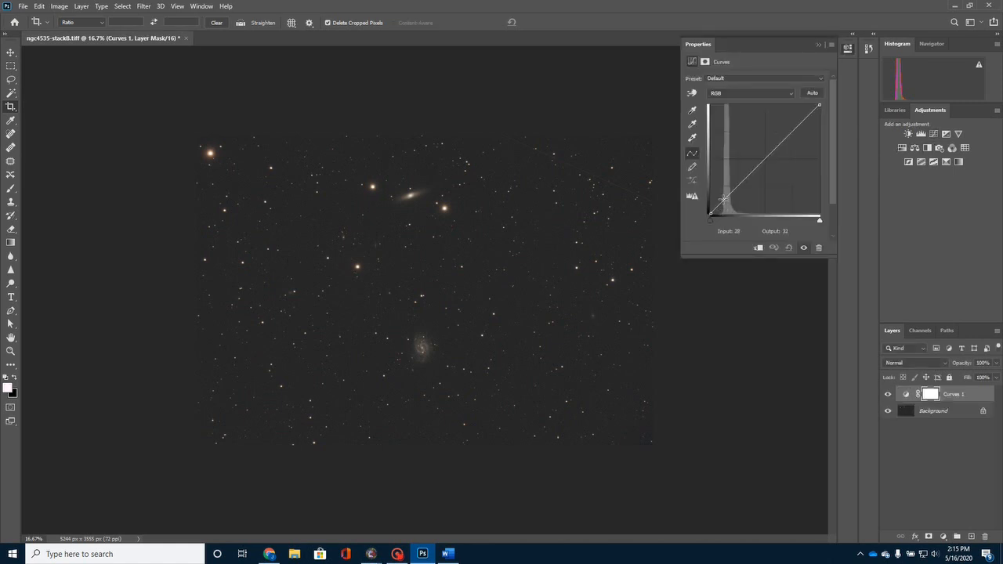
{"action": "left_click_drag", "start_coordinate": [721, 200], "coordinate": [733, 190]}
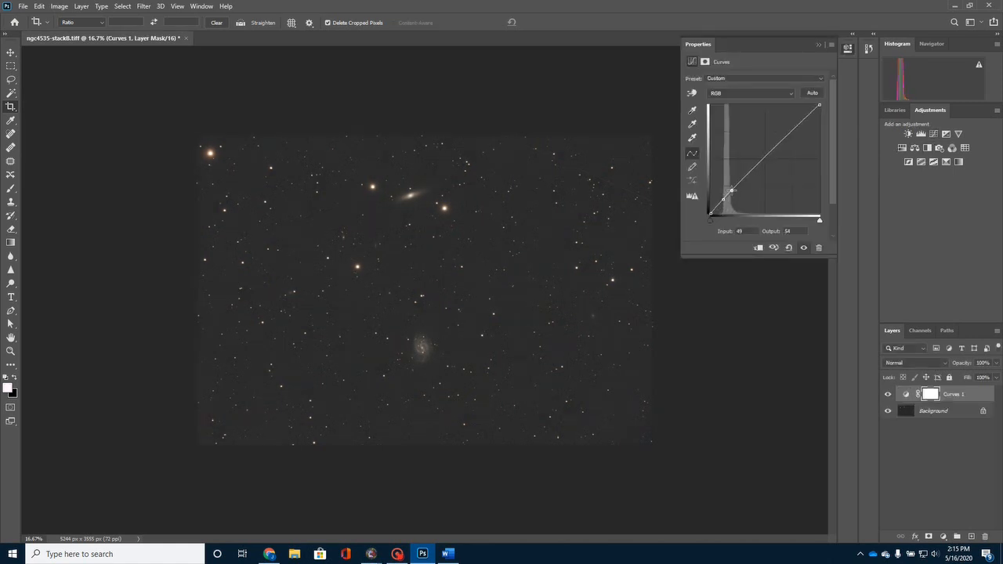
{"action": "left_click_drag", "start_coordinate": [733, 191], "coordinate": [730, 187]}
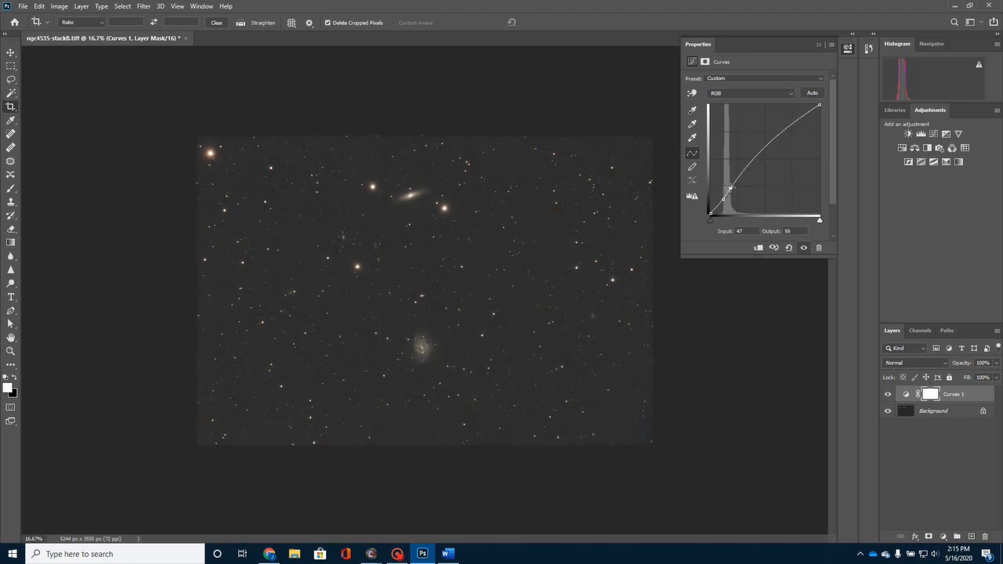
{"action": "left_click_drag", "start_coordinate": [729, 188], "coordinate": [731, 186]}
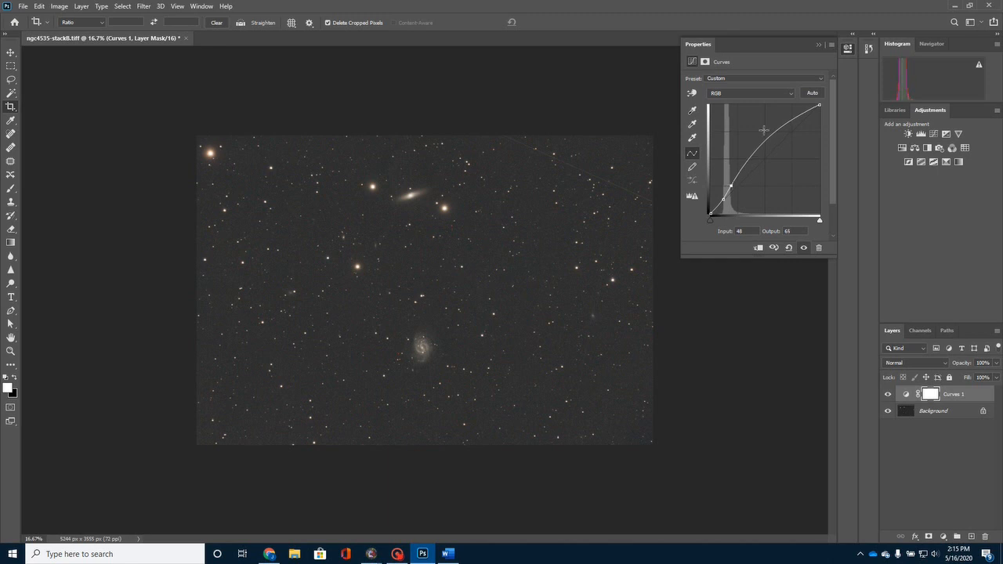
{"action": "left_click_drag", "start_coordinate": [764, 129], "coordinate": [768, 141]}
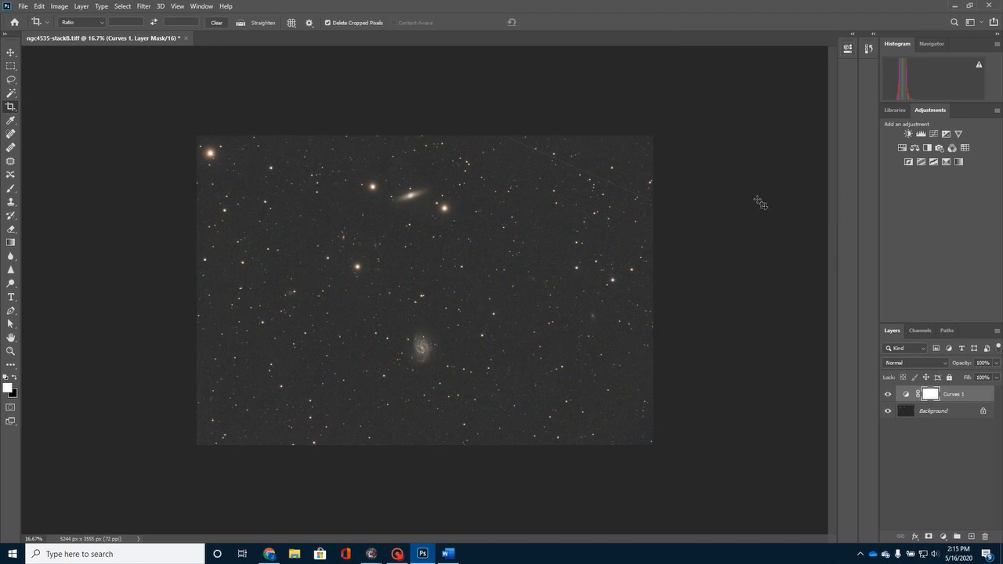
Step: Merge the Curves adjustment into the Background layer with Merge Visible
{"action": "right_click", "coordinate": [933, 411]}
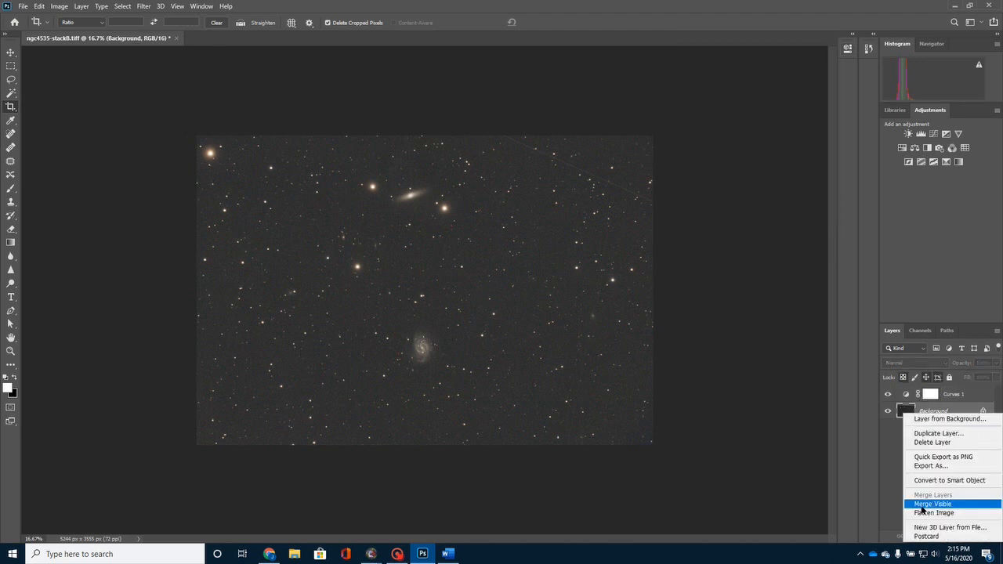
{"action": "left_click", "coordinate": [934, 513]}
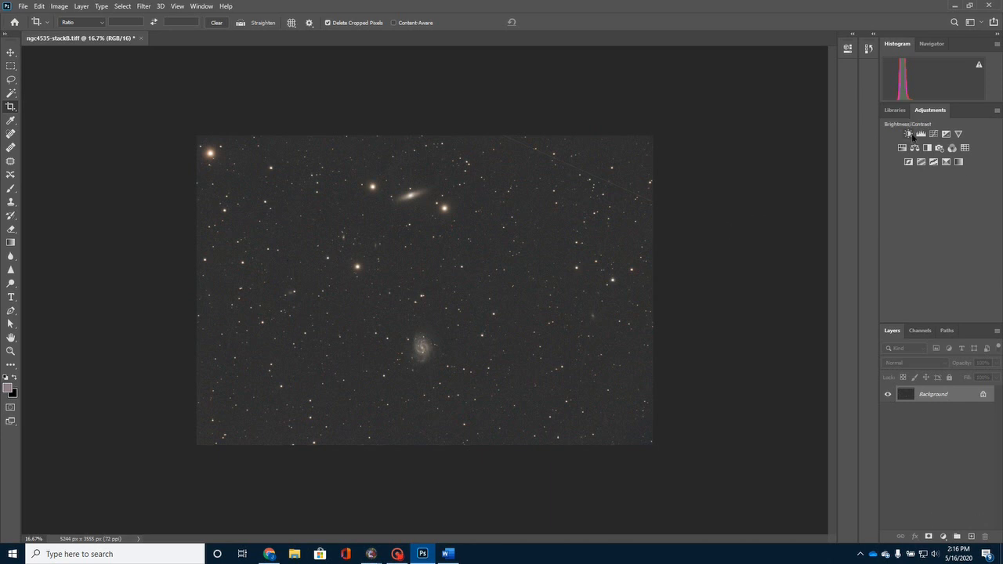
{"action": "left_click", "coordinate": [908, 133]}
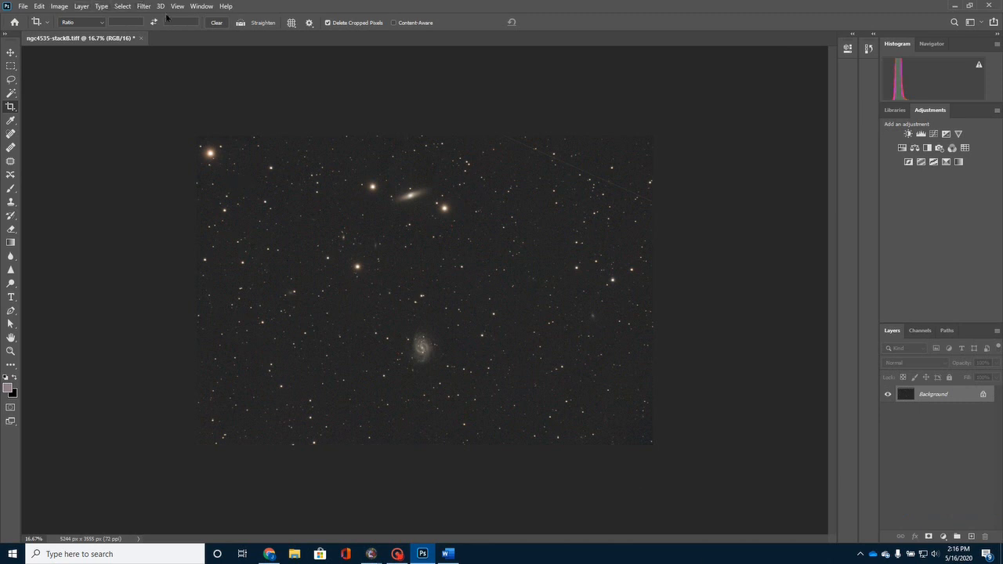
Step: Run Filter > ProDigital Software > AstroFlat Pro and accept its default settings
{"action": "left_click", "coordinate": [143, 6]}
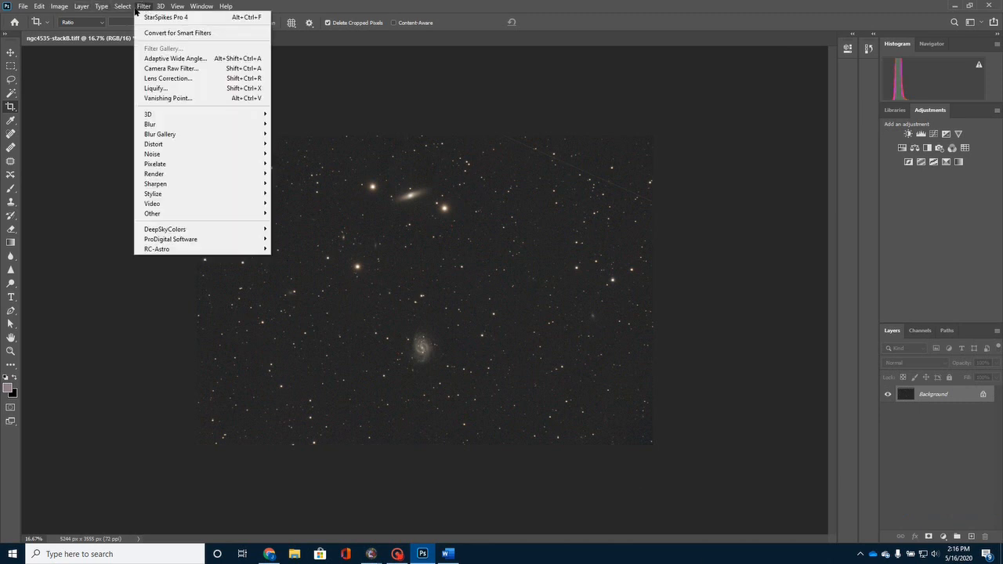
{"action": "mouse_move", "coordinate": [170, 239]}
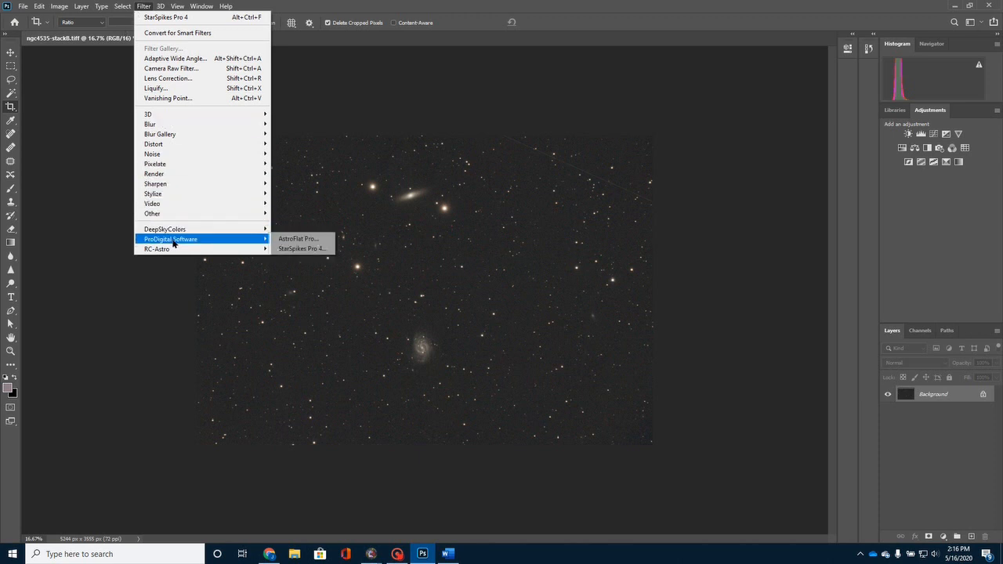
{"action": "mouse_move", "coordinate": [297, 238]}
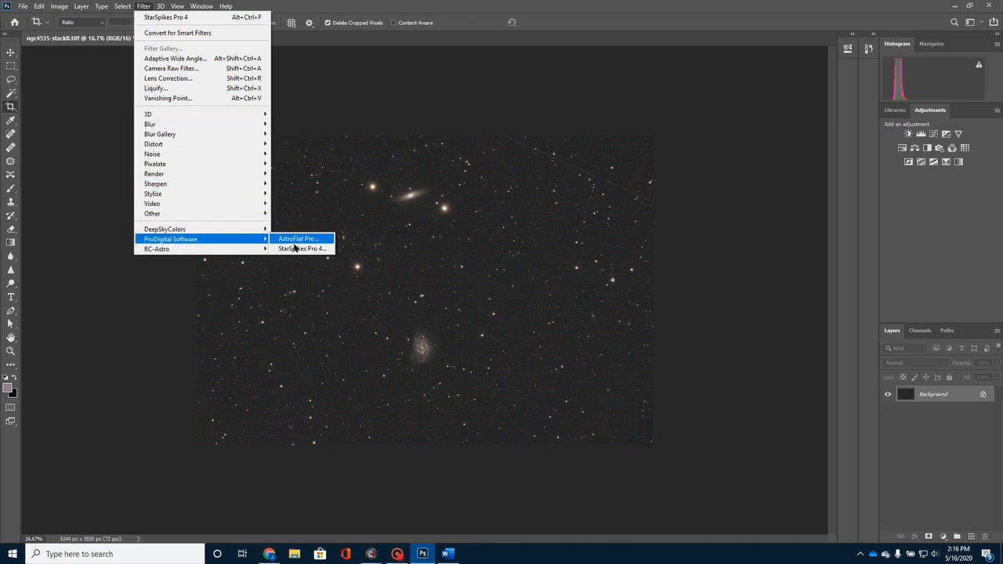
{"action": "left_click", "coordinate": [298, 238]}
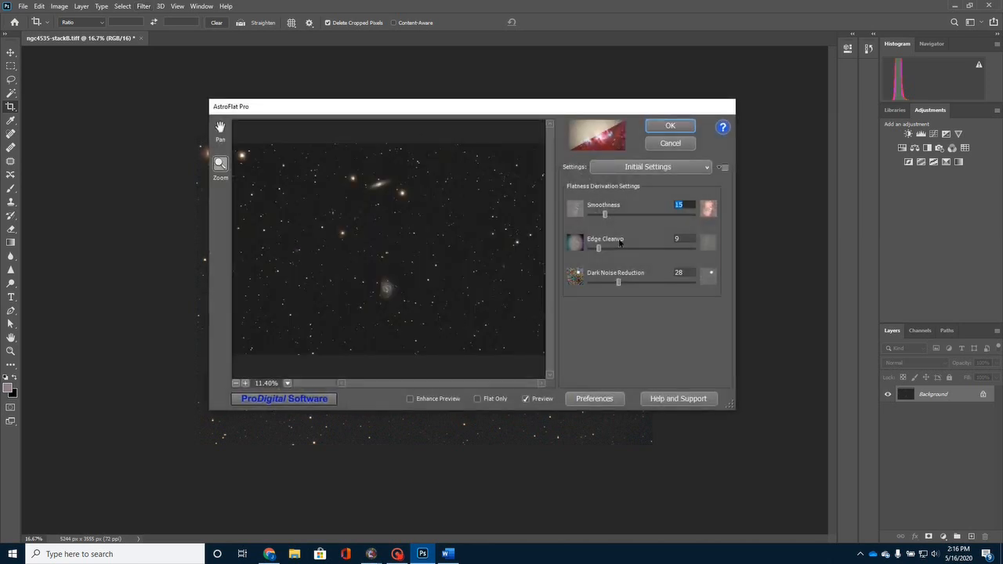
{"action": "mouse_move", "coordinate": [682, 263]}
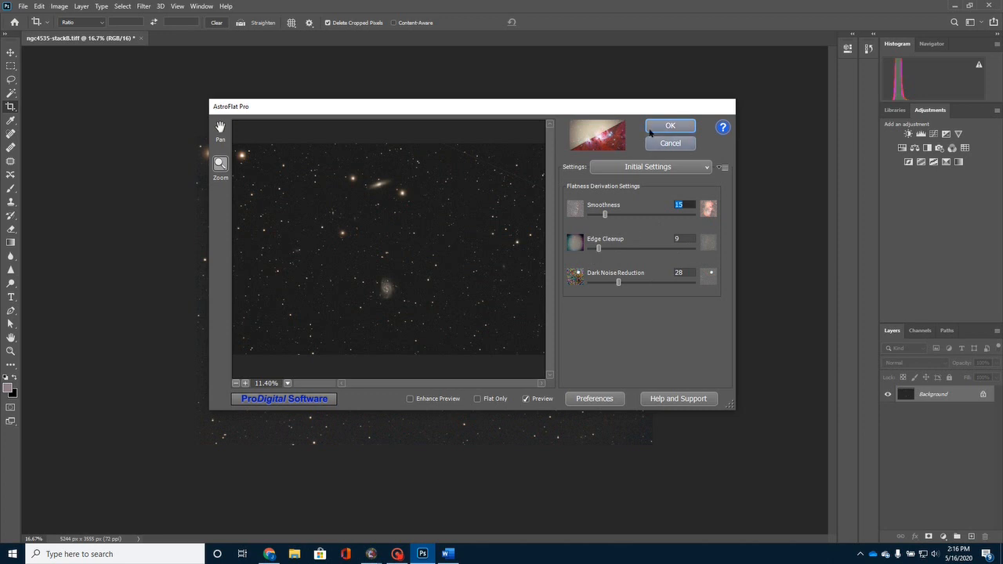
{"action": "left_click", "coordinate": [670, 126]}
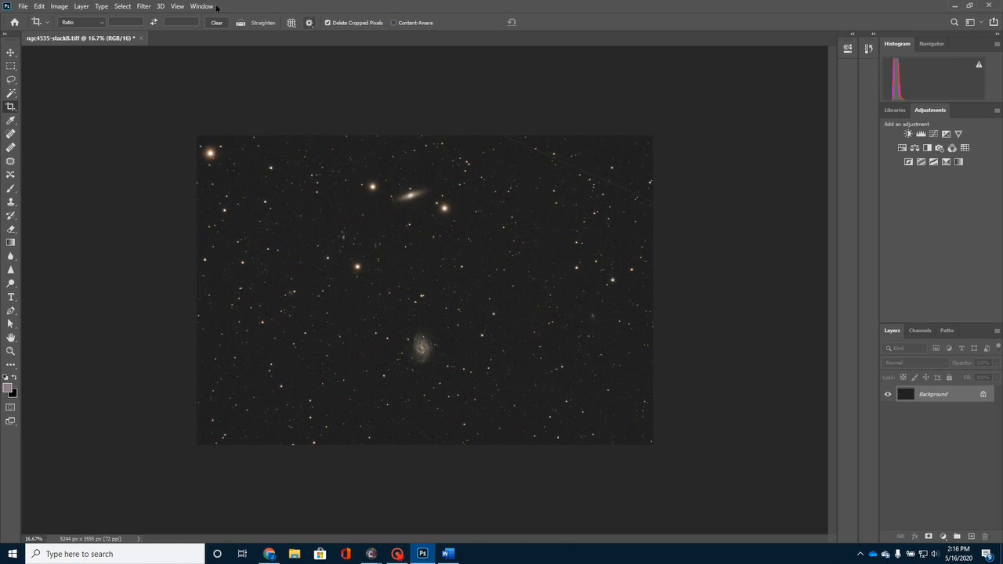
Step: Open the Camera Raw filter and raise Contrast to +13
{"action": "left_click", "coordinate": [143, 7]}
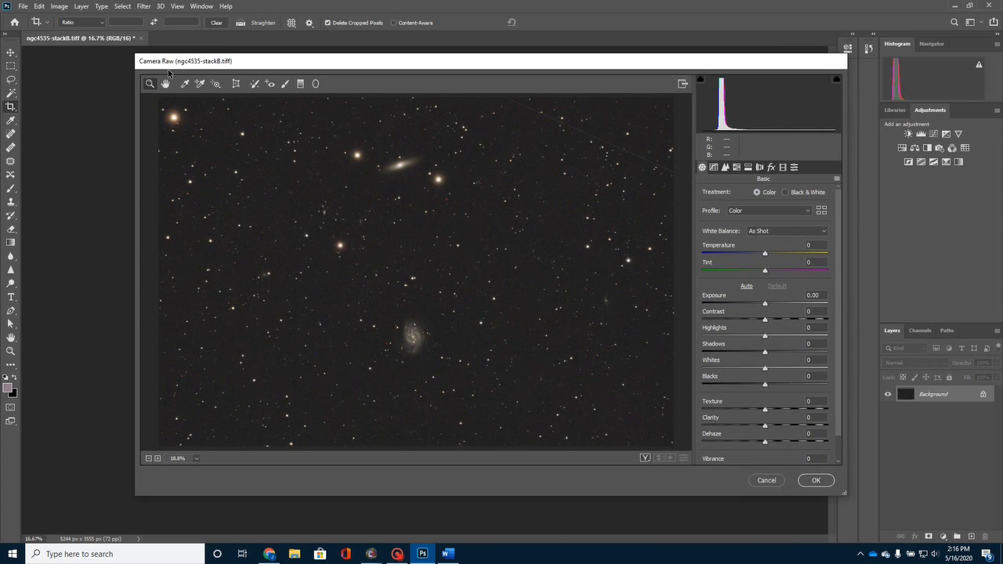
{"action": "mouse_move", "coordinate": [170, 73]}
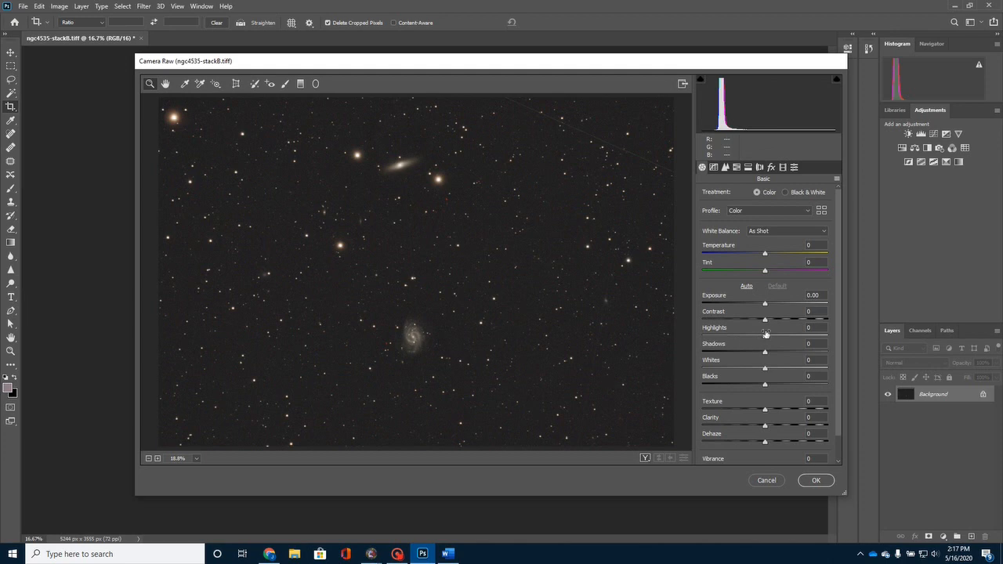
{"action": "left_click", "coordinate": [812, 311]}
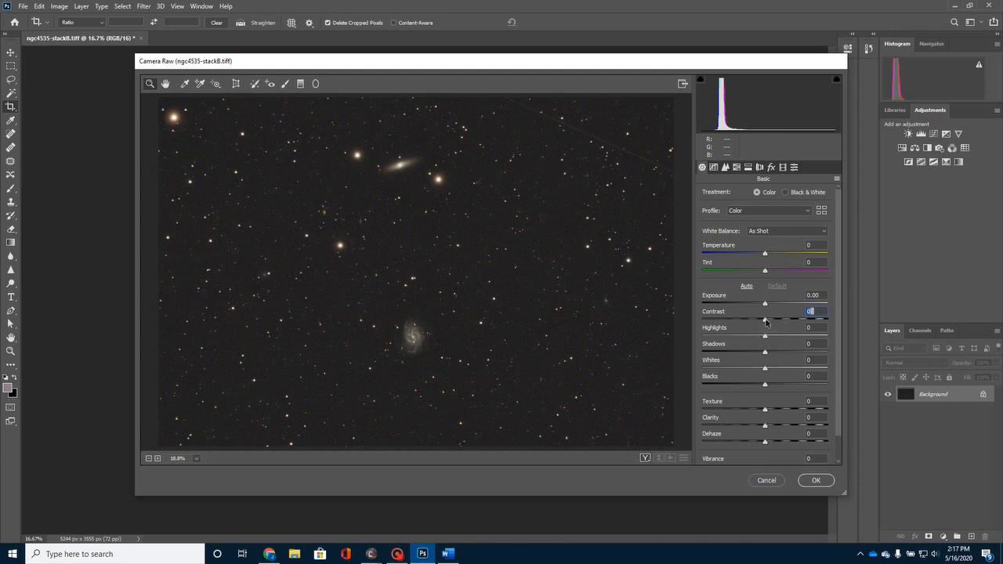
{"action": "left_click_drag", "start_coordinate": [765, 321], "coordinate": [771, 321]}
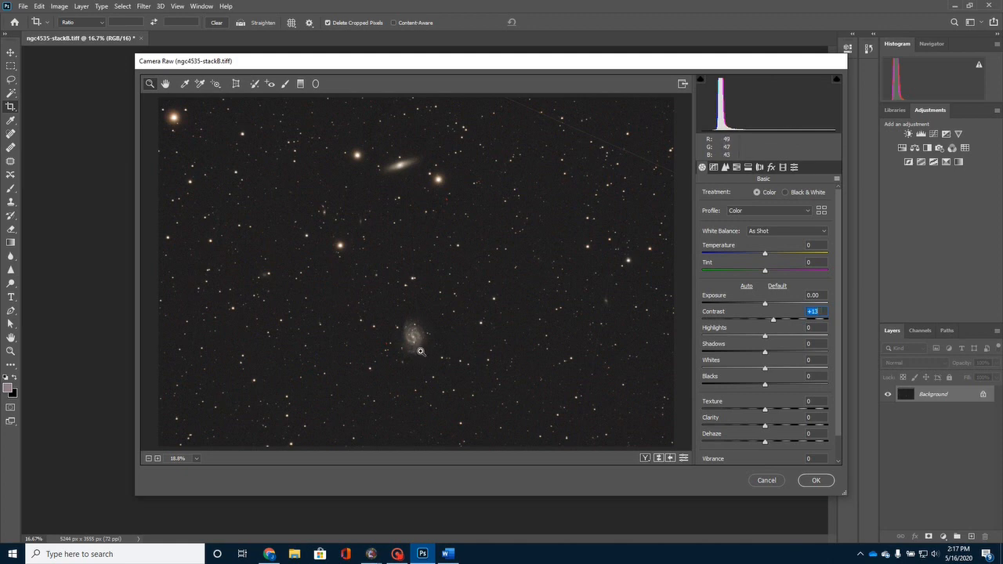
{"action": "left_click", "coordinate": [813, 311]}
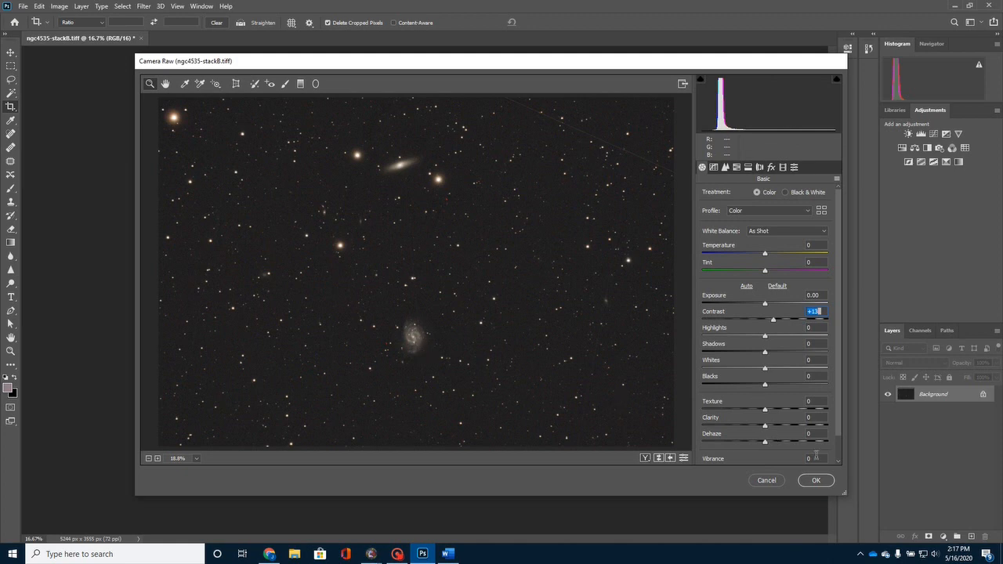
Step: Raise Saturation to +34 and Vibrance to +7
{"action": "scroll", "scroll_direction": "down", "scroll_amount": 3}
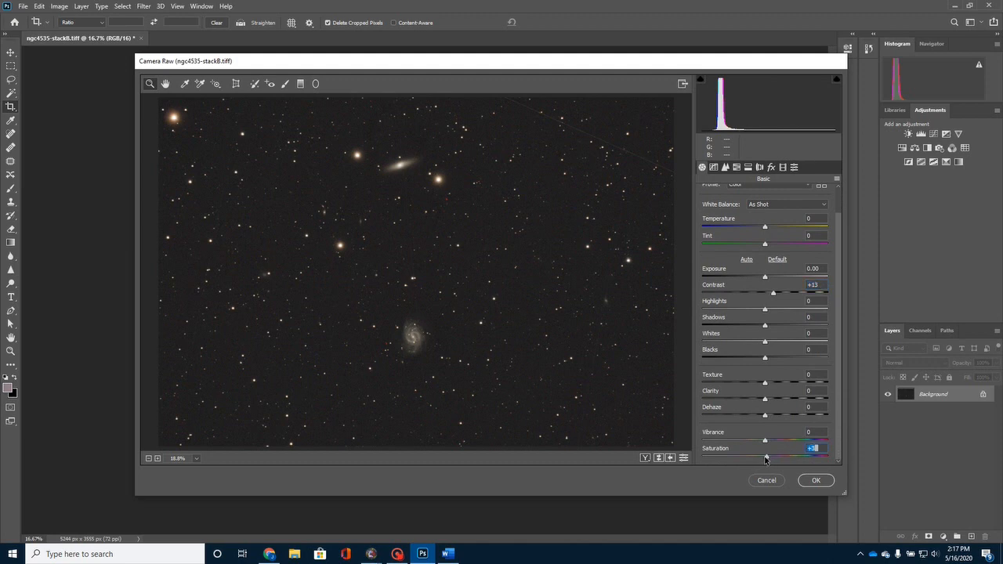
{"action": "left_click_drag", "start_coordinate": [766, 457], "coordinate": [780, 457]}
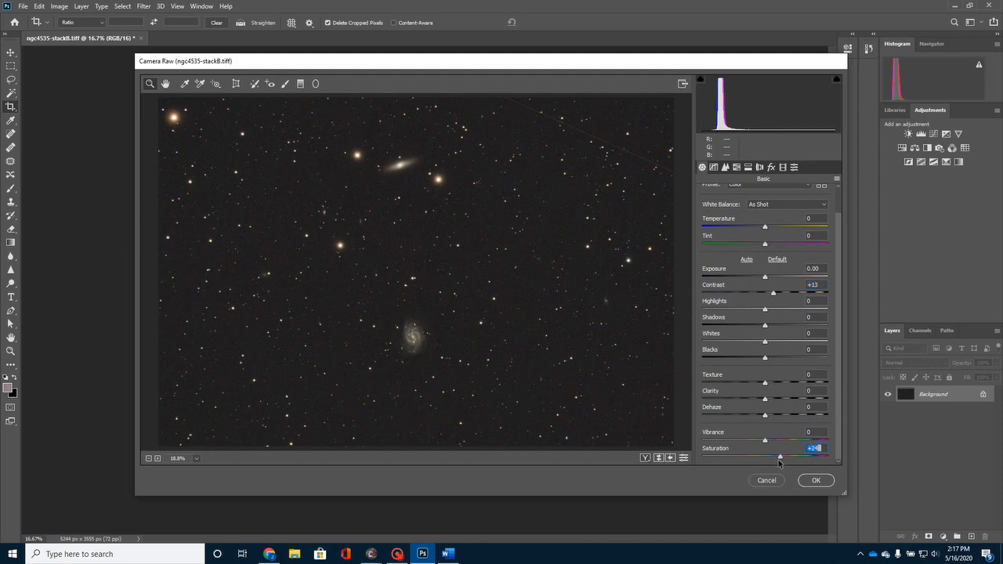
{"action": "left_click_drag", "start_coordinate": [781, 457], "coordinate": [786, 457]}
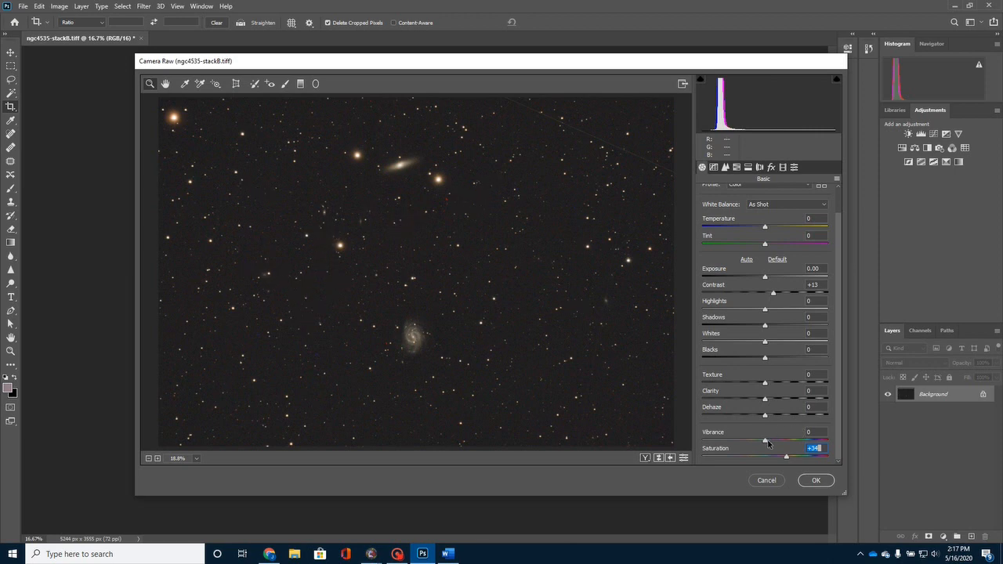
{"action": "left_click", "coordinate": [813, 432]}
{"action": "type", "text": "+7"}
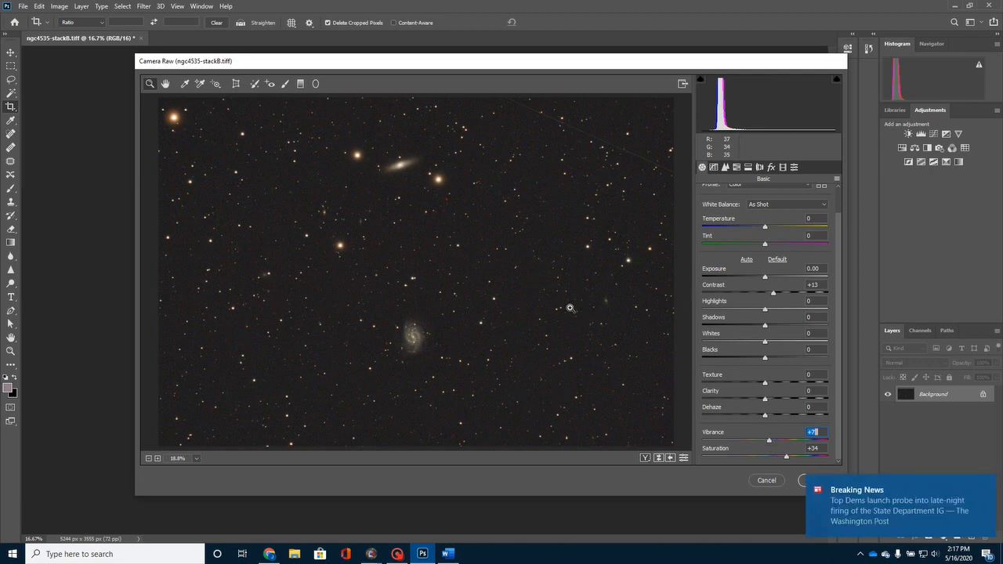
{"action": "mouse_move", "coordinate": [547, 221]}
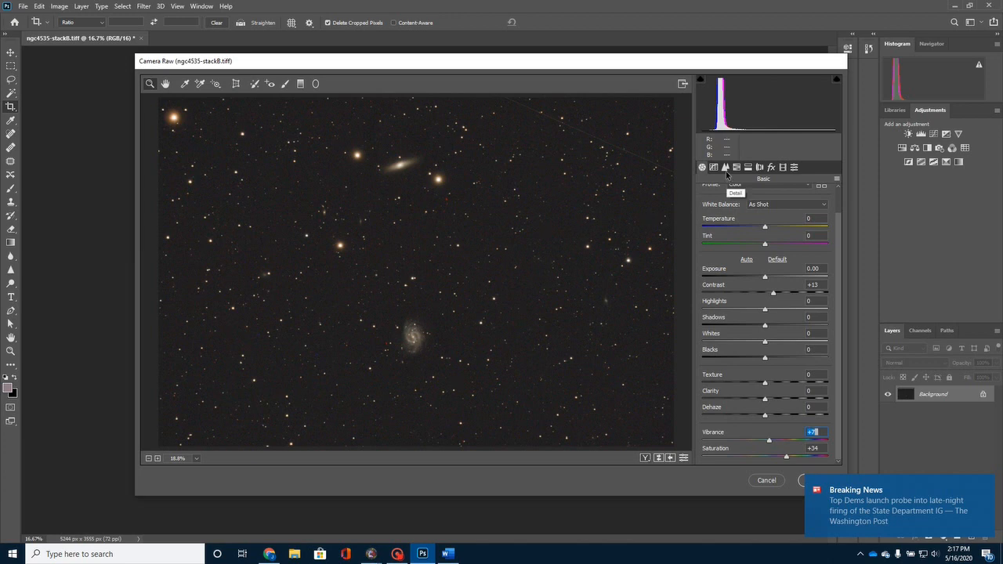
Step: In the Detail panel set Luminance noise reduction 48, Color 27, then click OK
{"action": "left_click", "coordinate": [725, 167]}
{"action": "type", "text": "33"}
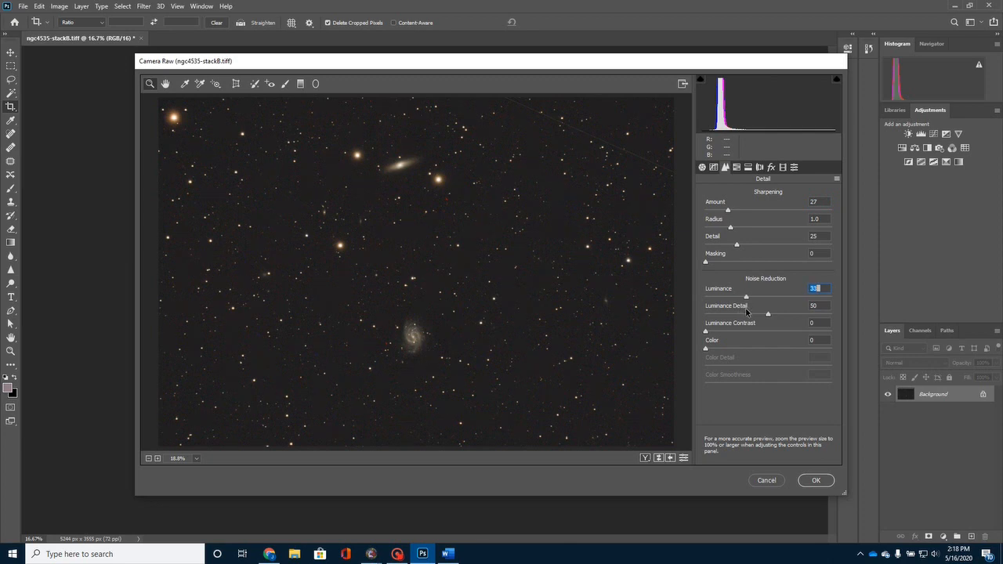
{"action": "left_click_drag", "start_coordinate": [746, 296], "coordinate": [766, 297]}
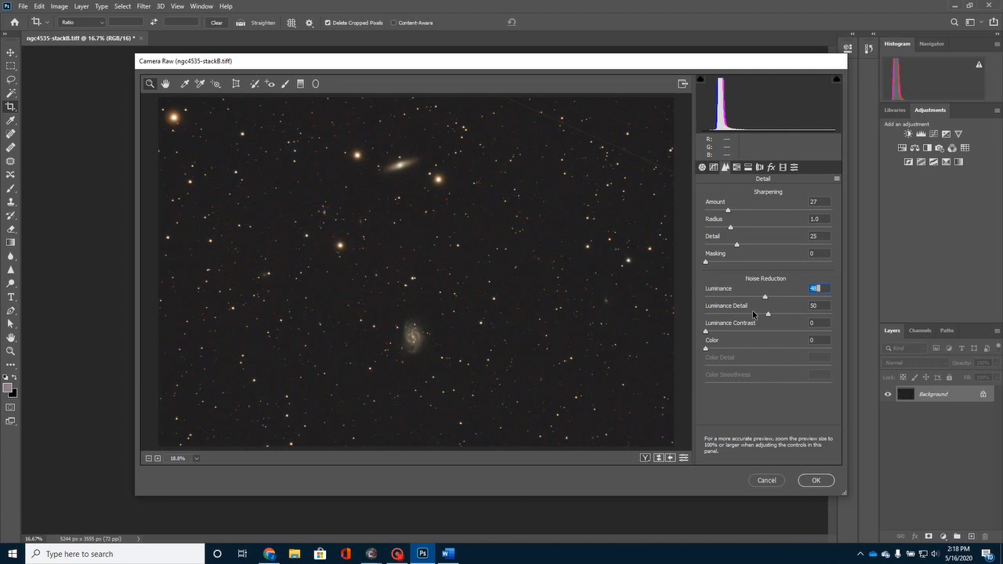
{"action": "mouse_move", "coordinate": [723, 317]}
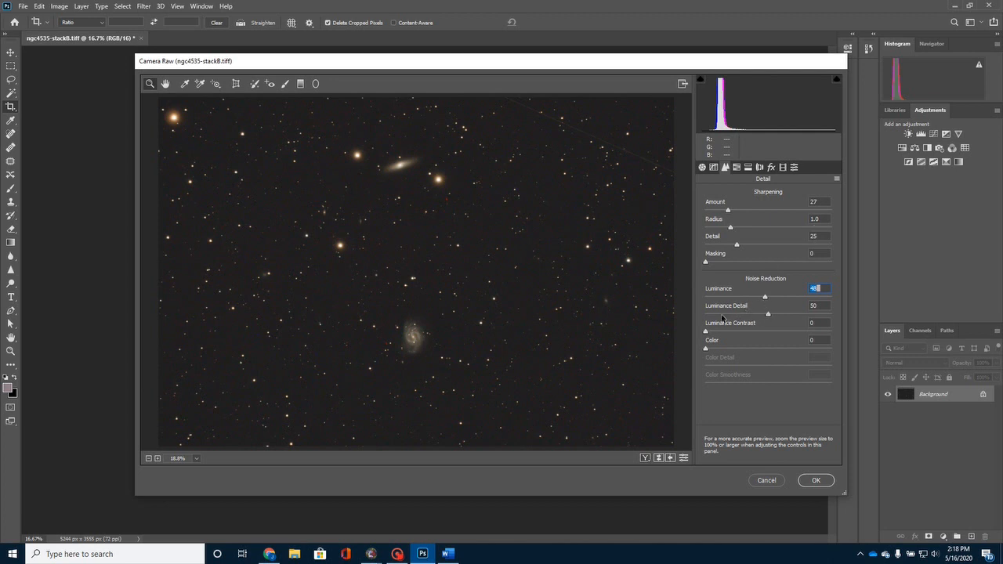
{"action": "left_click", "coordinate": [709, 348]}
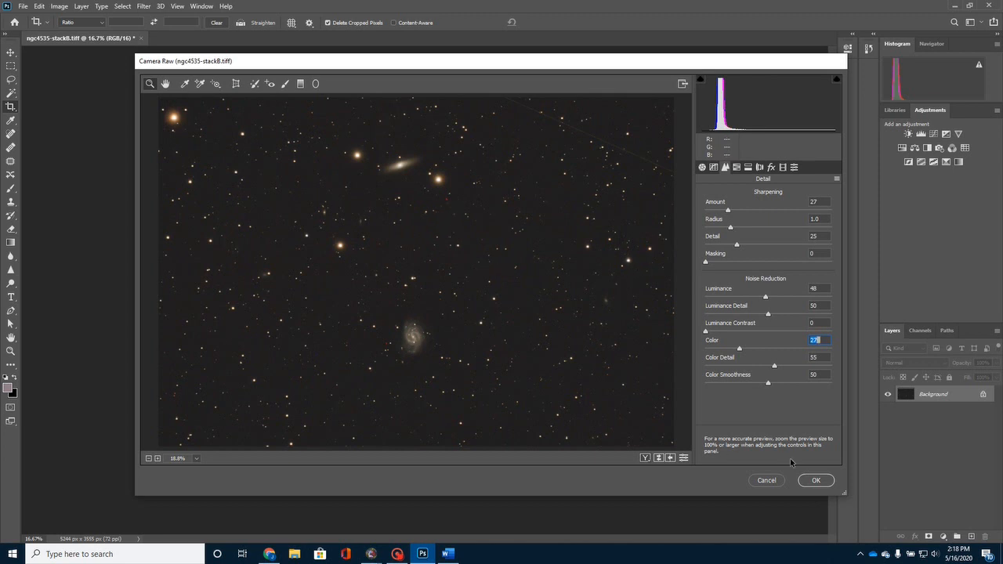
{"action": "left_click", "coordinate": [816, 480]}
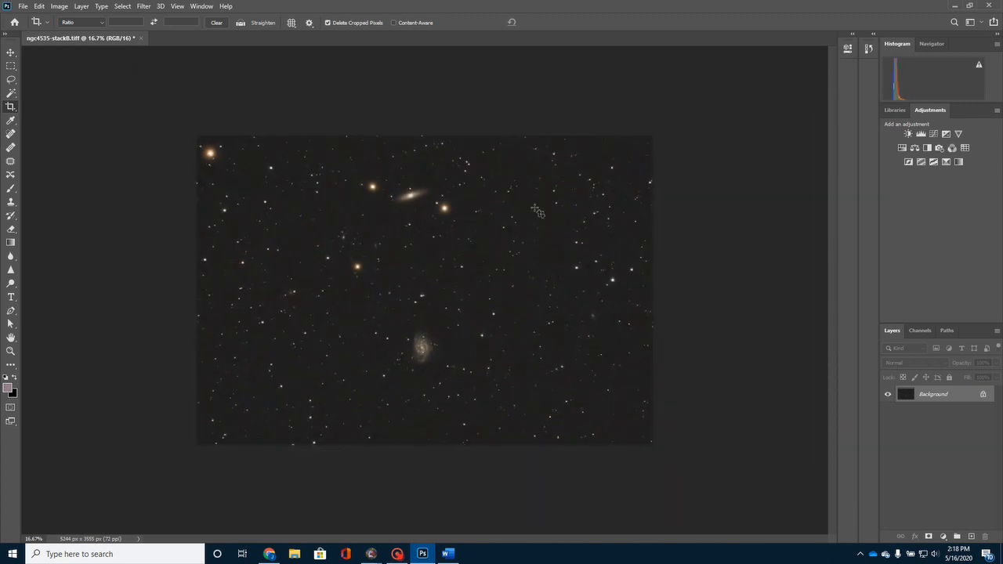
{"action": "mouse_move", "coordinate": [192, 206]}
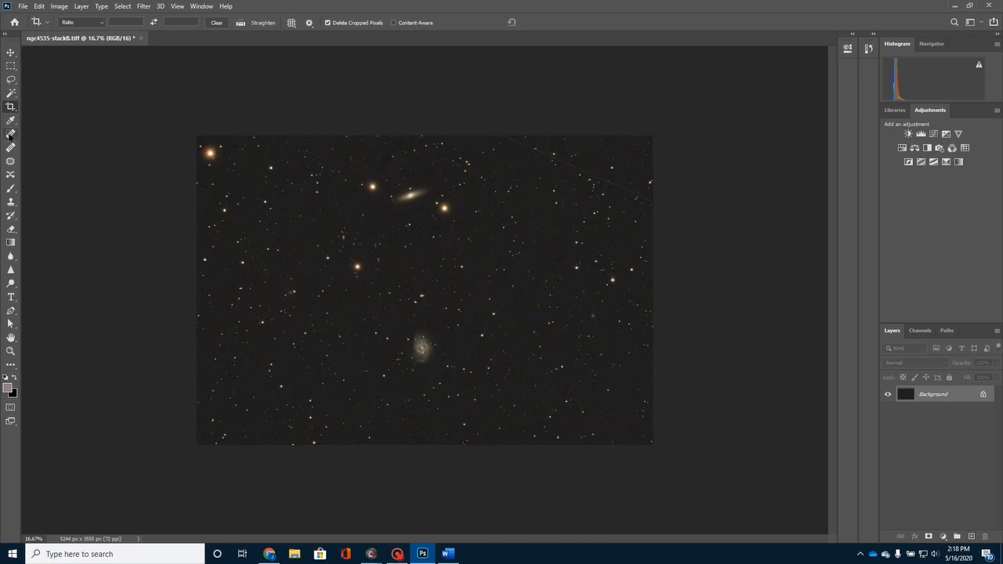
Step: Select the Spot Healing Brush tool
{"action": "left_click", "coordinate": [11, 120]}
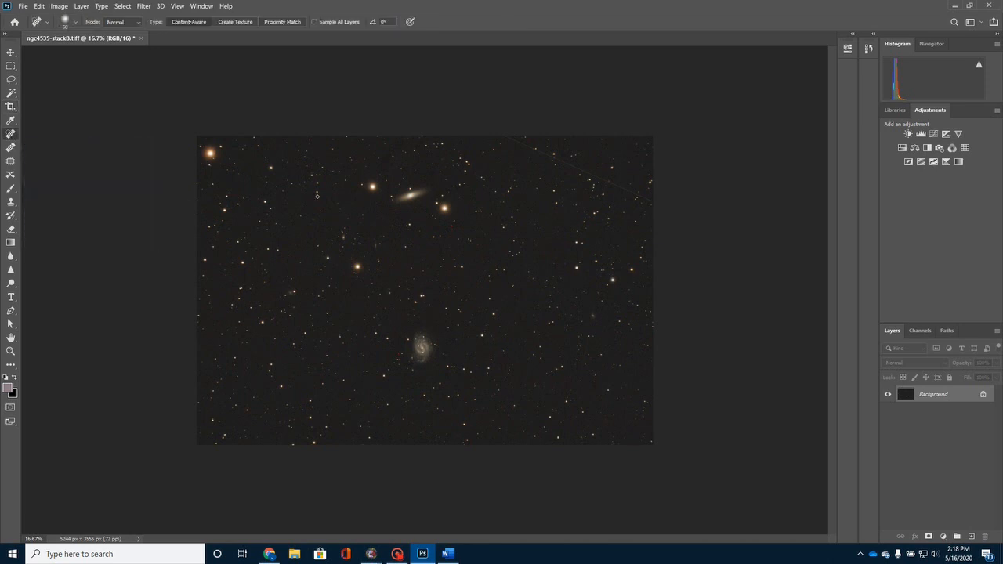
{"action": "mouse_move", "coordinate": [470, 235]}
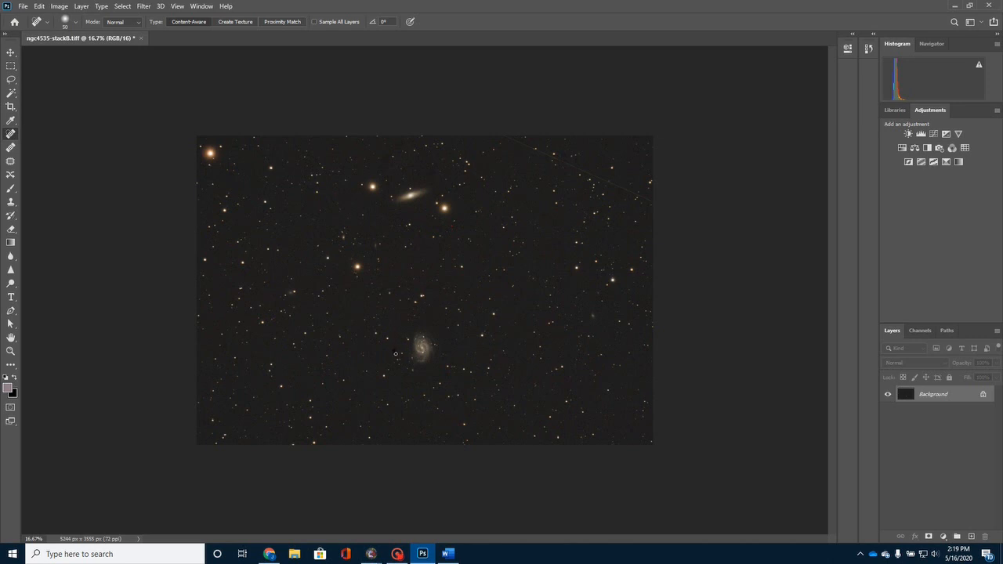
{"action": "mouse_move", "coordinate": [495, 148]}
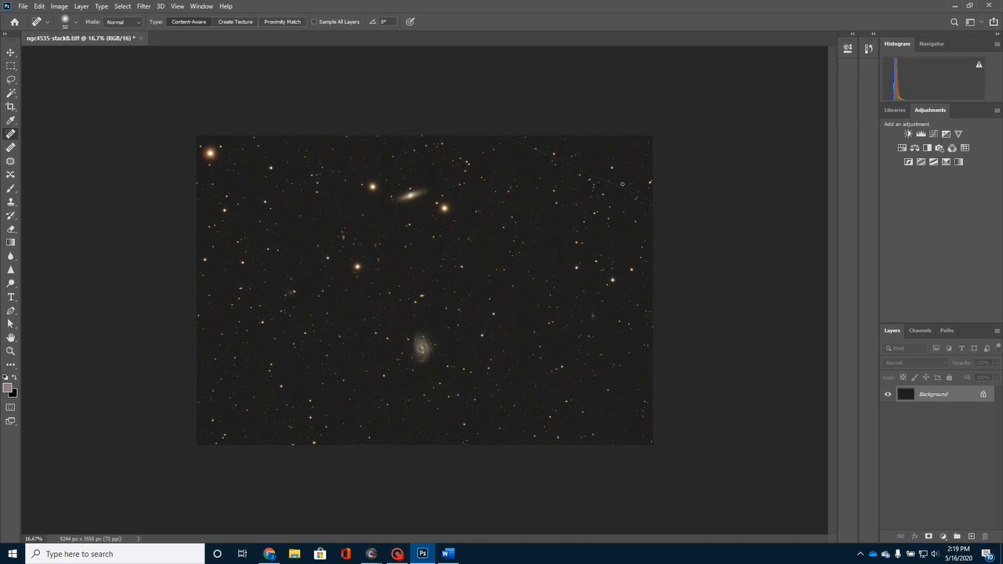
{"action": "mouse_move", "coordinate": [543, 157]}
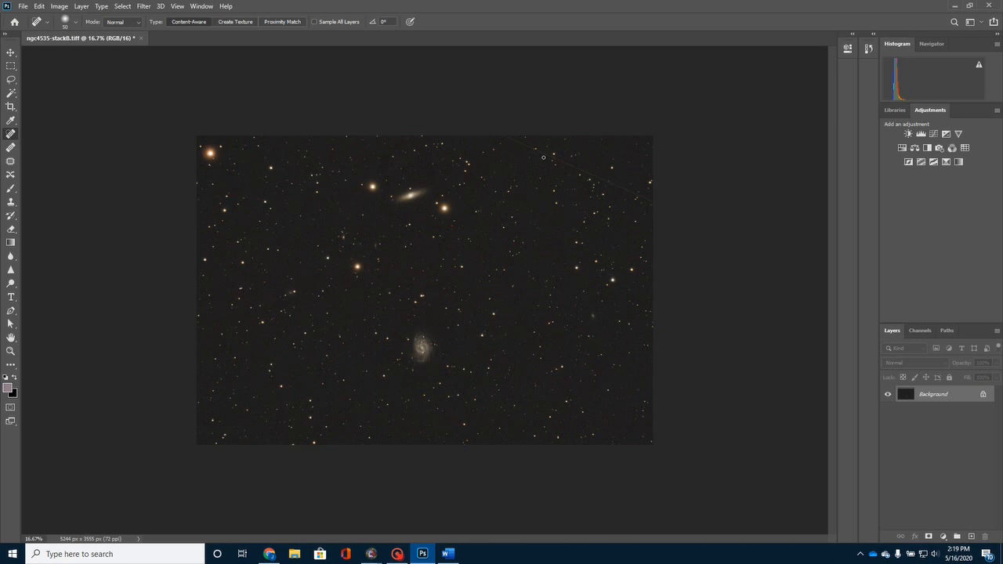
{"action": "mouse_move", "coordinate": [679, 218]}
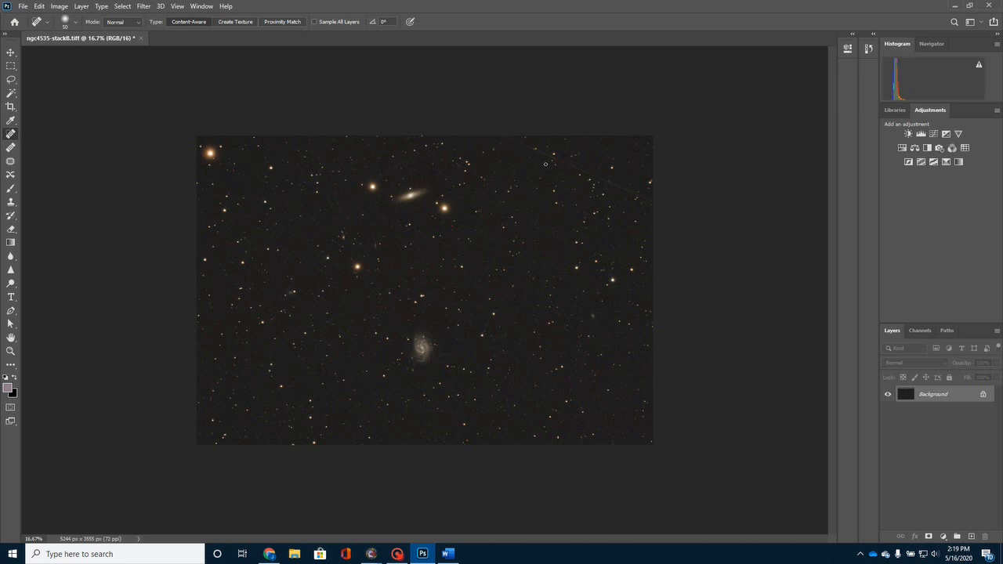
{"action": "mouse_move", "coordinate": [613, 146]}
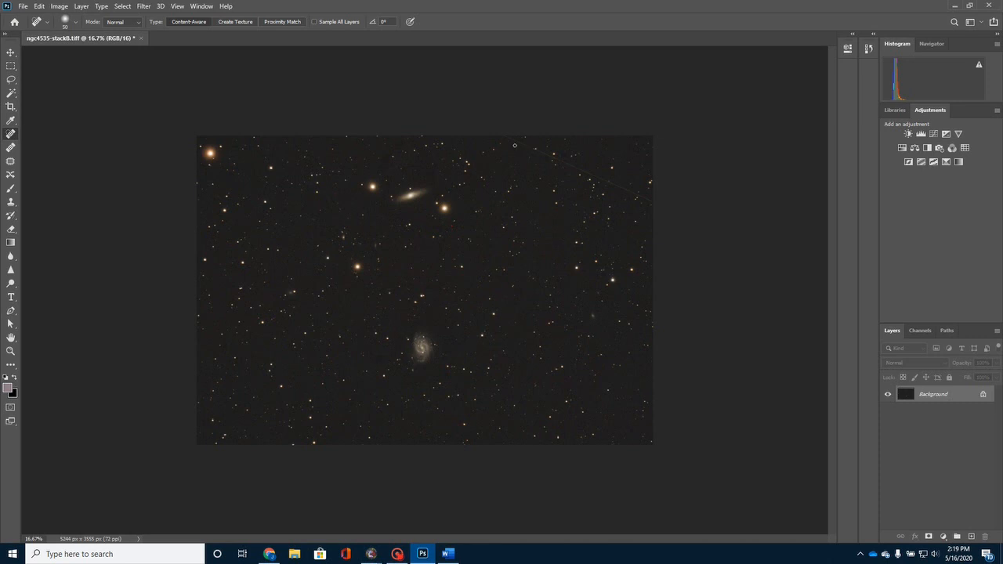
{"action": "mouse_move", "coordinate": [508, 139]}
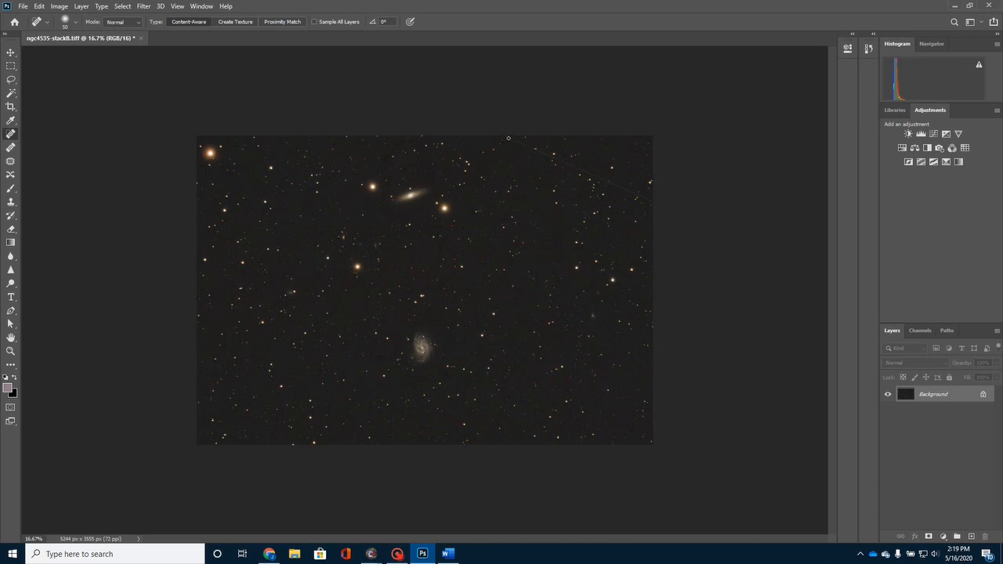
{"action": "mouse_move", "coordinate": [517, 140]}
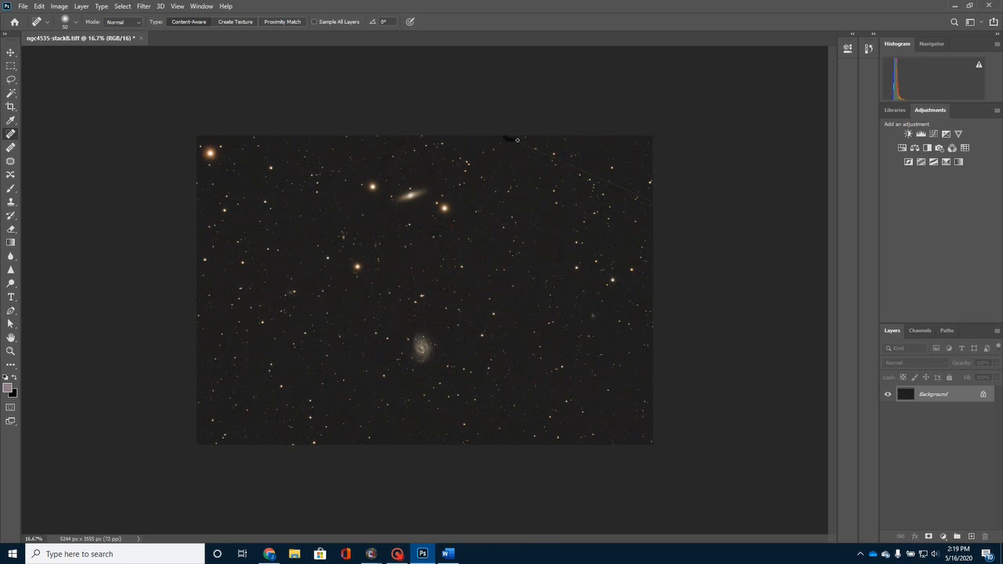
{"action": "mouse_move", "coordinate": [515, 150]}
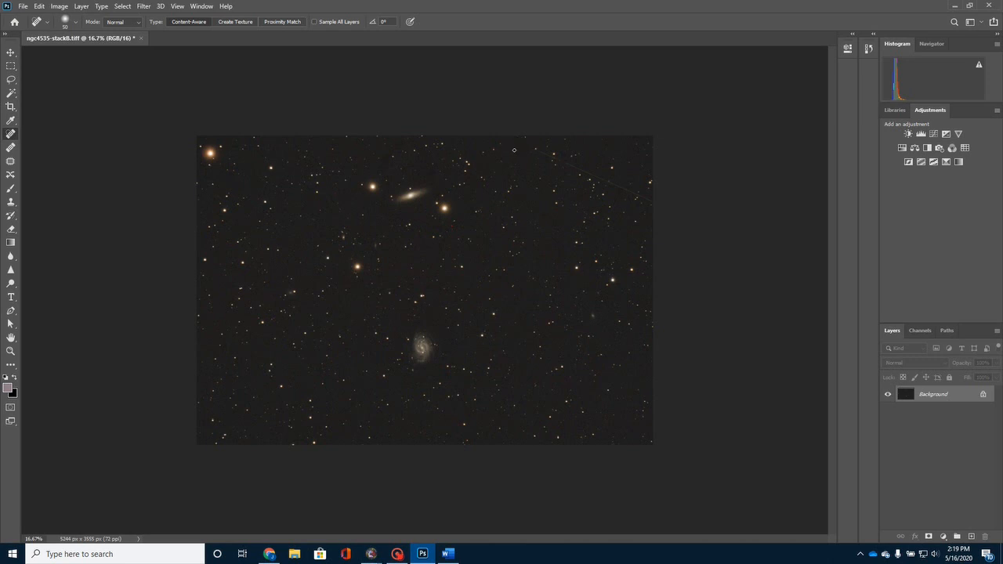
{"action": "mouse_move", "coordinate": [535, 150]}
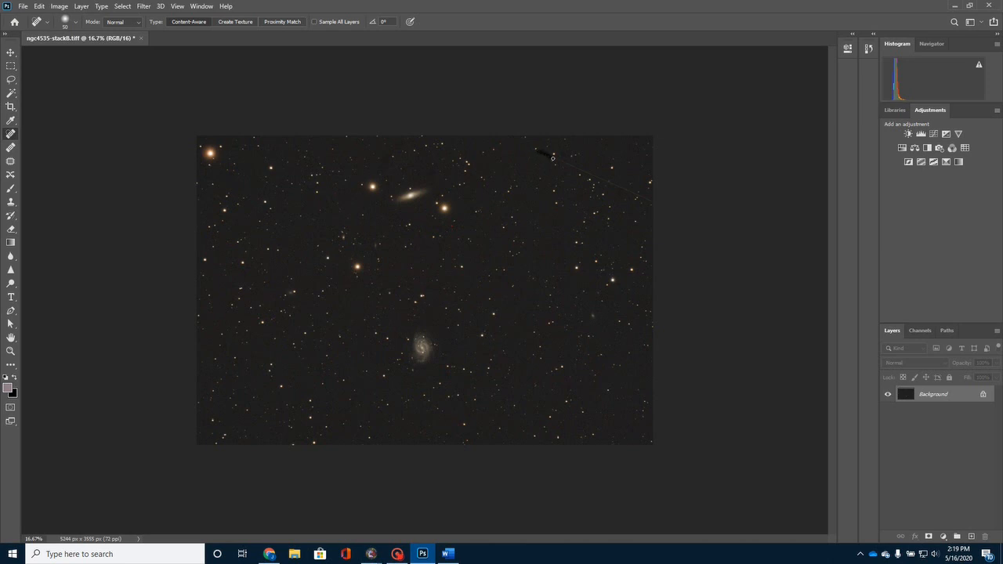
Step: Paint along the satellite trail from near the top toward its right end
{"action": "left_click_drag", "start_coordinate": [553, 158], "coordinate": [580, 171]}
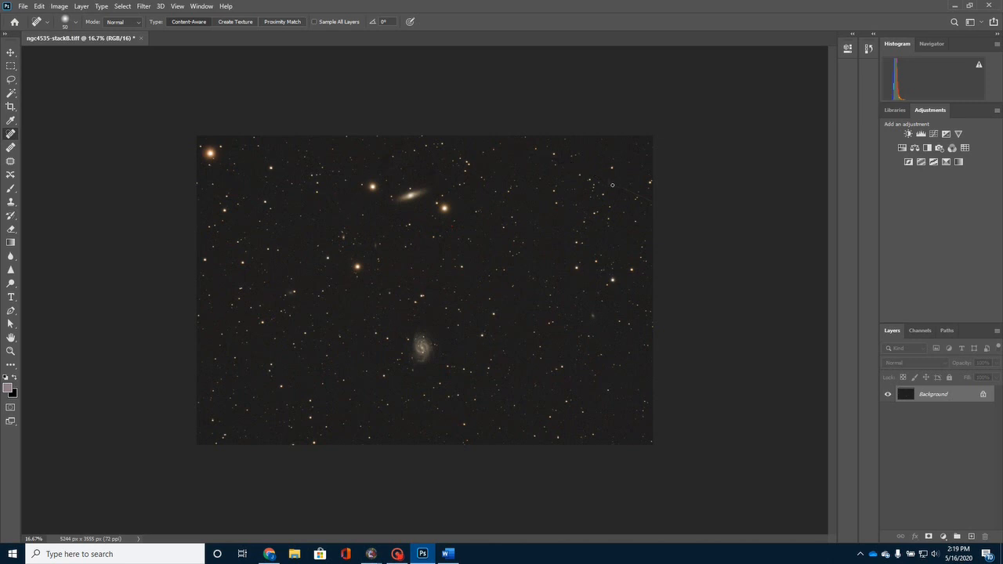
{"action": "left_click_drag", "start_coordinate": [612, 185], "coordinate": [641, 196]}
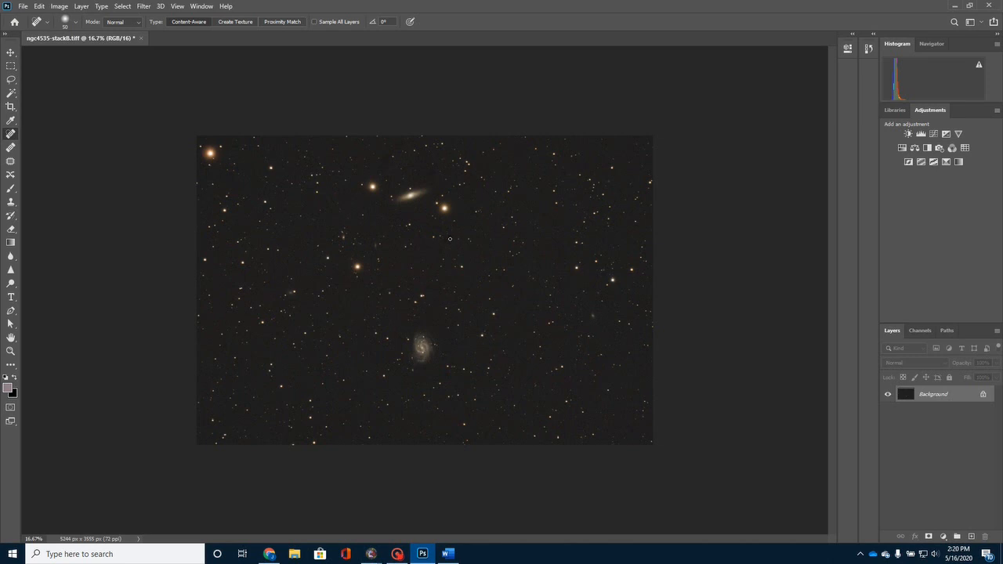
{"action": "mouse_move", "coordinate": [450, 225]}
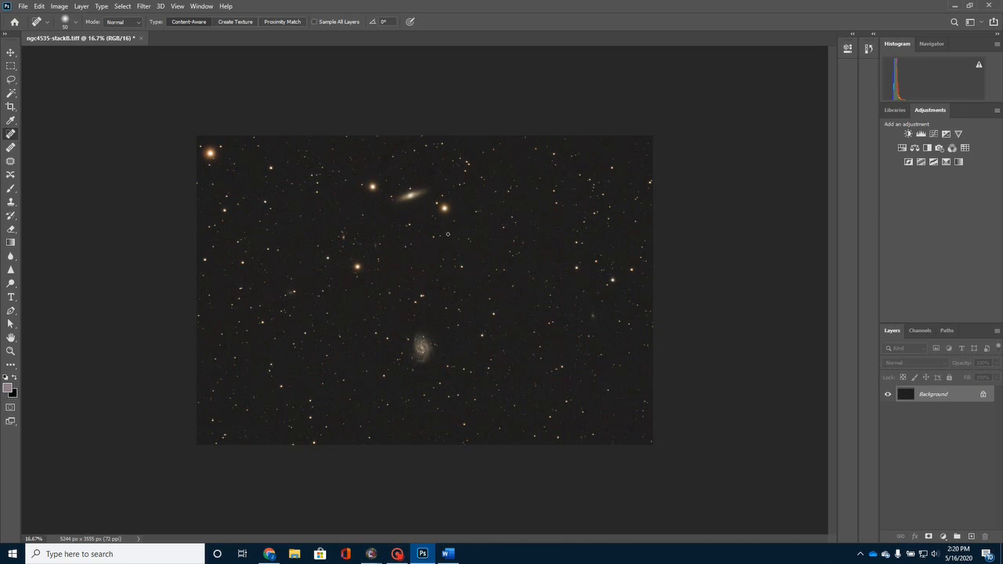
{"action": "mouse_move", "coordinate": [462, 265]}
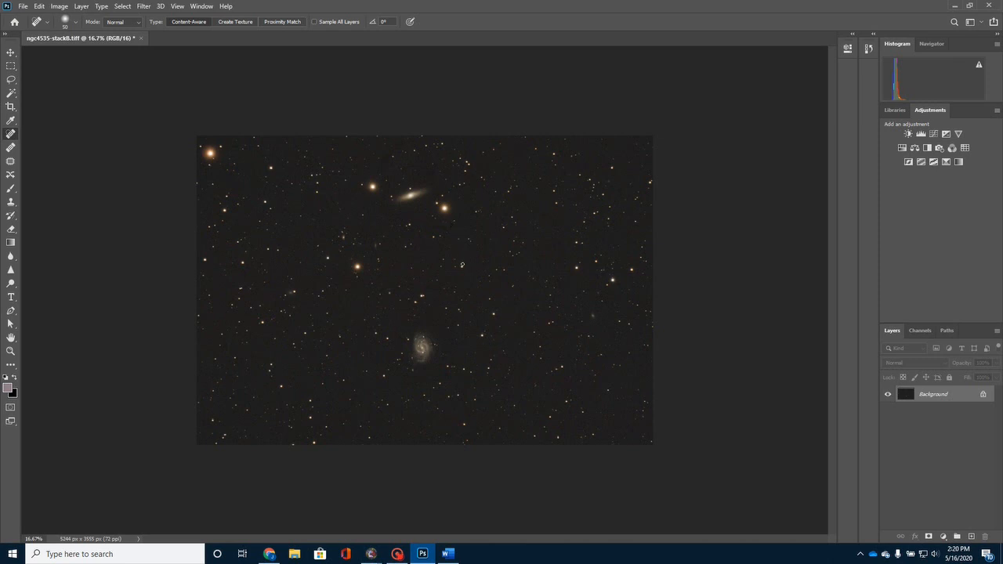
{"action": "mouse_move", "coordinate": [475, 308]}
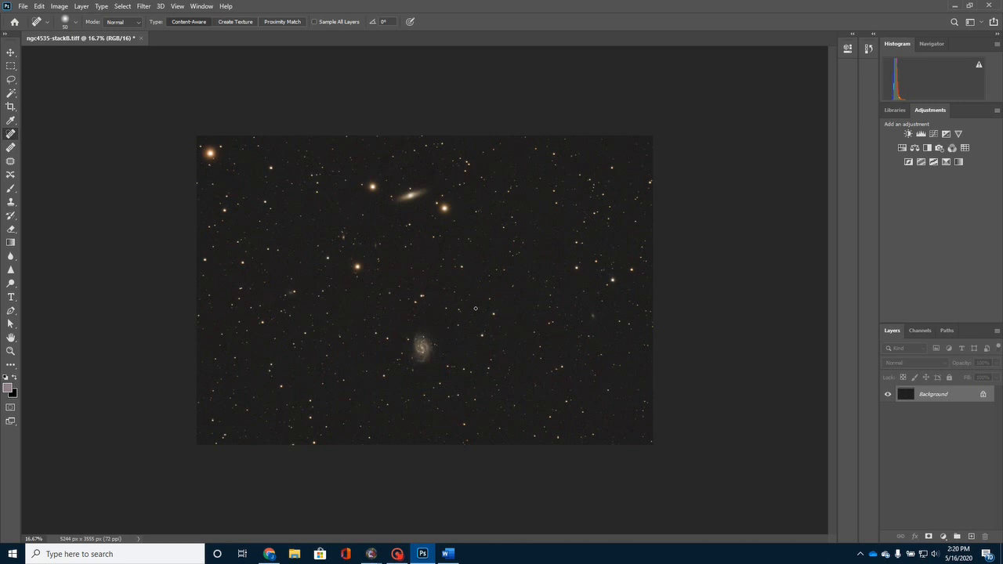
{"action": "mouse_move", "coordinate": [513, 228]}
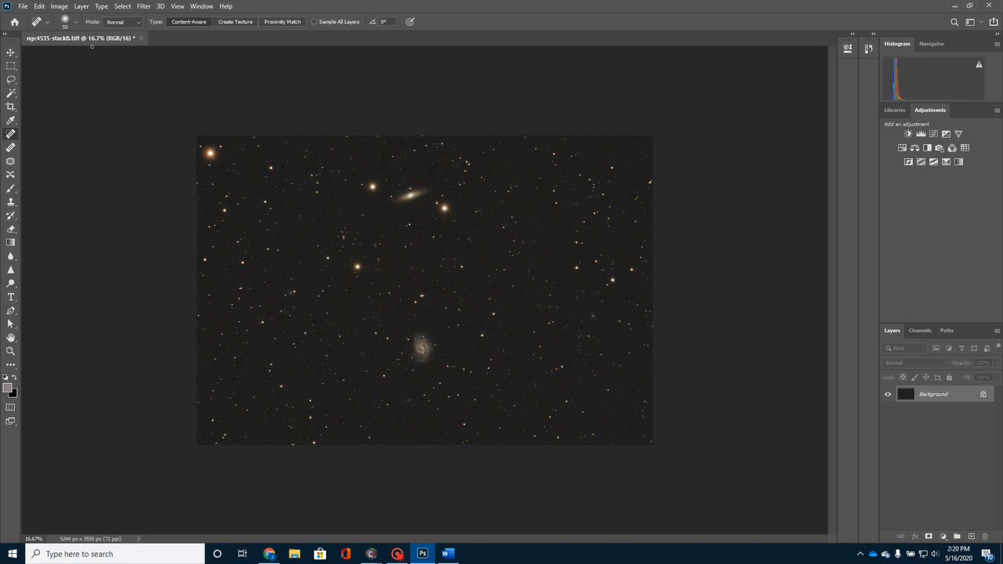
{"action": "left_click", "coordinate": [59, 6]}
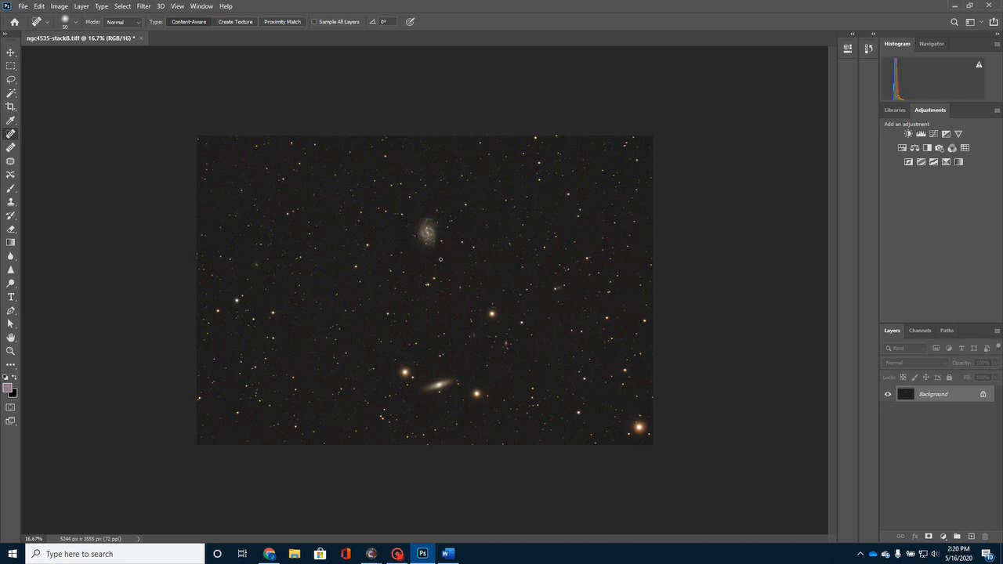
{"action": "mouse_move", "coordinate": [449, 243]}
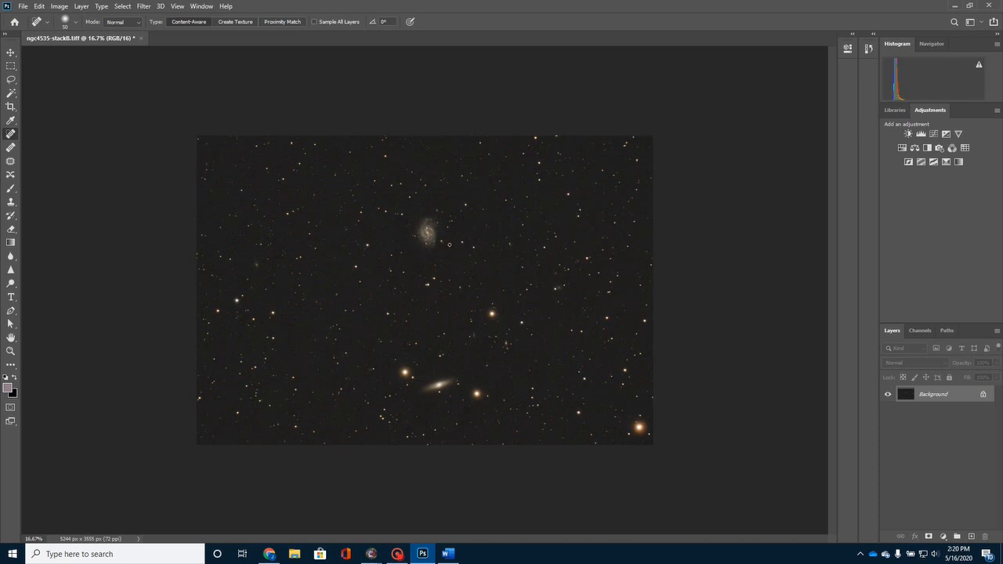
{"action": "mouse_move", "coordinate": [463, 248]}
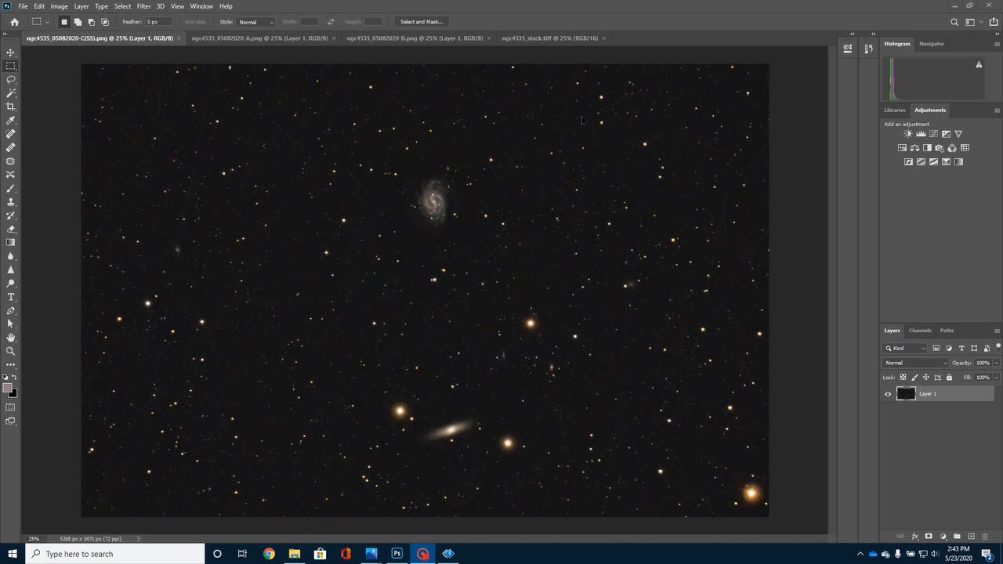
{"action": "mouse_move", "coordinate": [342, 217]}
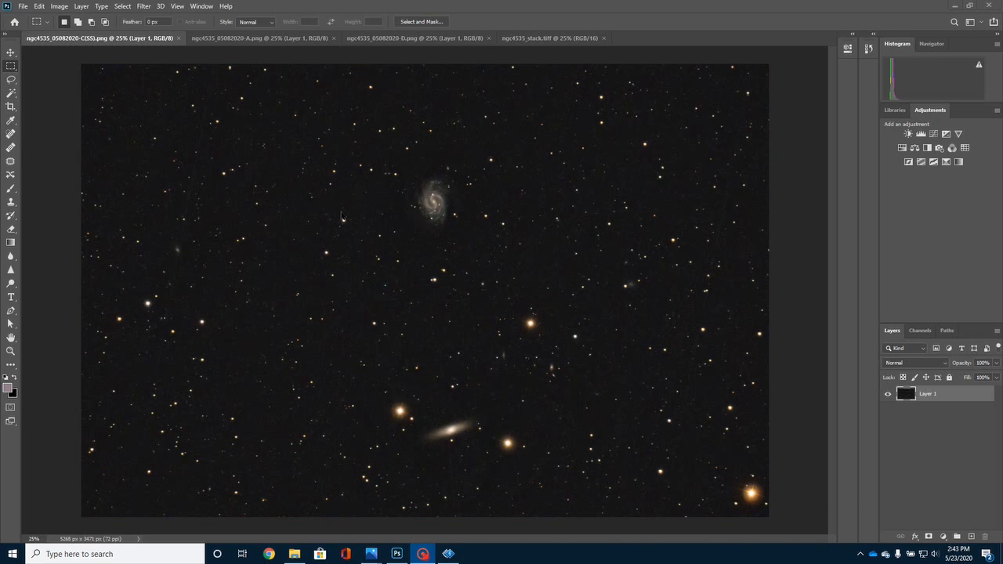
{"action": "mouse_move", "coordinate": [402, 157]}
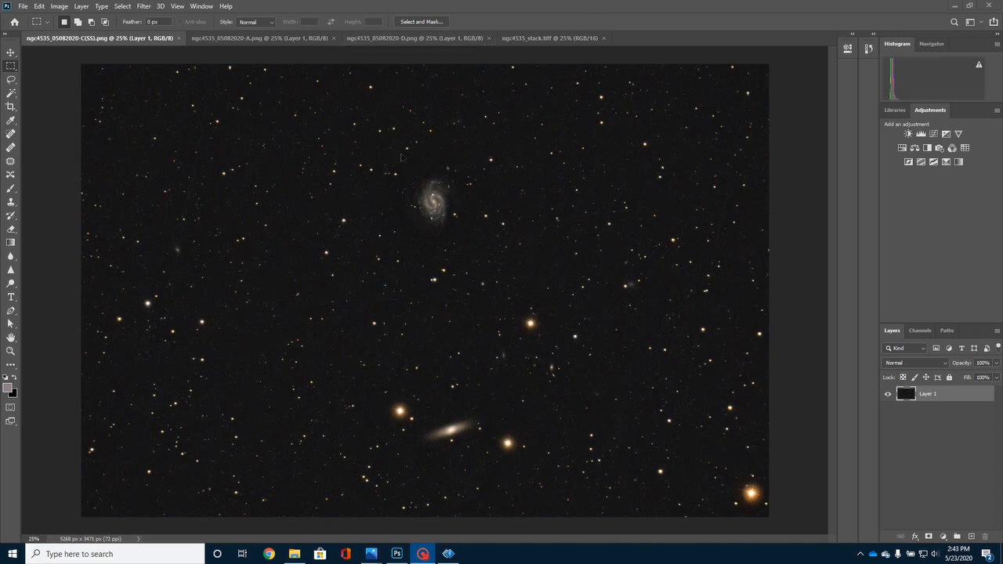
{"action": "mouse_move", "coordinate": [389, 166]}
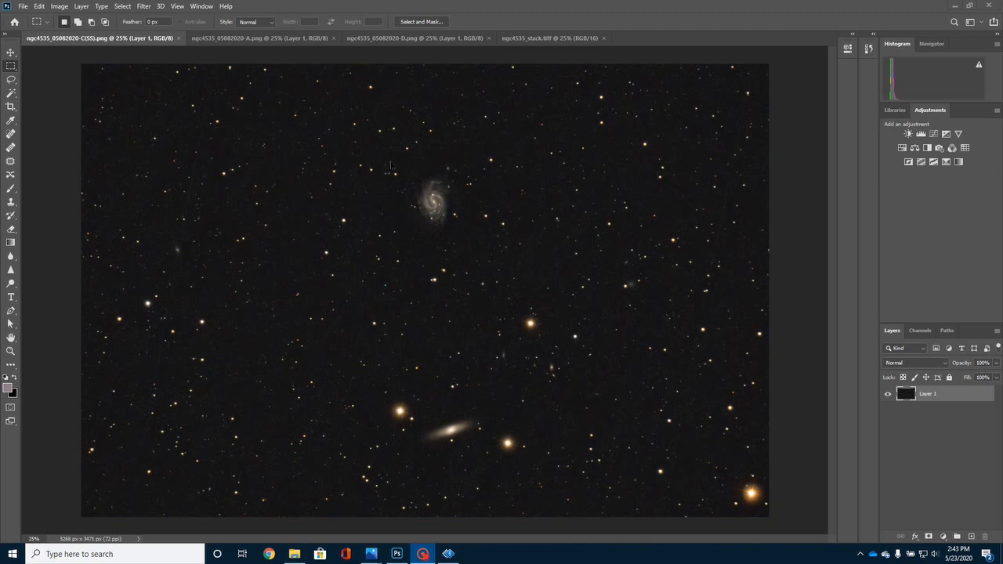
{"action": "mouse_move", "coordinate": [402, 193]}
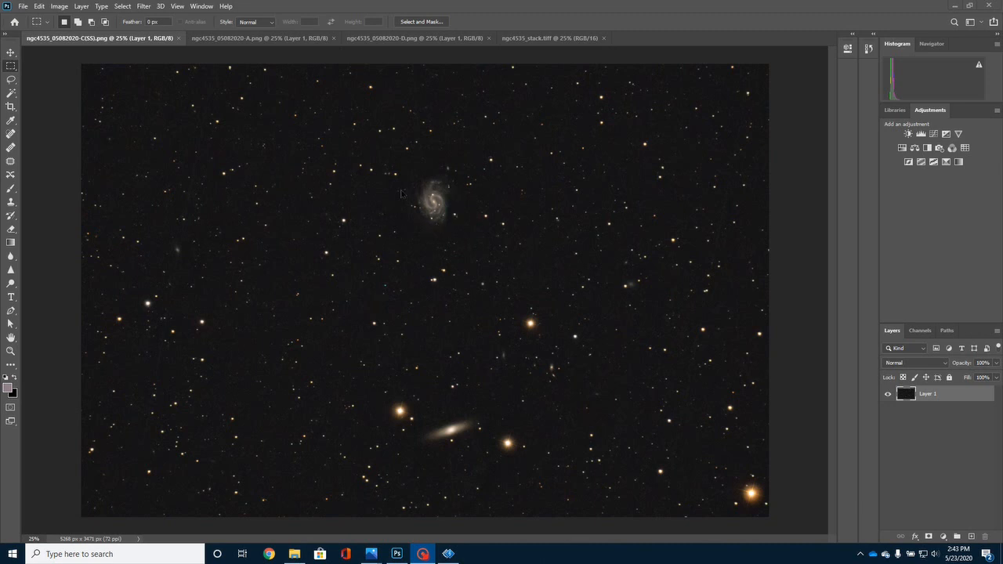
{"action": "mouse_move", "coordinate": [440, 188]}
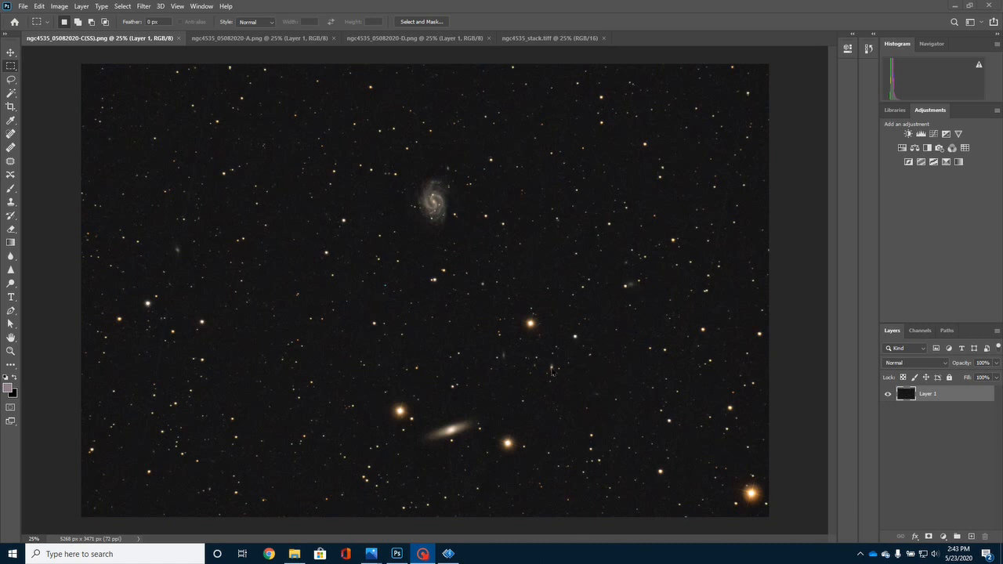
{"action": "mouse_move", "coordinate": [502, 350]}
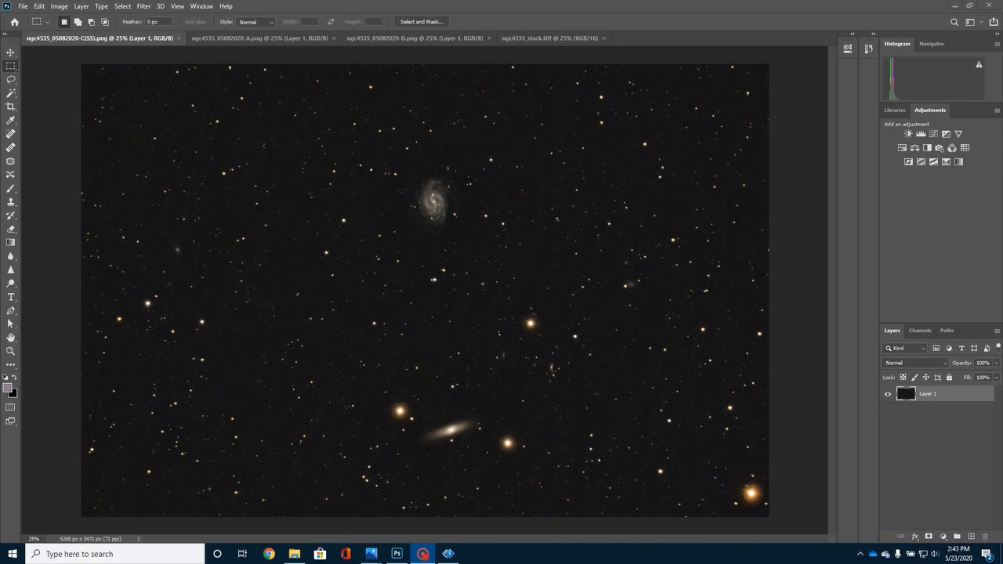
{"action": "mouse_move", "coordinate": [596, 412]}
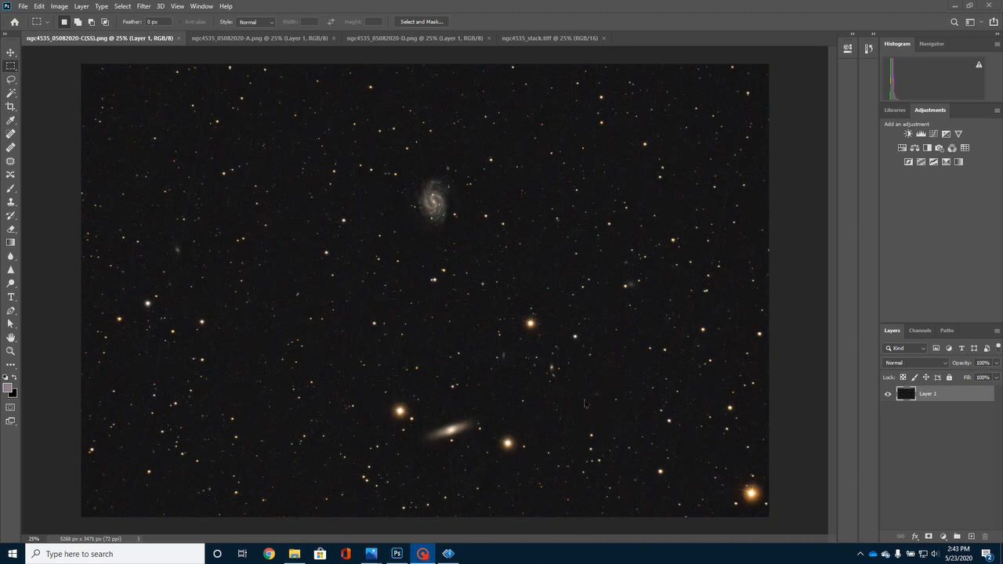
{"action": "mouse_move", "coordinate": [631, 288]}
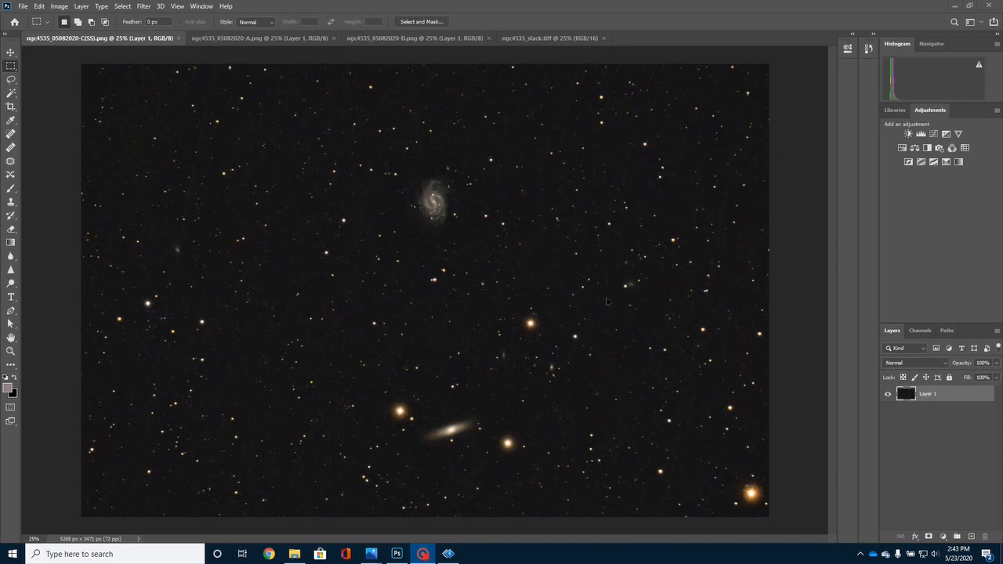
{"action": "mouse_move", "coordinate": [581, 316]}
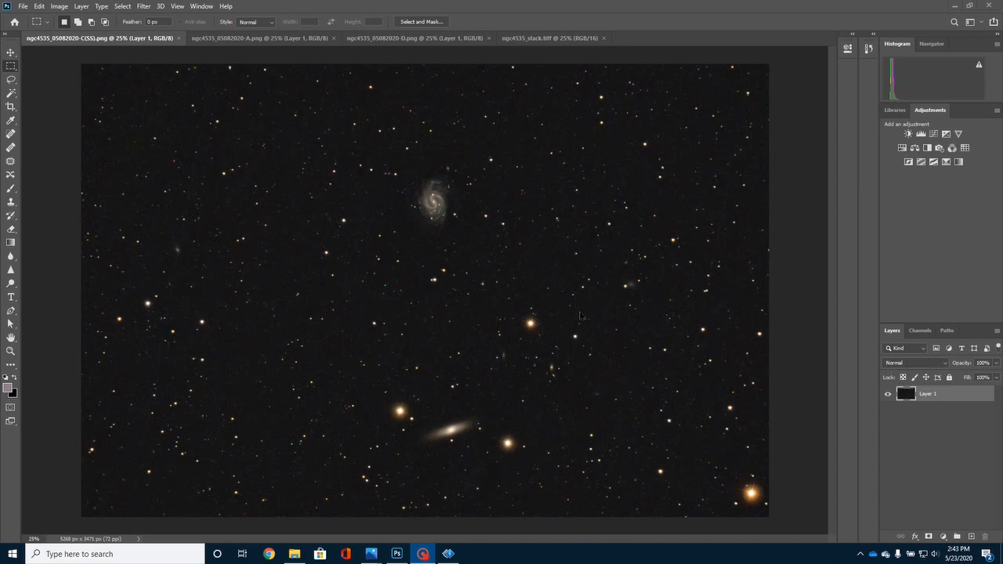
{"action": "mouse_move", "coordinate": [526, 327]}
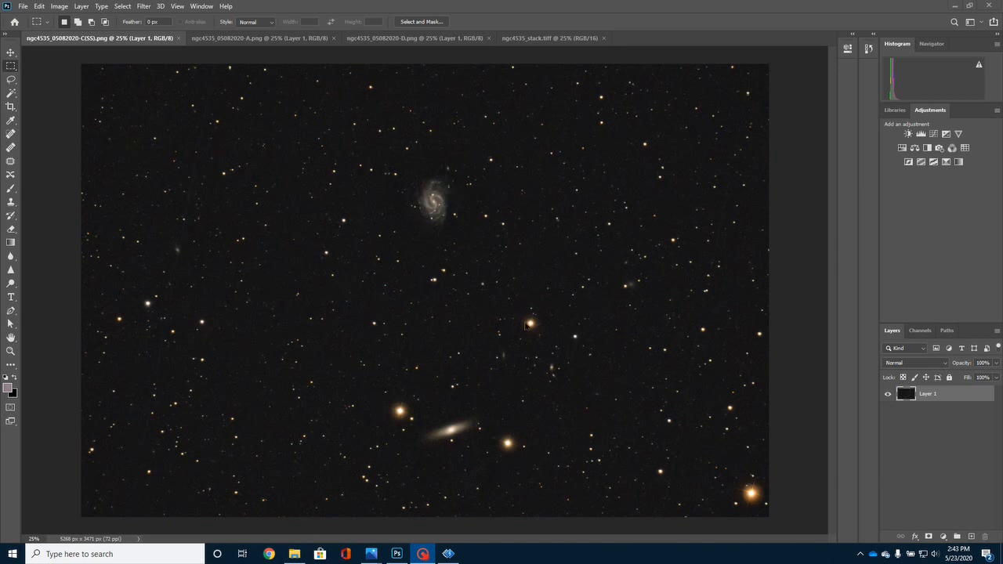
{"action": "mouse_move", "coordinate": [402, 419]}
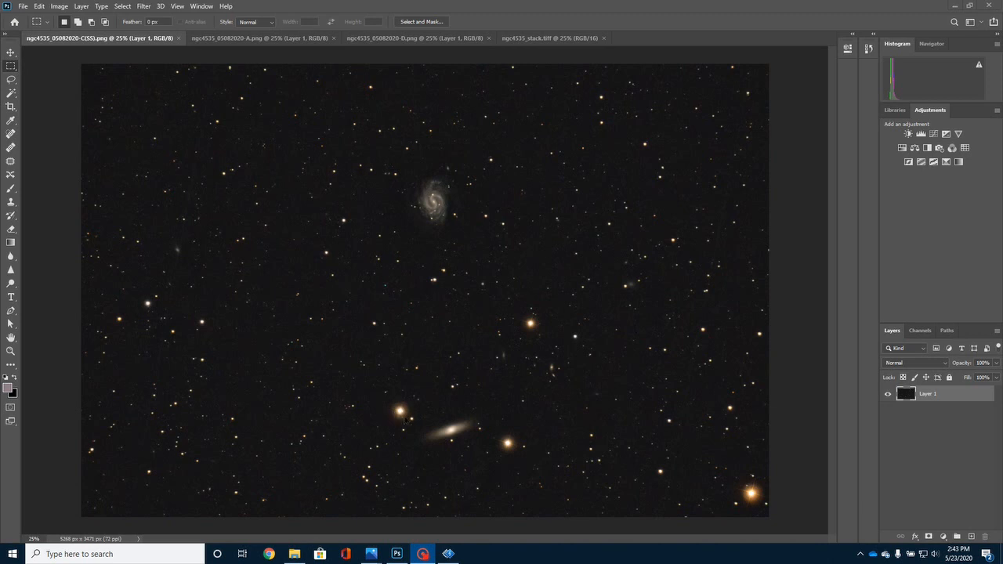
{"action": "mouse_move", "coordinate": [508, 445]}
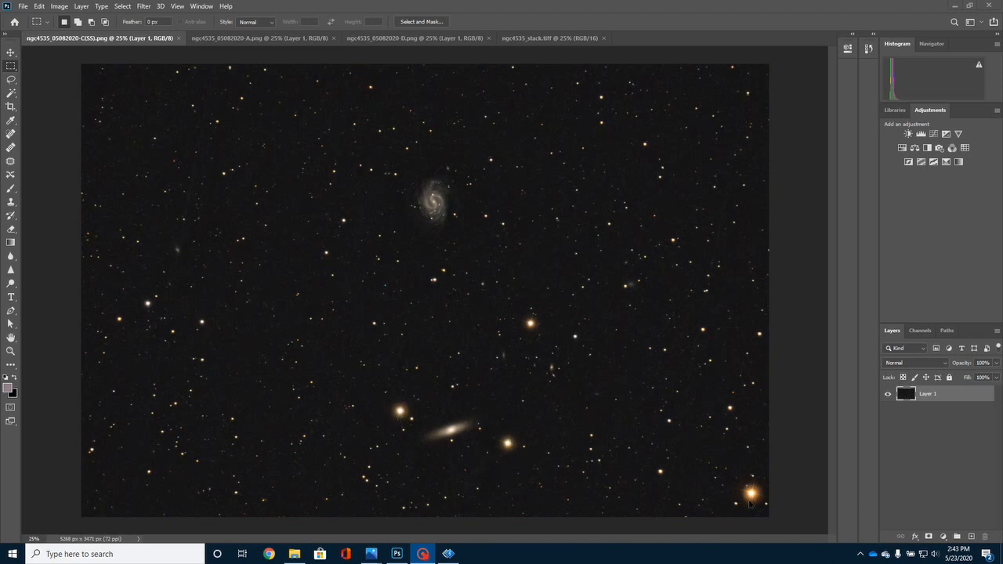
{"action": "mouse_move", "coordinate": [746, 493]}
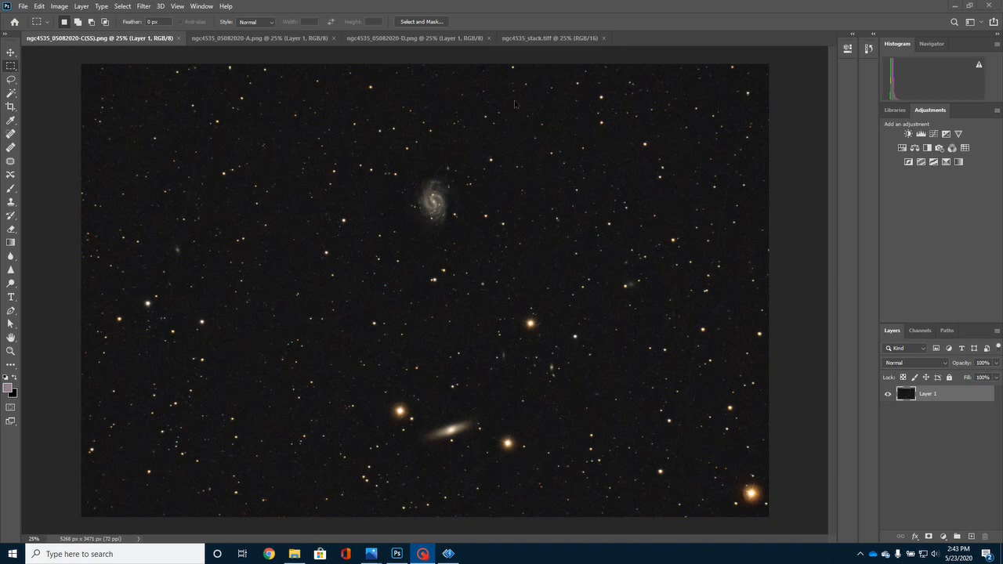
Step: Open the Filter menu to reach the ProDigital Software plug-ins
{"action": "left_click", "coordinate": [144, 6]}
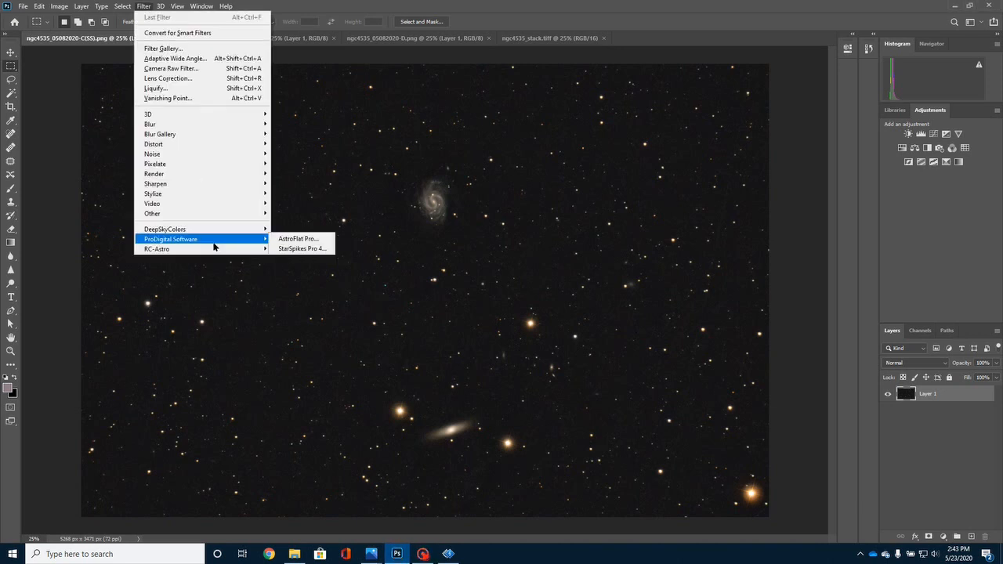
{"action": "mouse_move", "coordinate": [470, 233]}
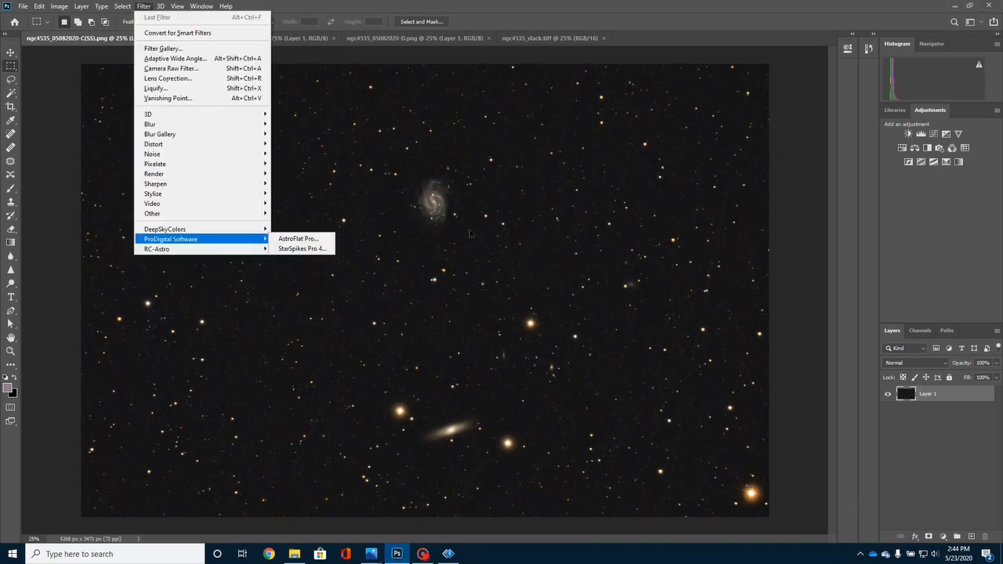
Step: View ngc4535_05082020-A.png, then bring ngc4535_05082020-D.png to the front
{"action": "left_click", "coordinate": [258, 37]}
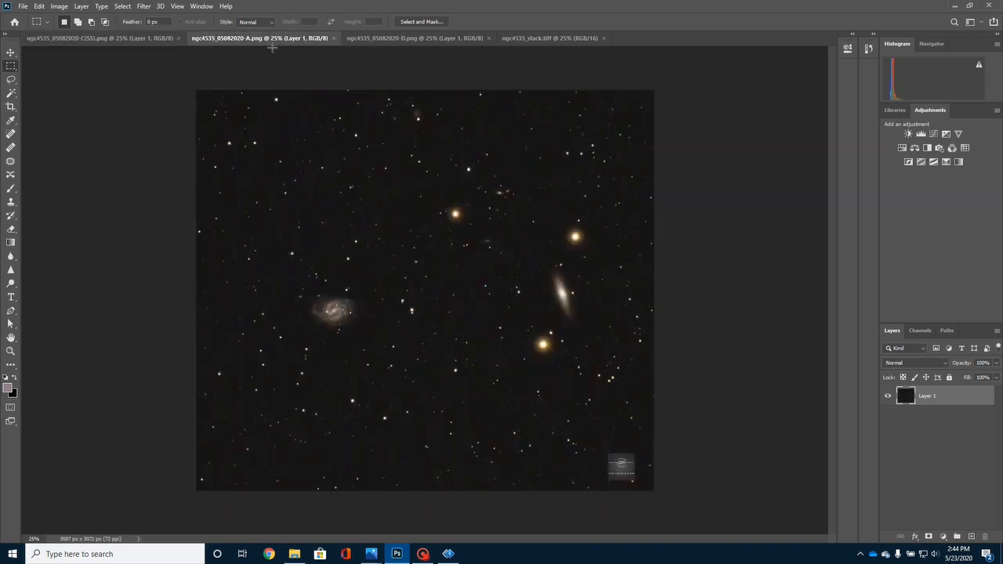
{"action": "mouse_move", "coordinate": [428, 165]}
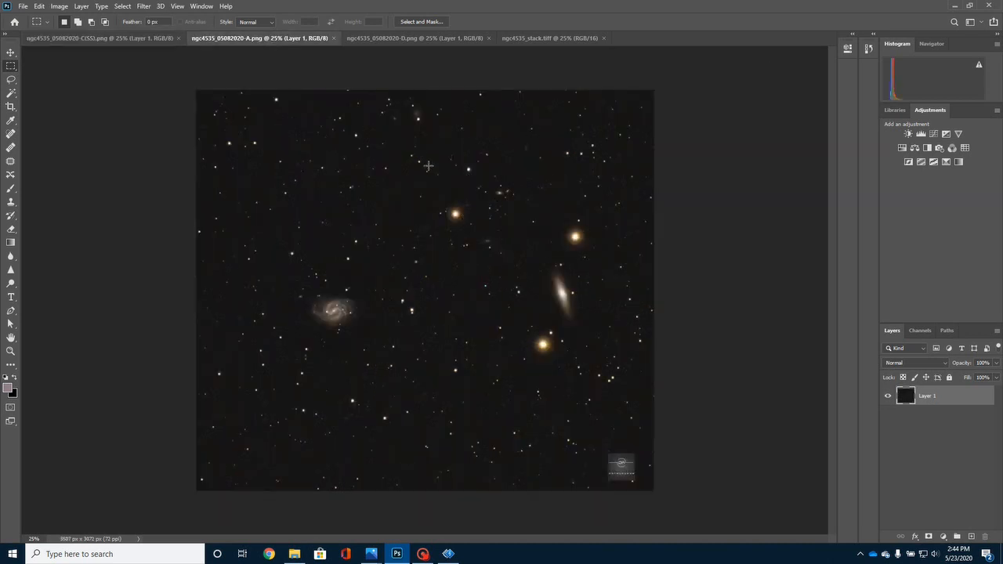
{"action": "mouse_move", "coordinate": [410, 205]}
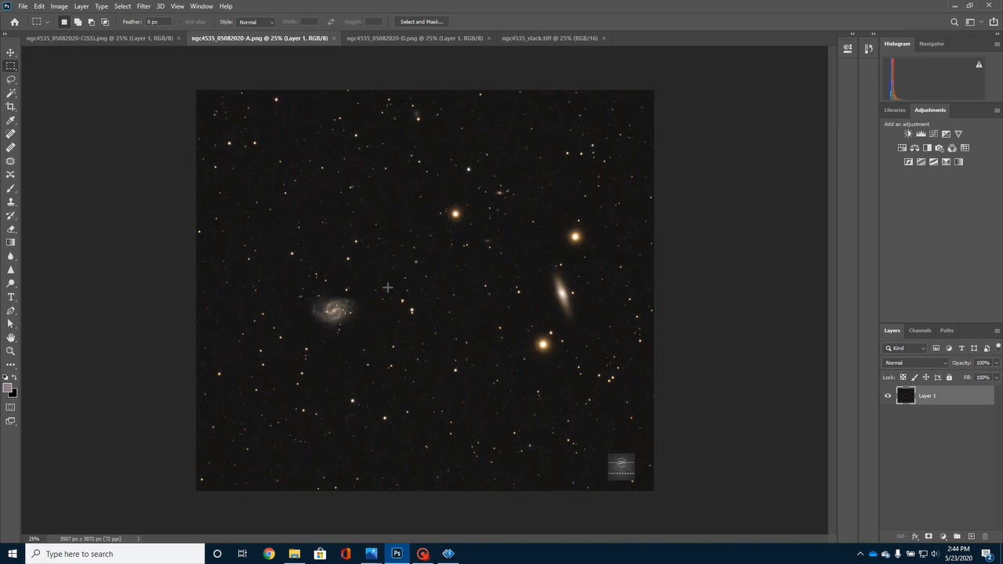
{"action": "mouse_move", "coordinate": [392, 245]}
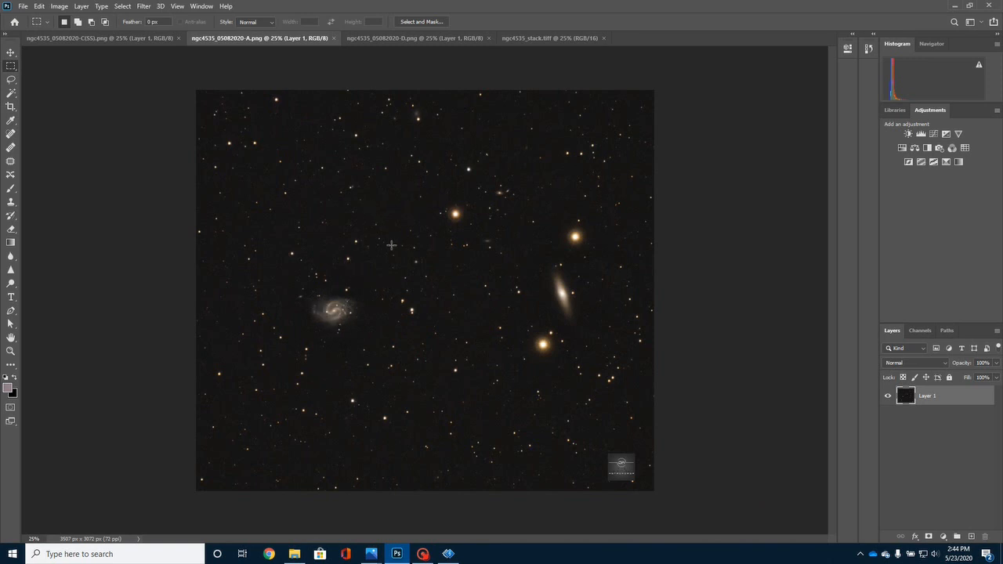
{"action": "mouse_move", "coordinate": [413, 186]}
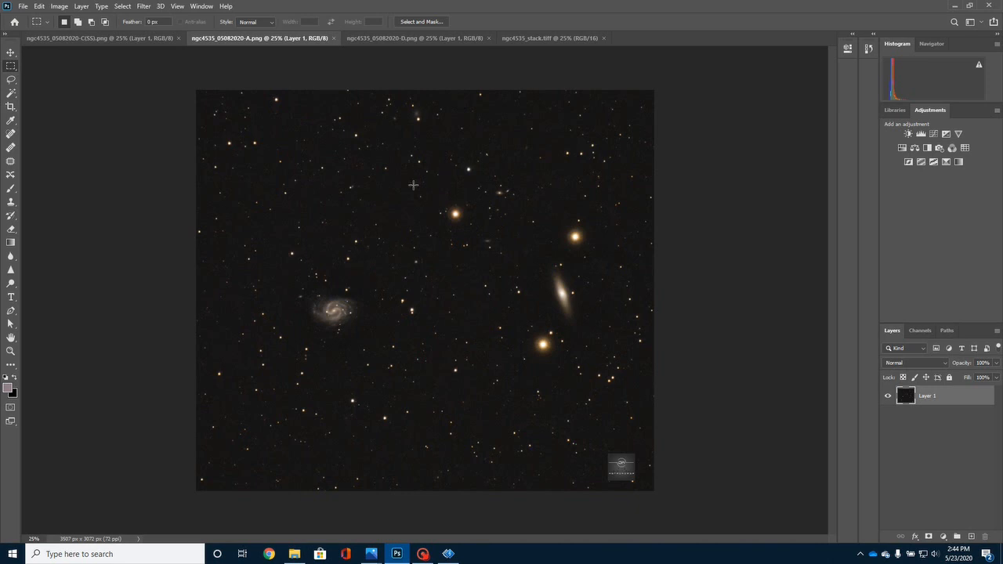
{"action": "mouse_move", "coordinate": [446, 204]}
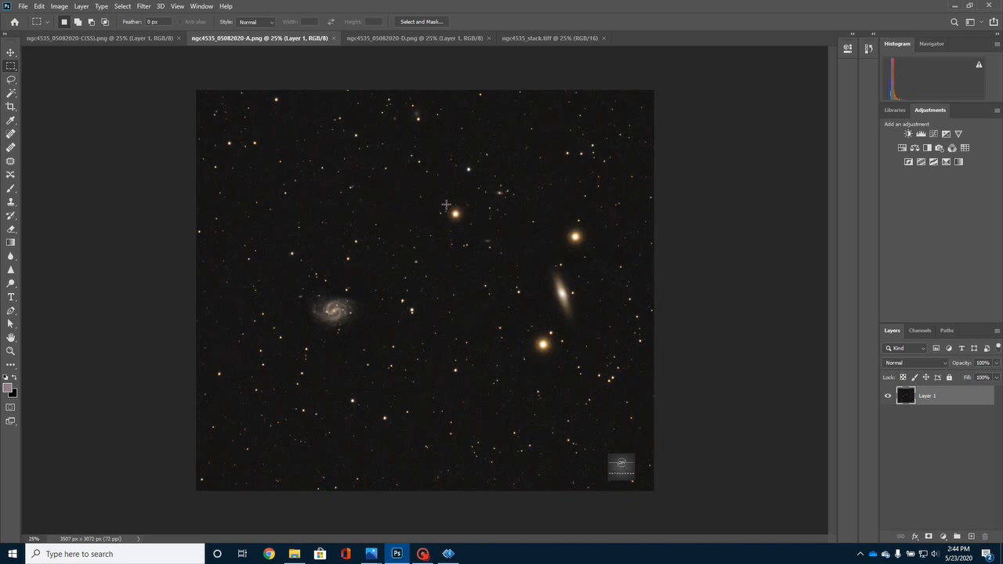
{"action": "left_click", "coordinate": [413, 38]}
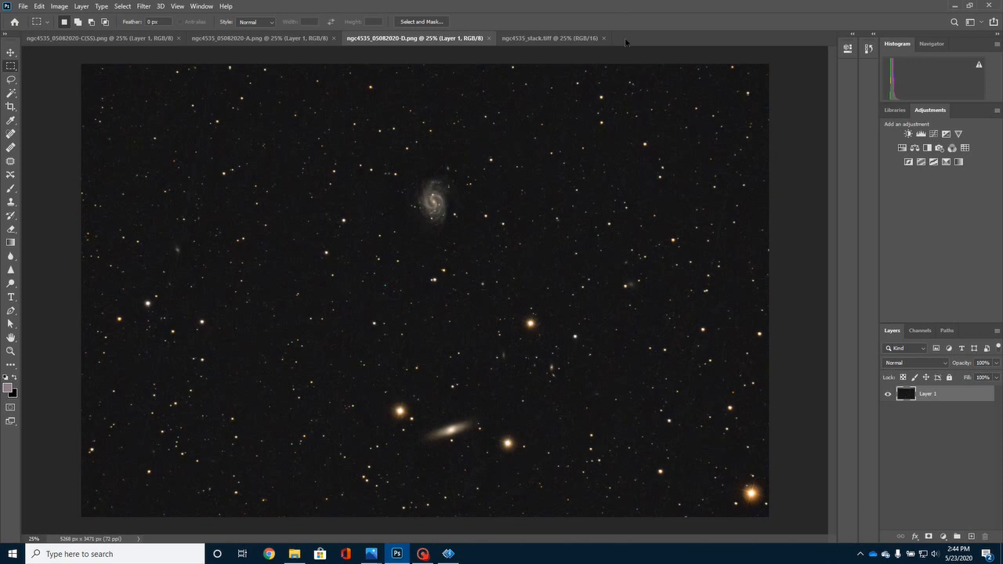
{"action": "mouse_move", "coordinate": [604, 112]}
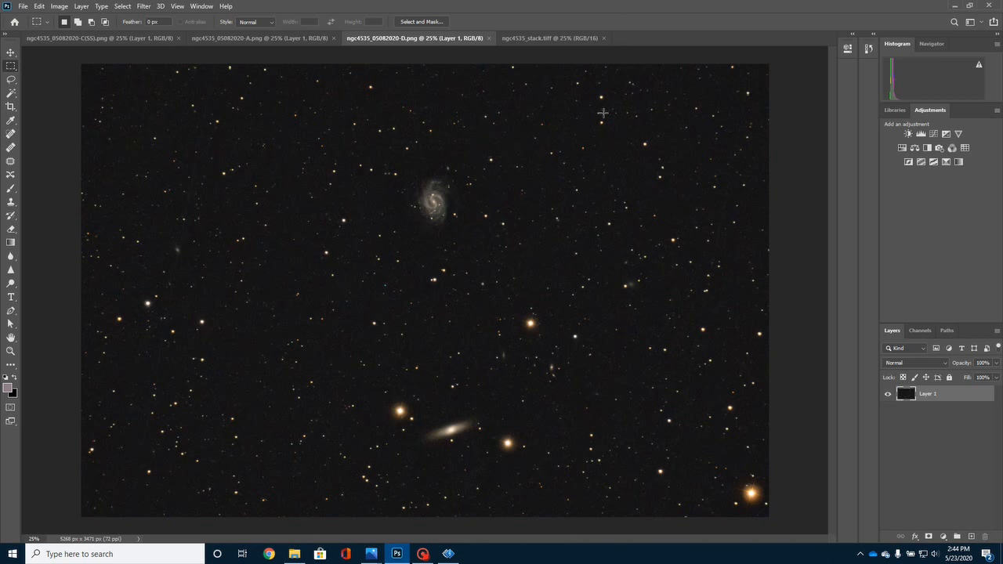